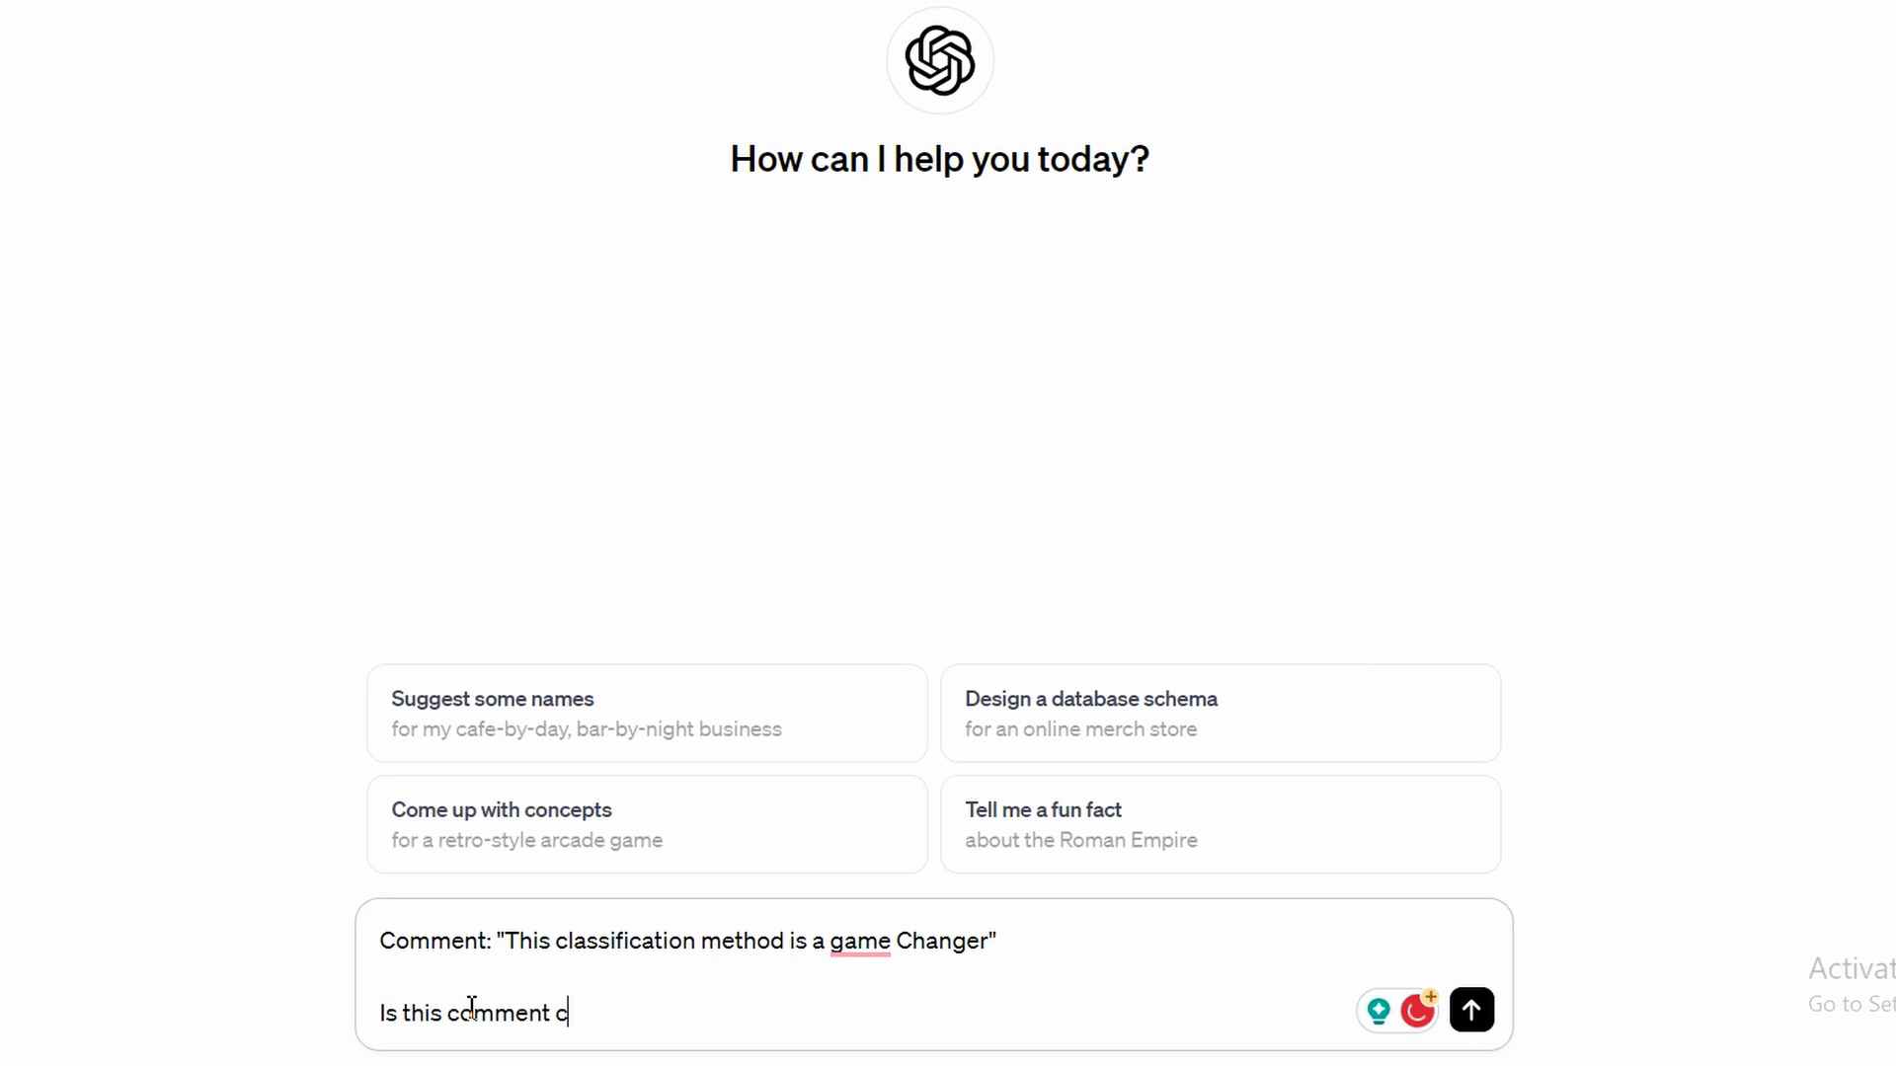
Ask ChatGPT whether 'This classification method is a game Changer' is considered toxic.
type("onsidered to be toxi")
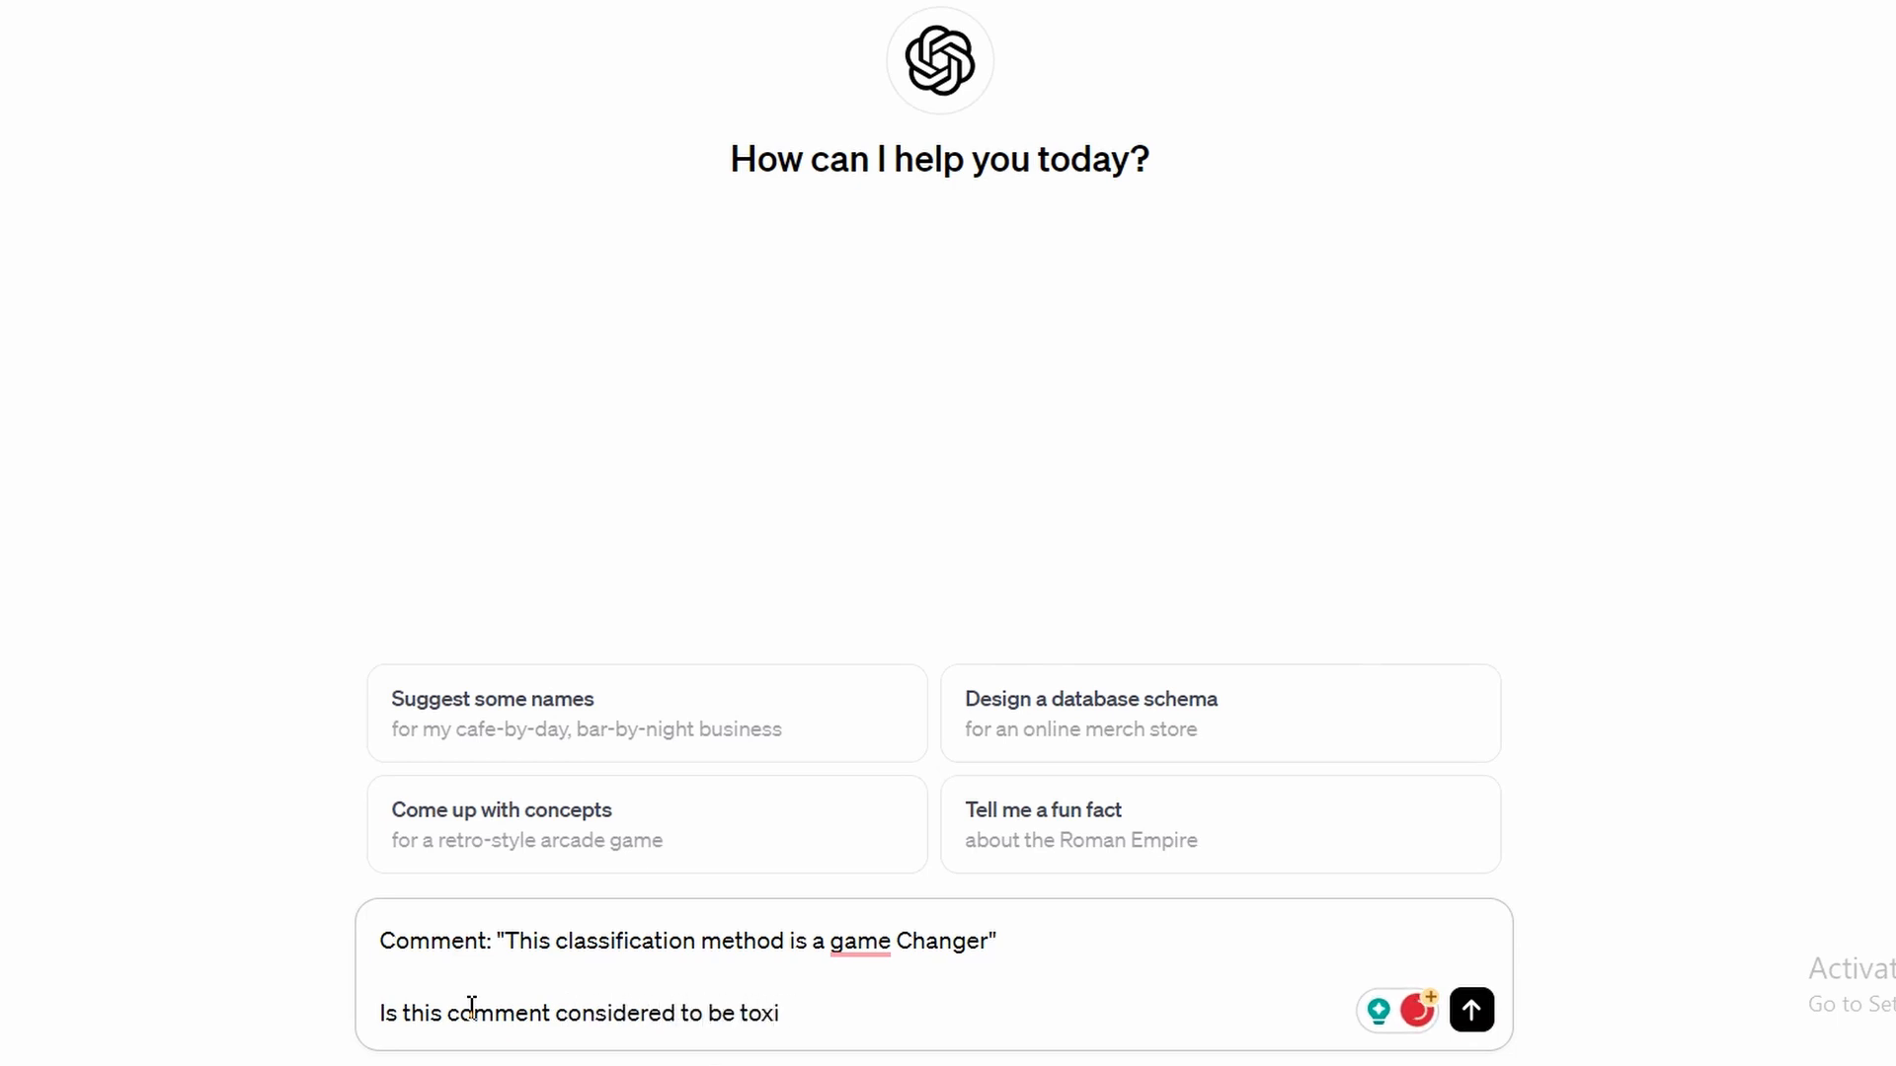
type("c?")
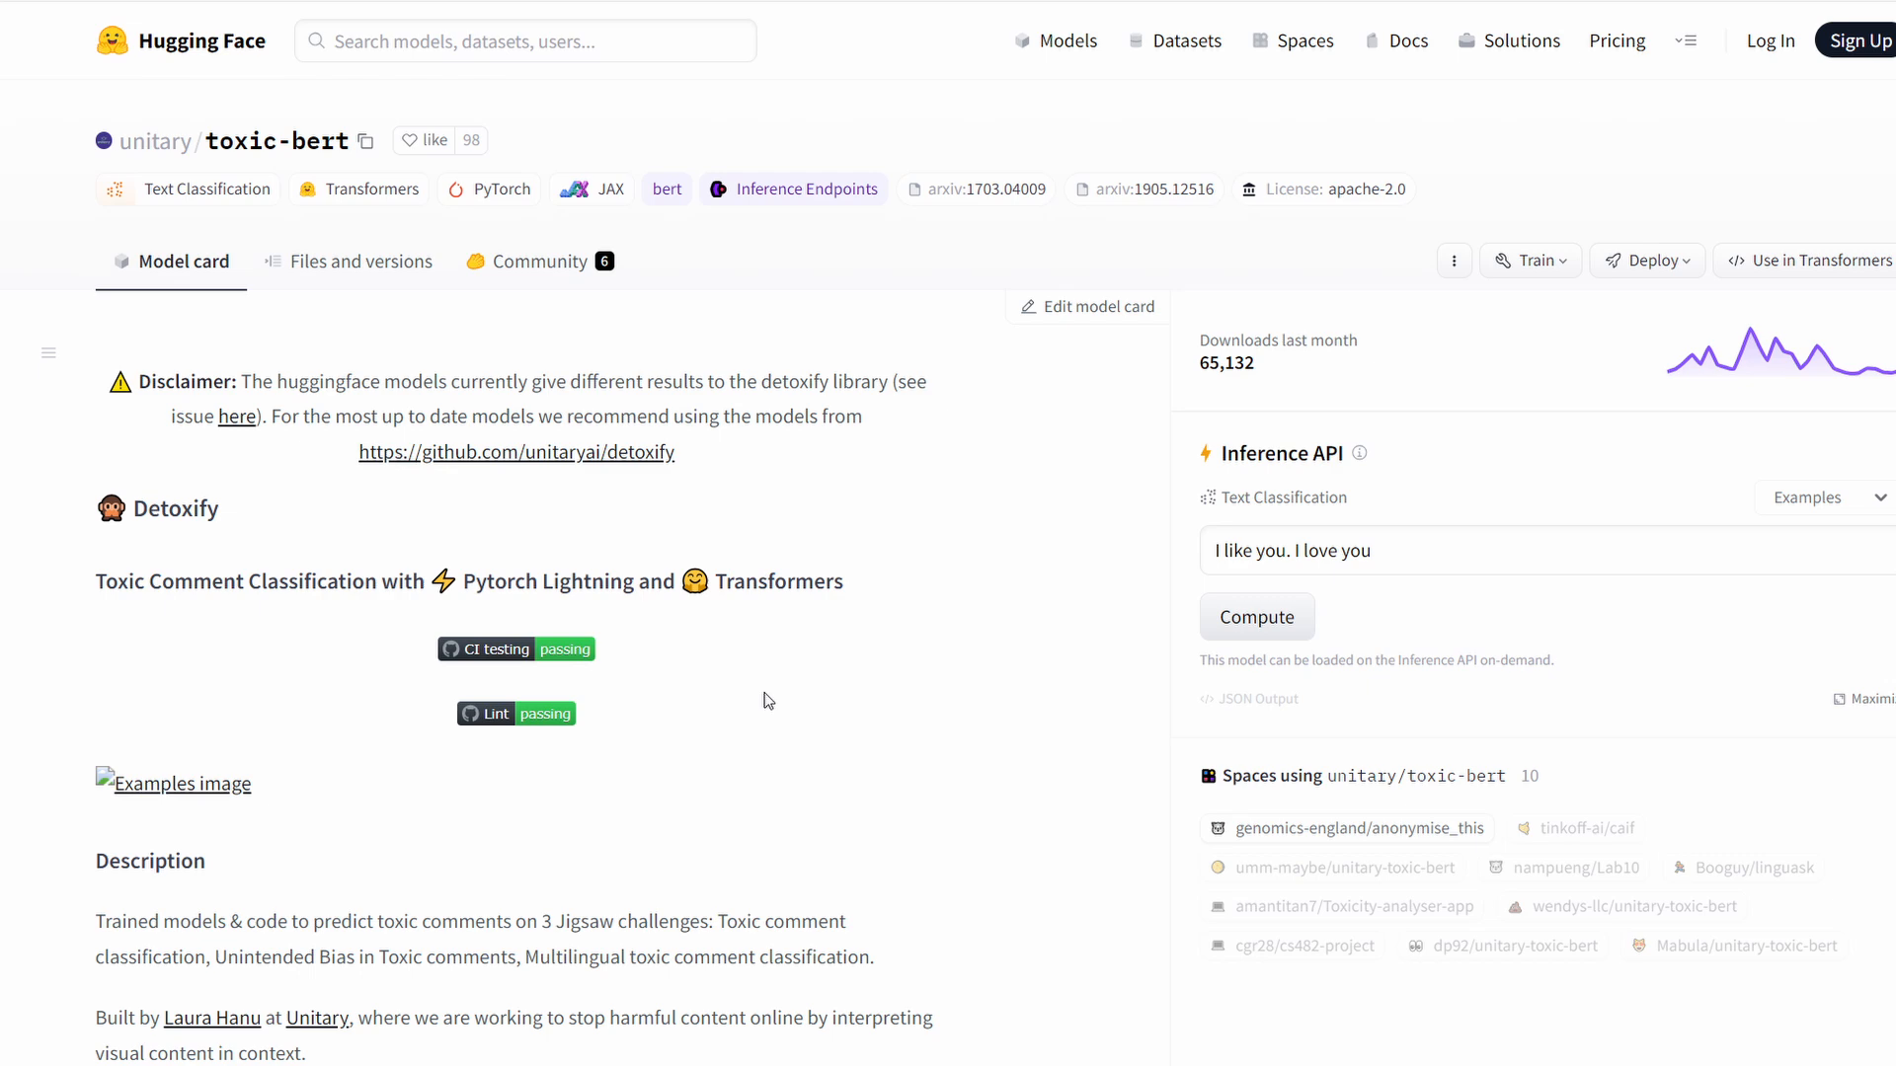
Scroll through the toxic-bert model card, then the Mistral-7B-Instruct-v0.2 model card.
scroll("down", 3)
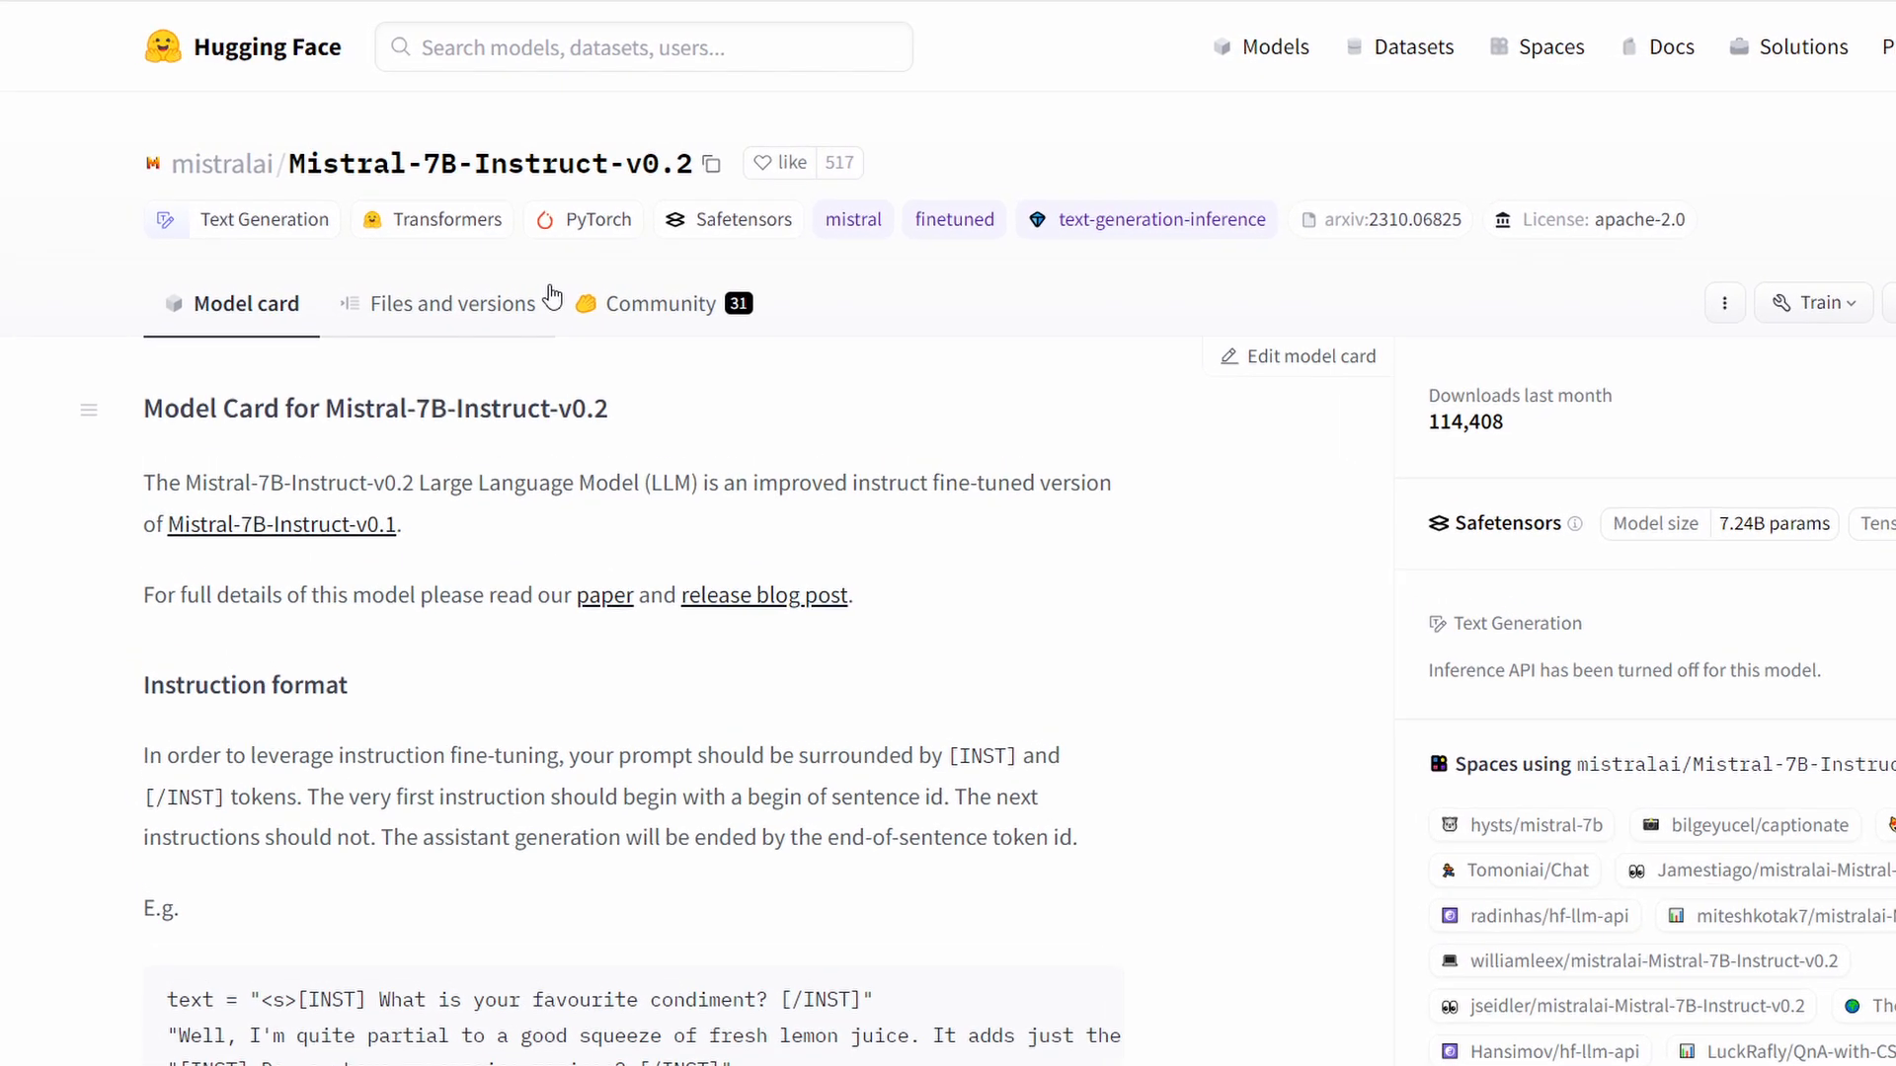
scroll("down", 3)
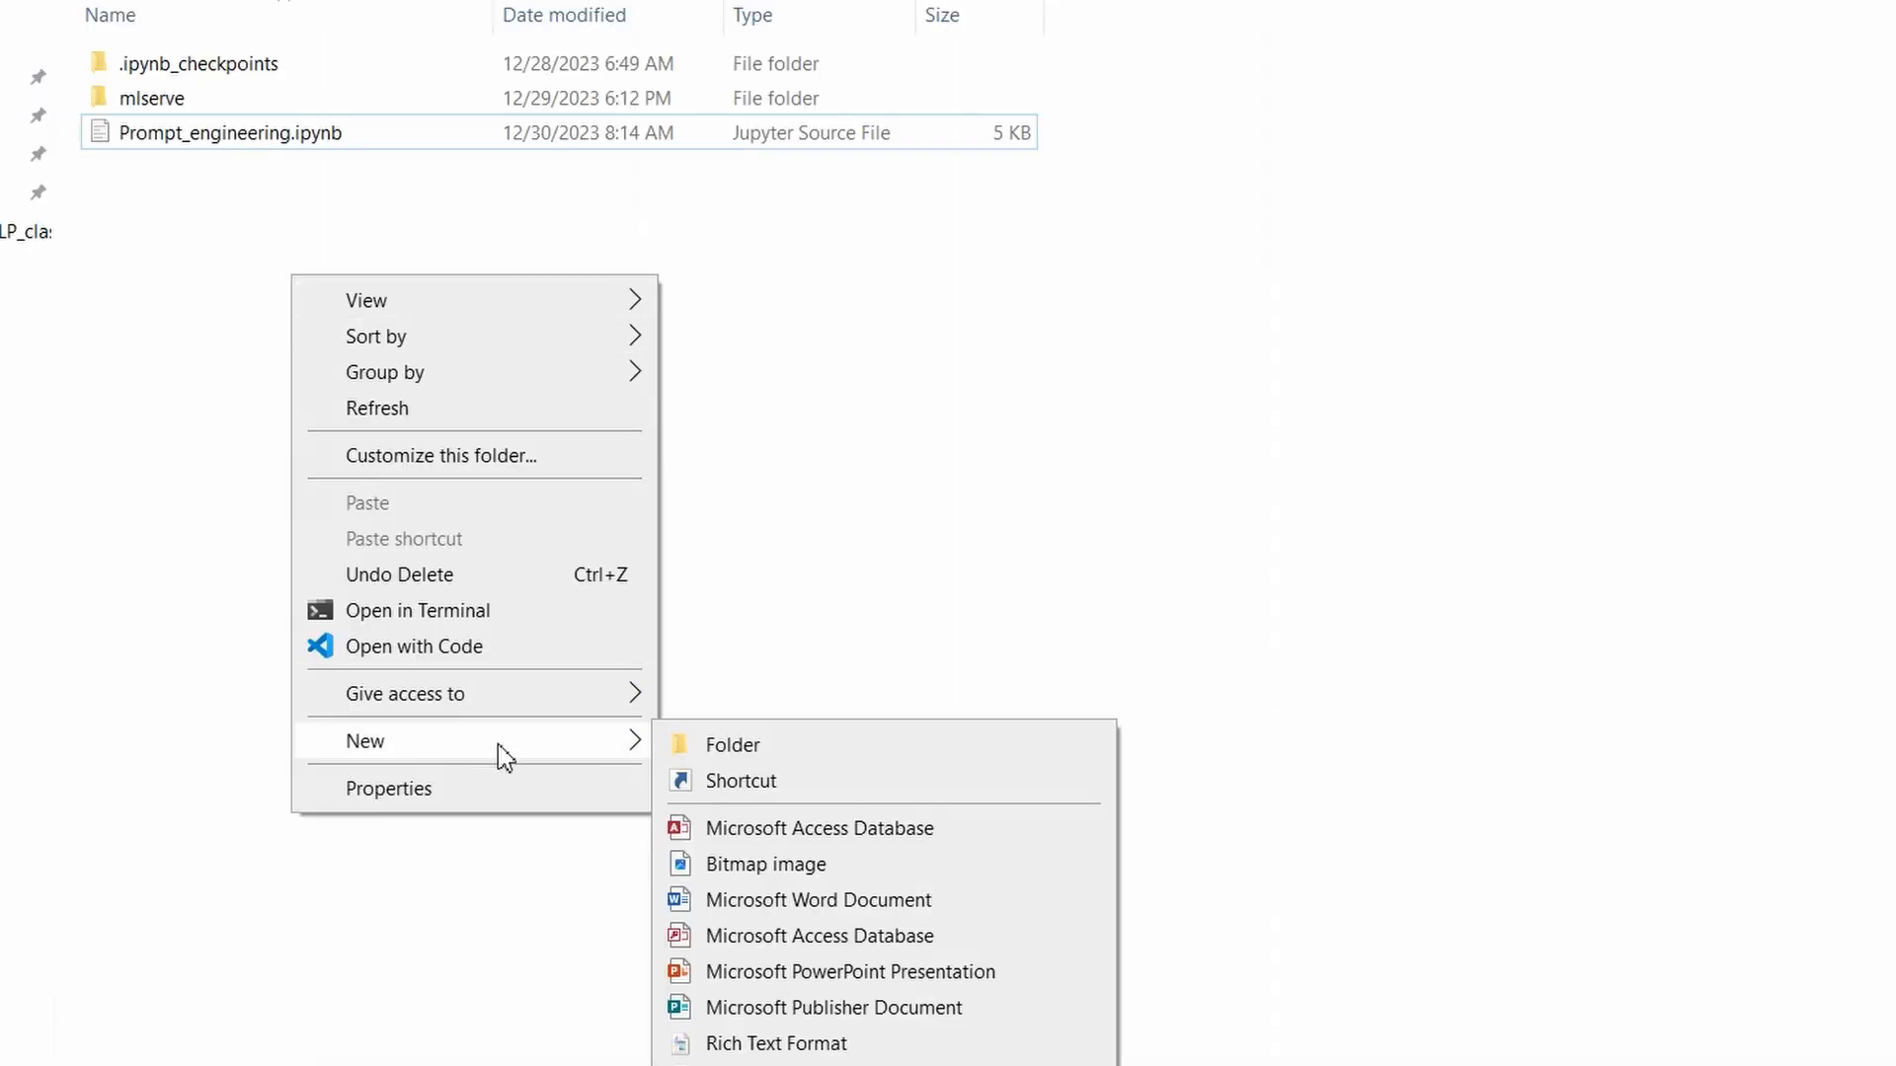
Create a .env file and type an OPEN_AI_KEY entry into it in Notepad.
left_click(776, 1044)
type(".env")
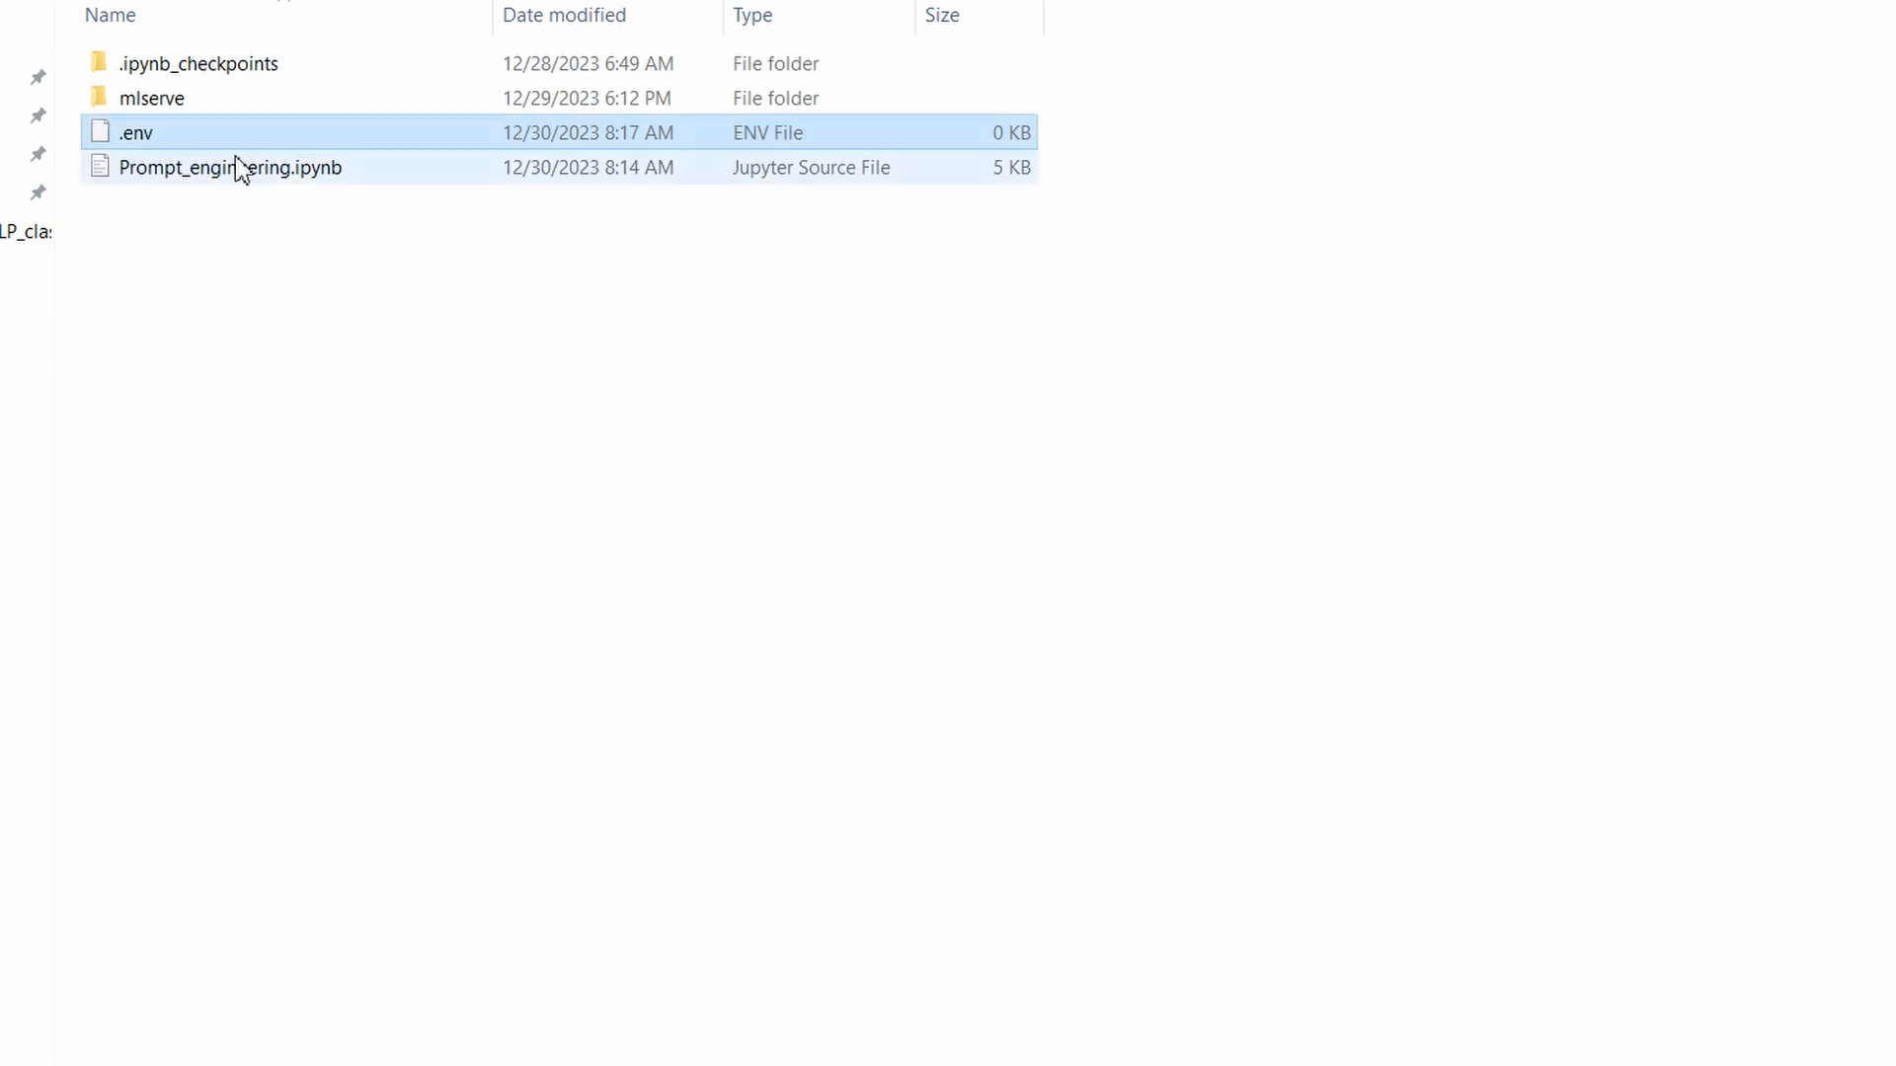
double_click(134, 131)
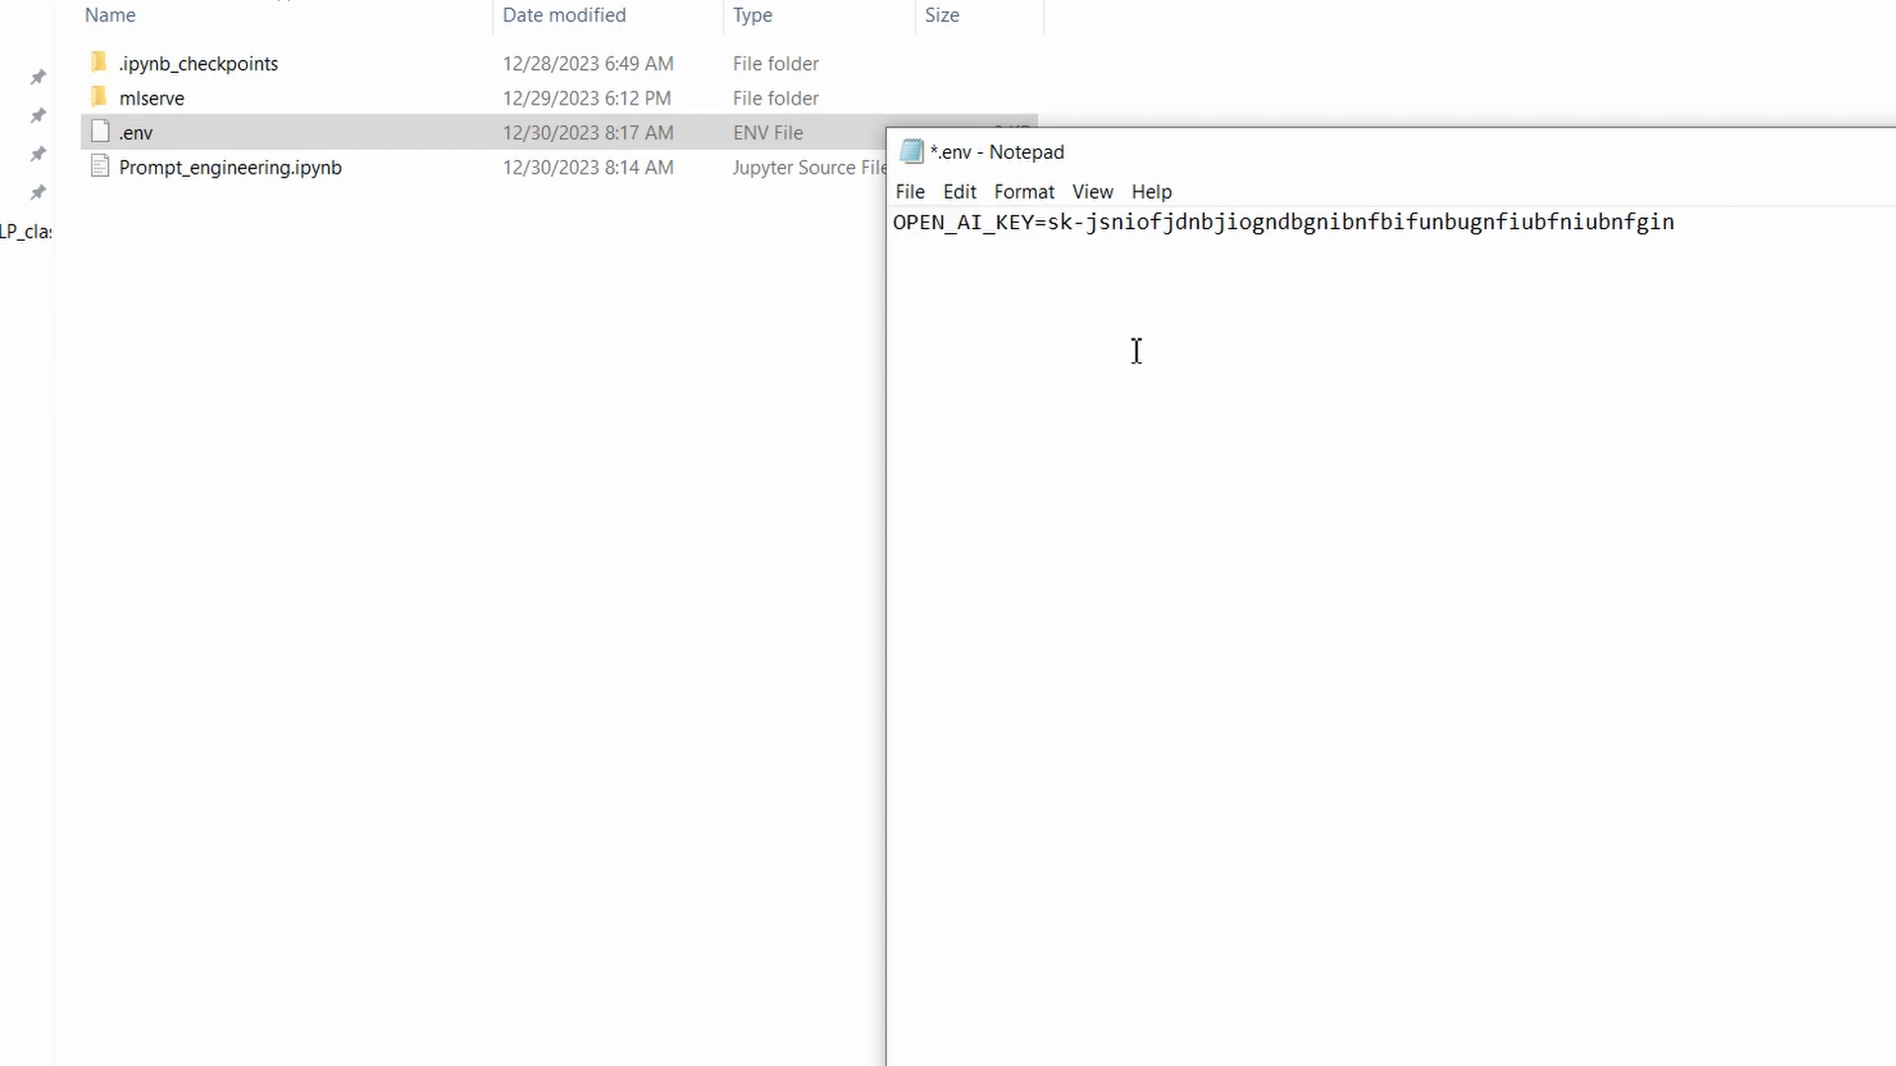
key("Enter")
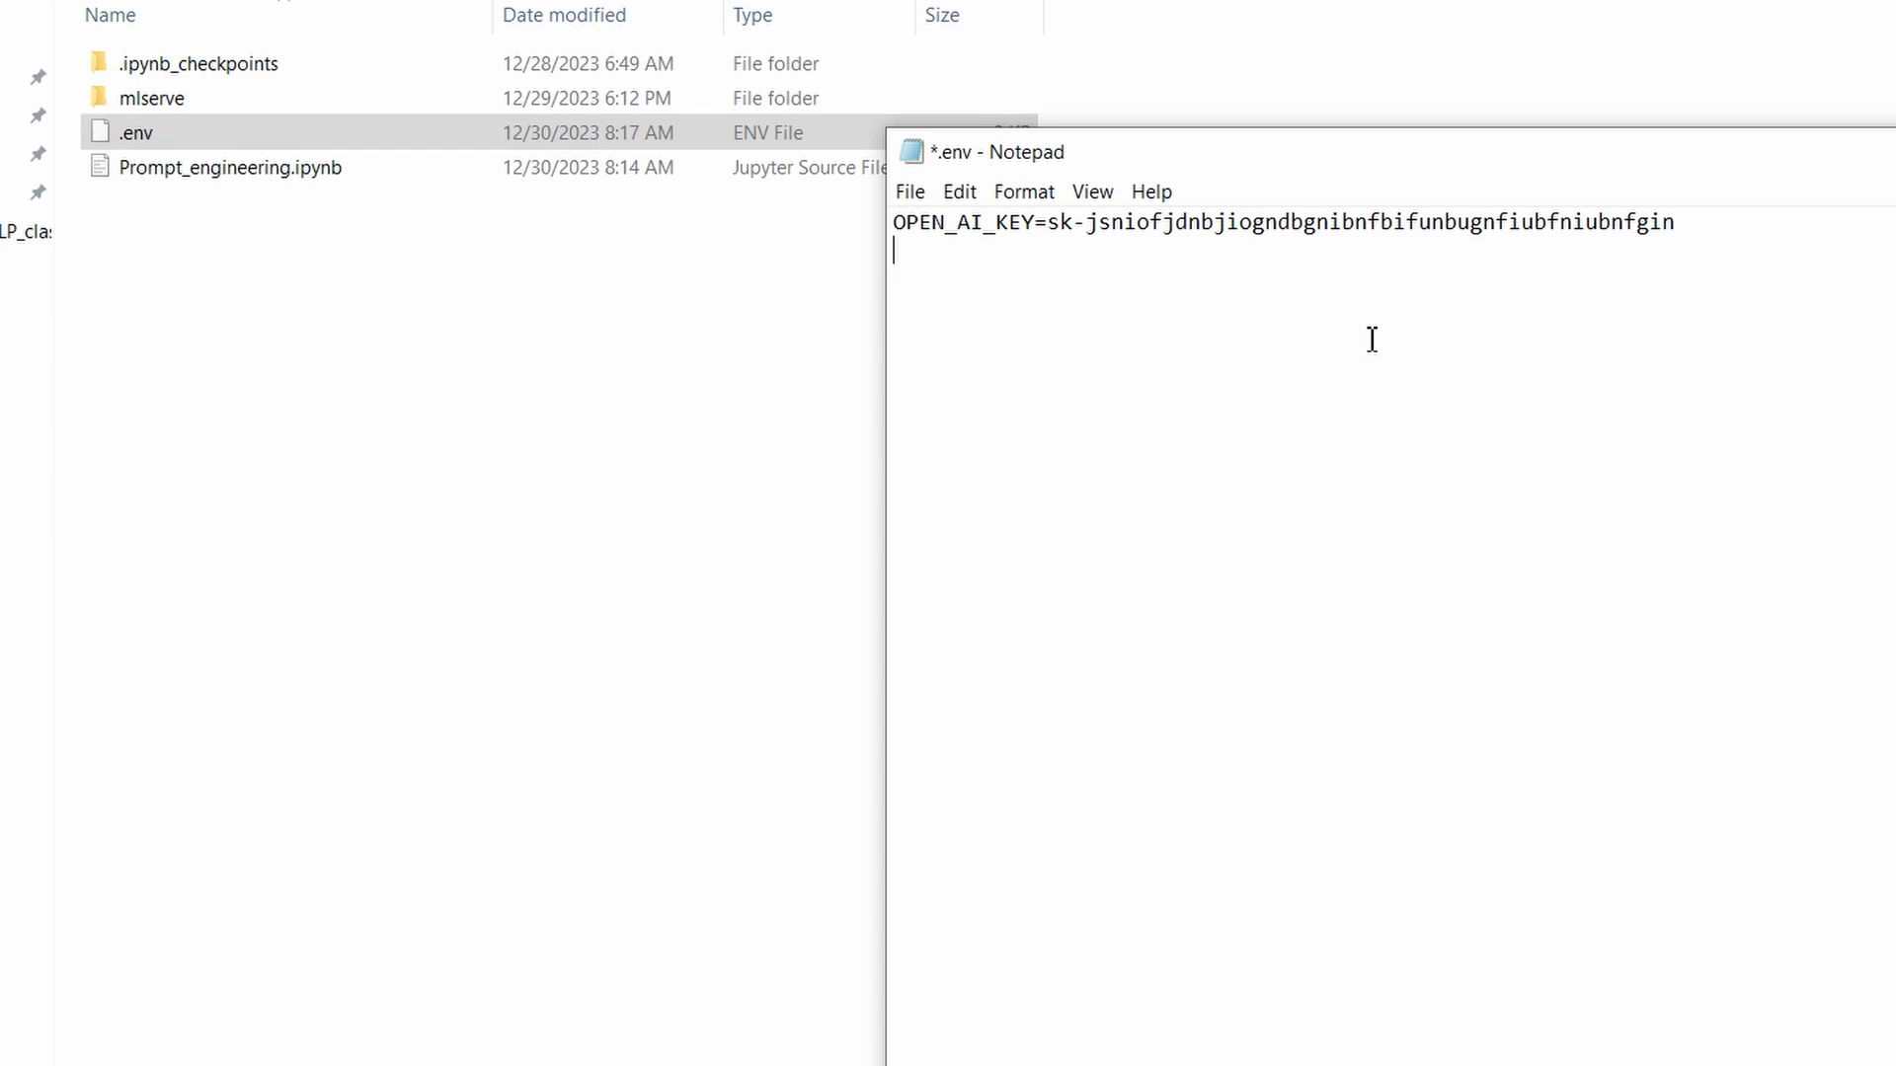
mouse_move(1579, 319)
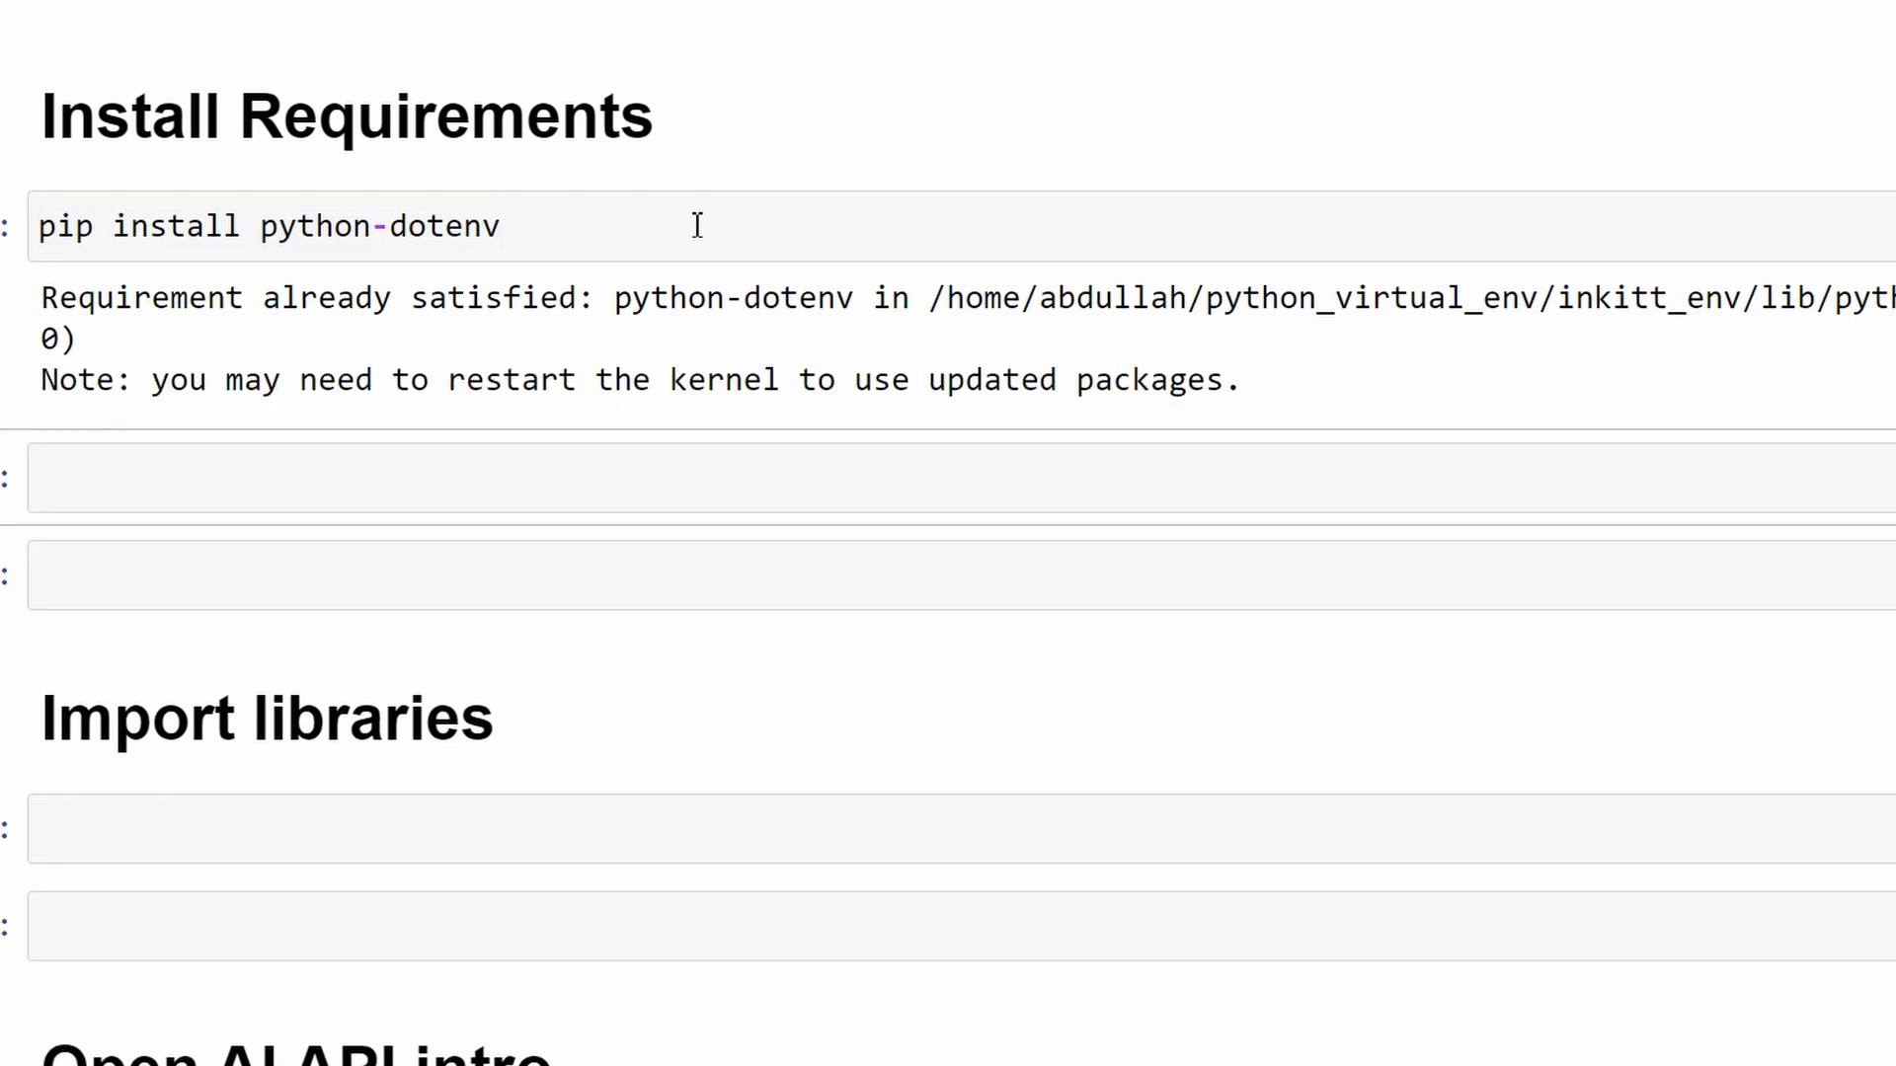
Install openai, run the load_dotenv cell, and set openai.api_key via os.getenv('OPEN_AI_KEY').
type("pip install openai")
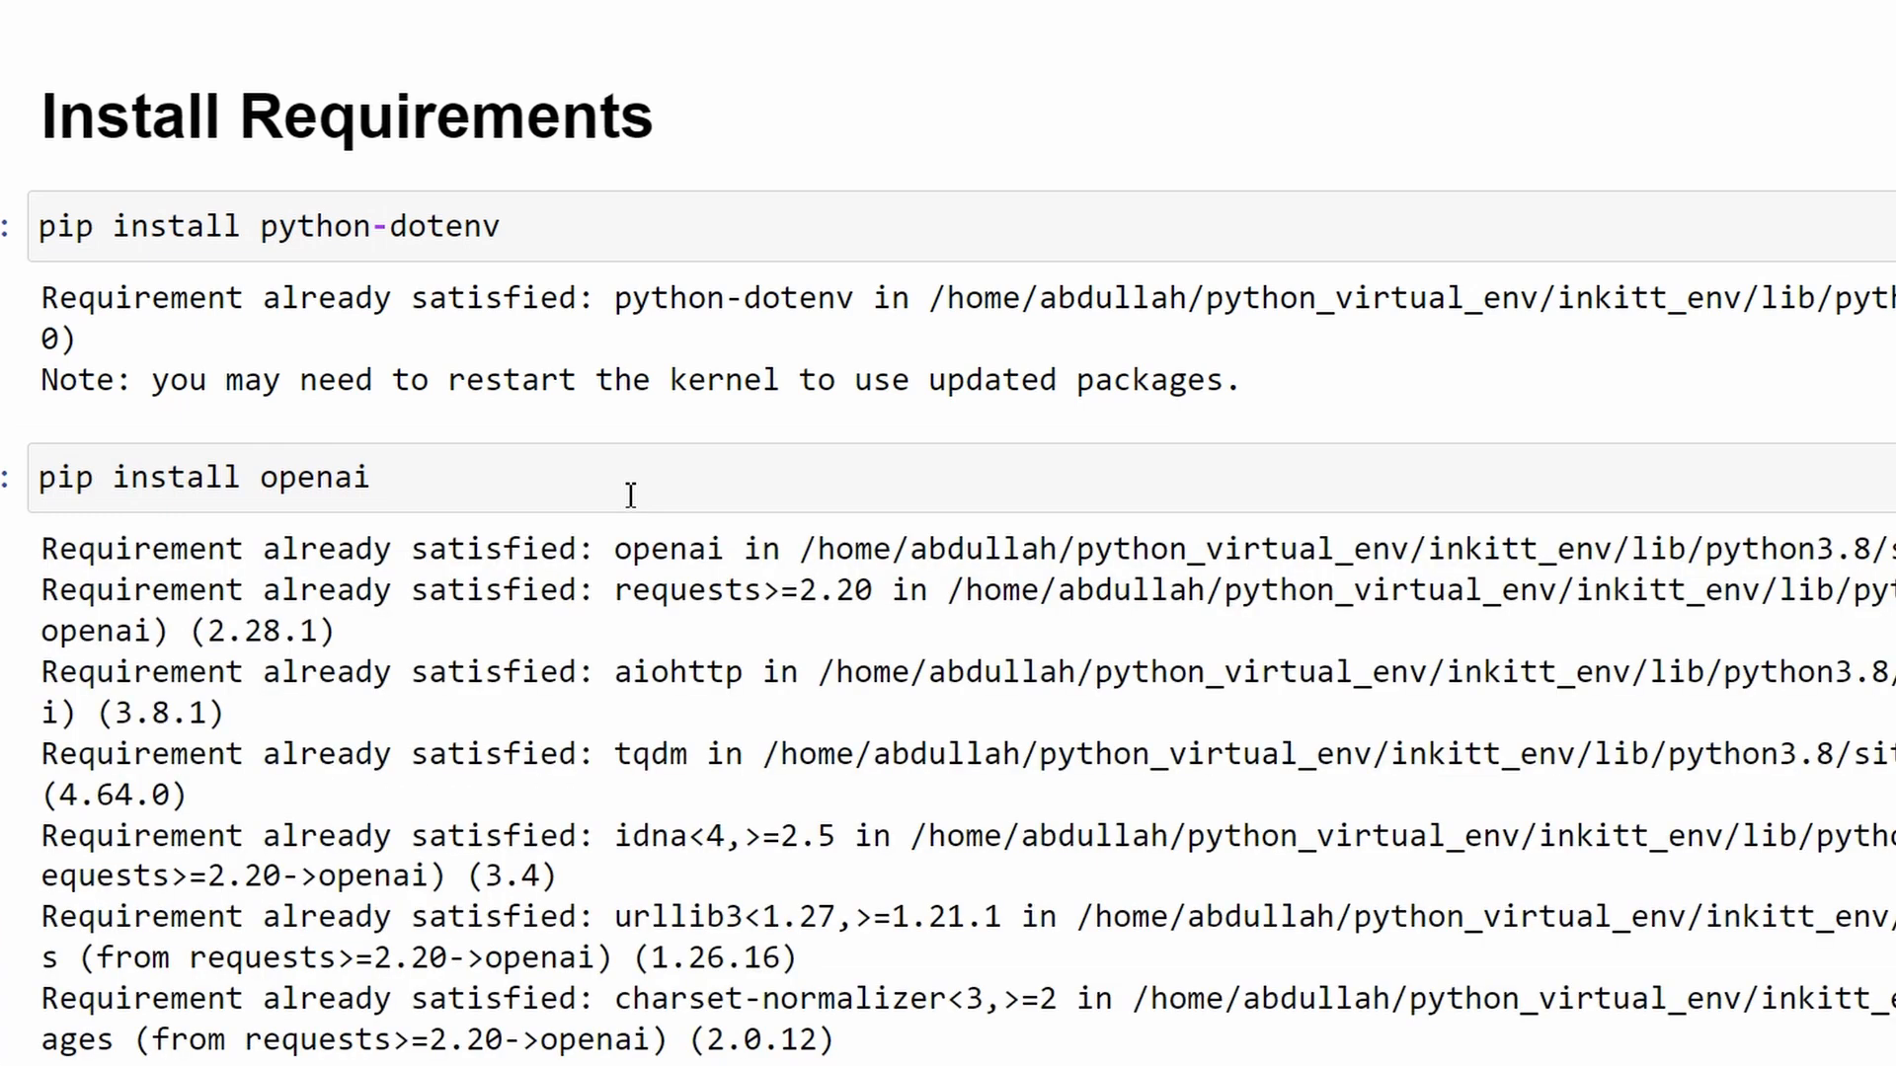
scroll("down", 3)
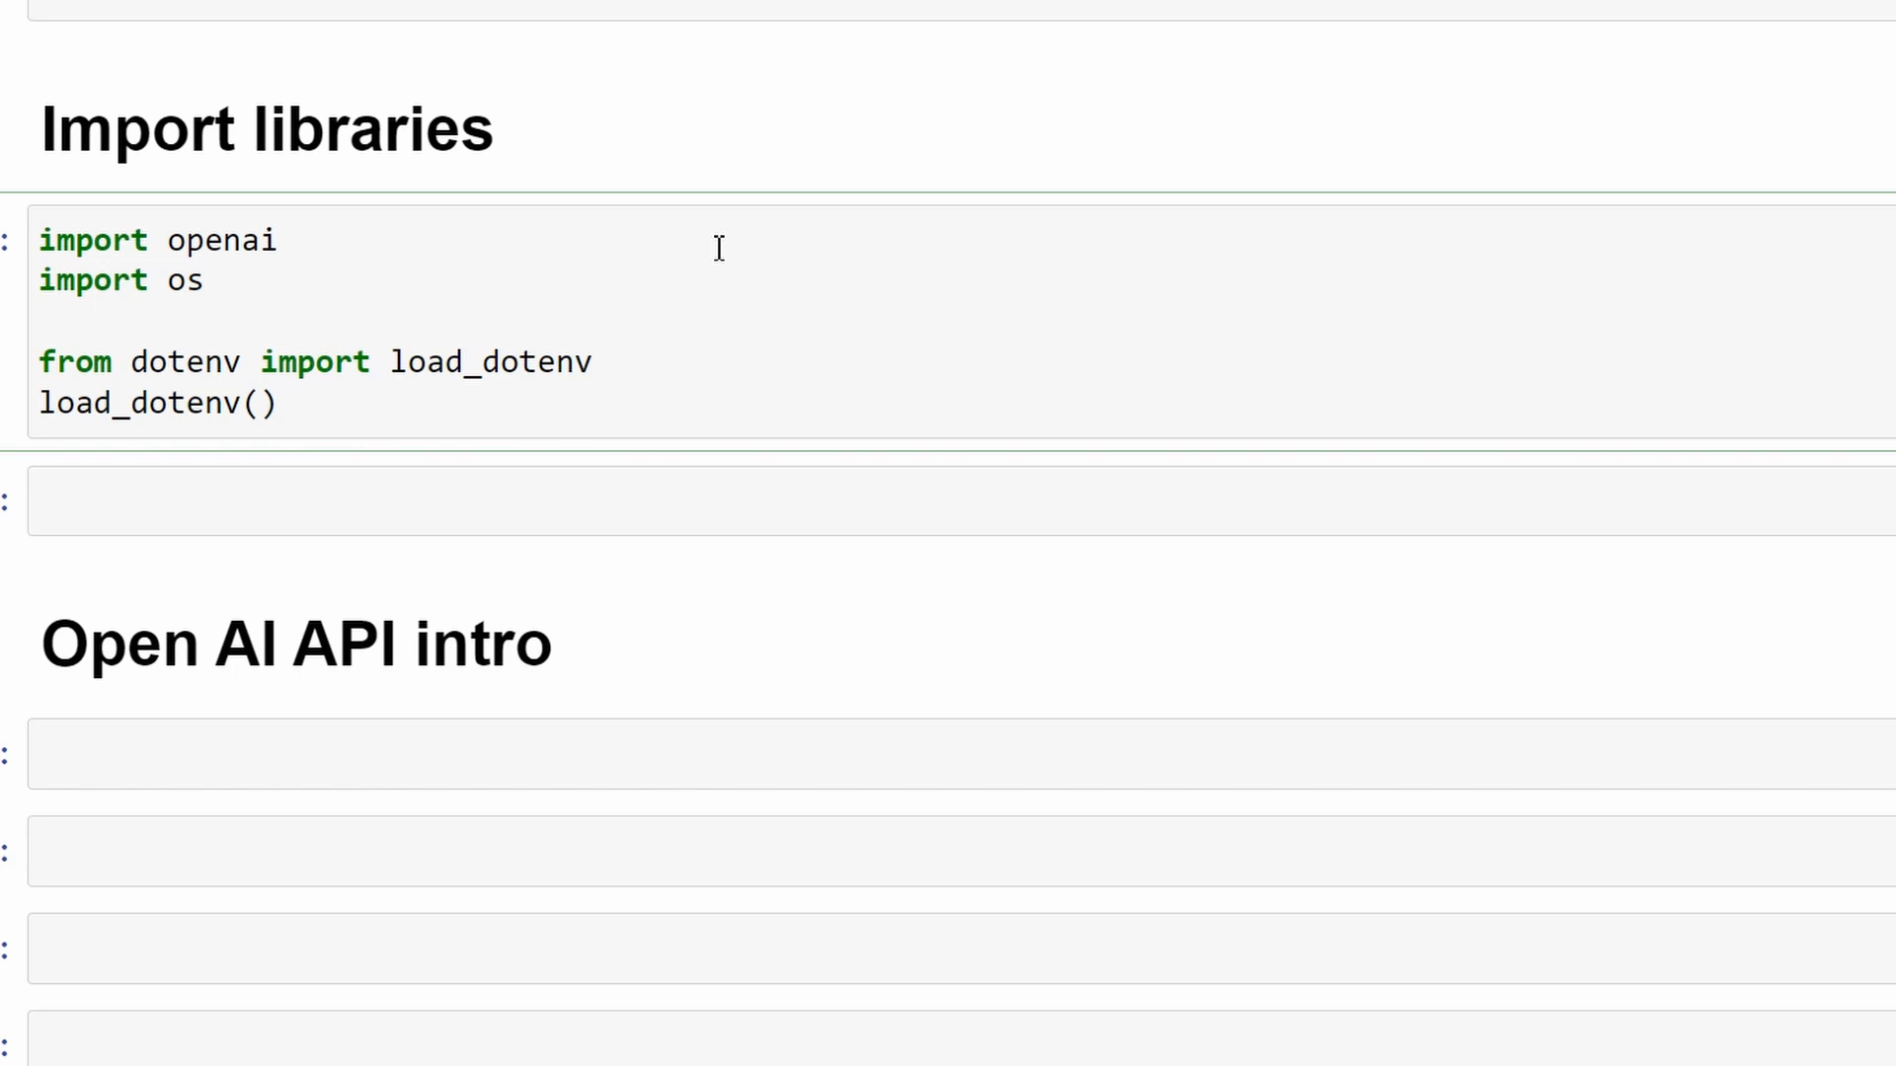
left_click(282, 241)
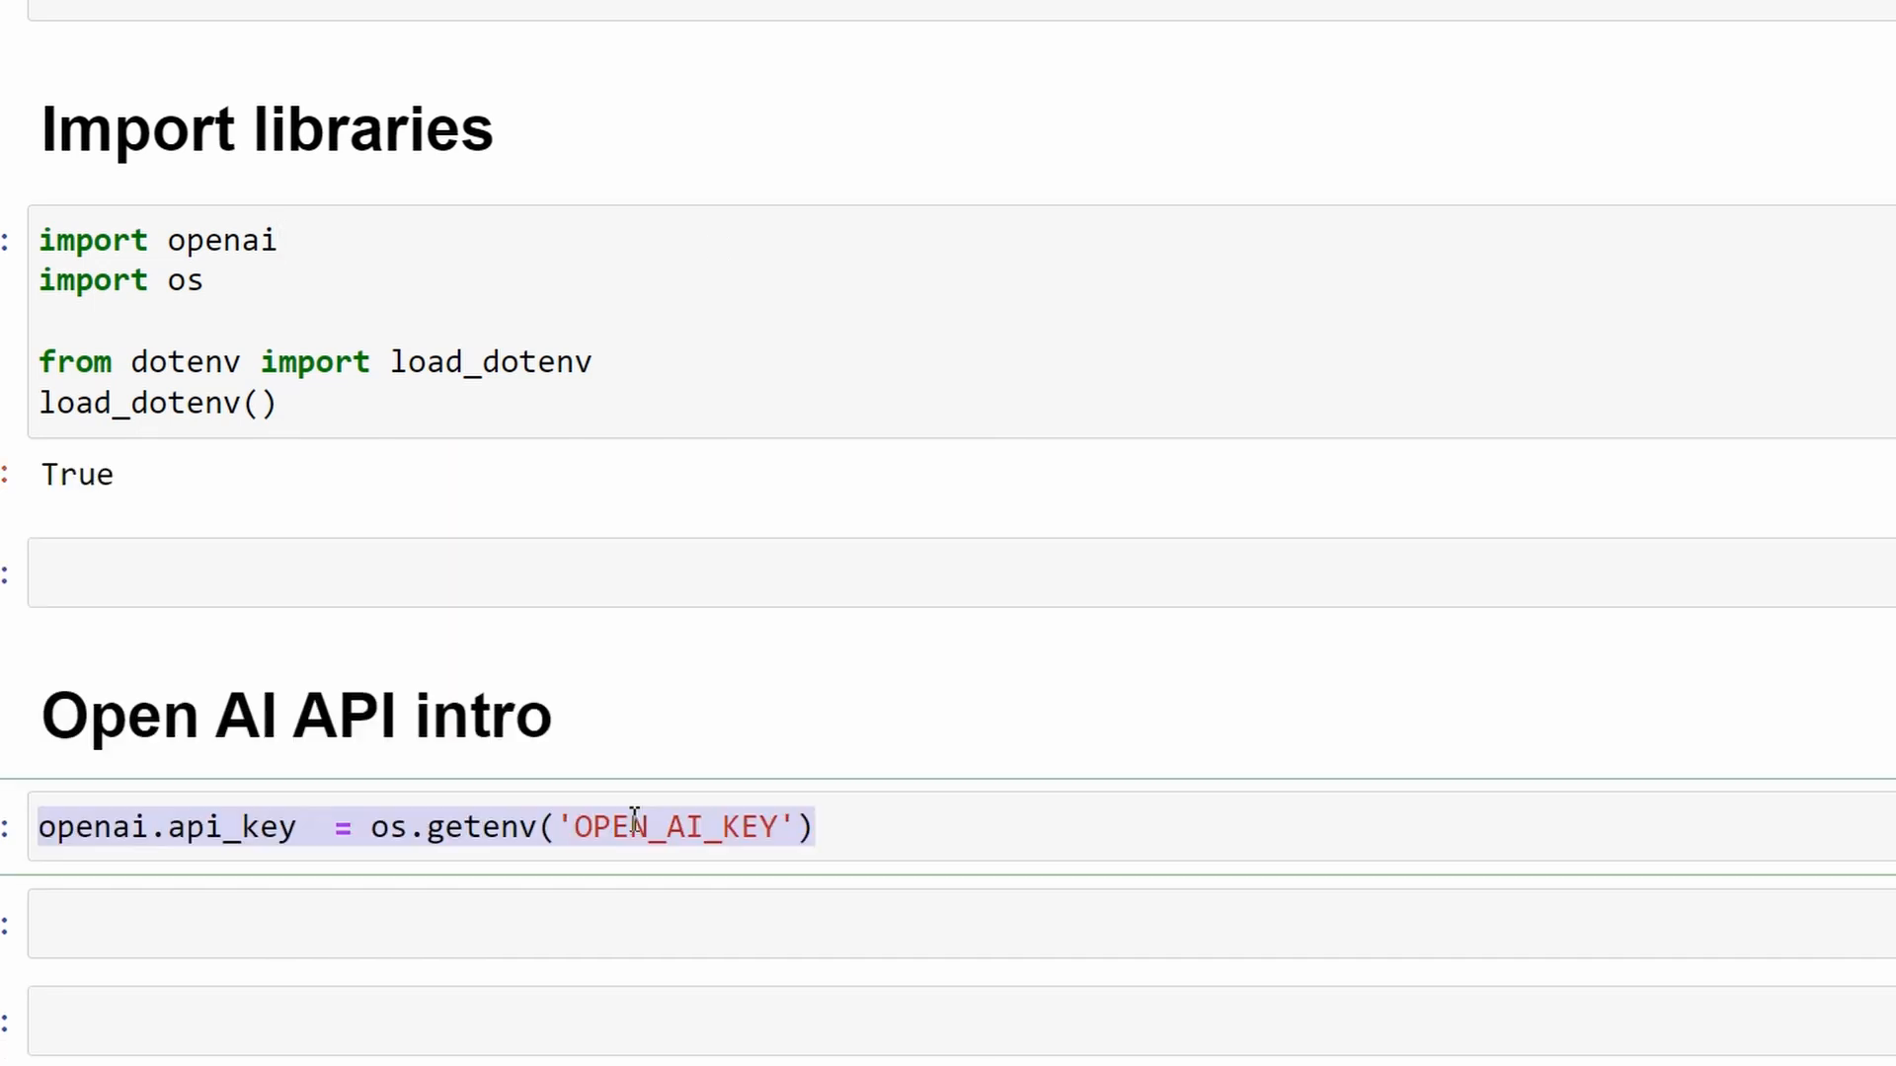
left_click(629, 829)
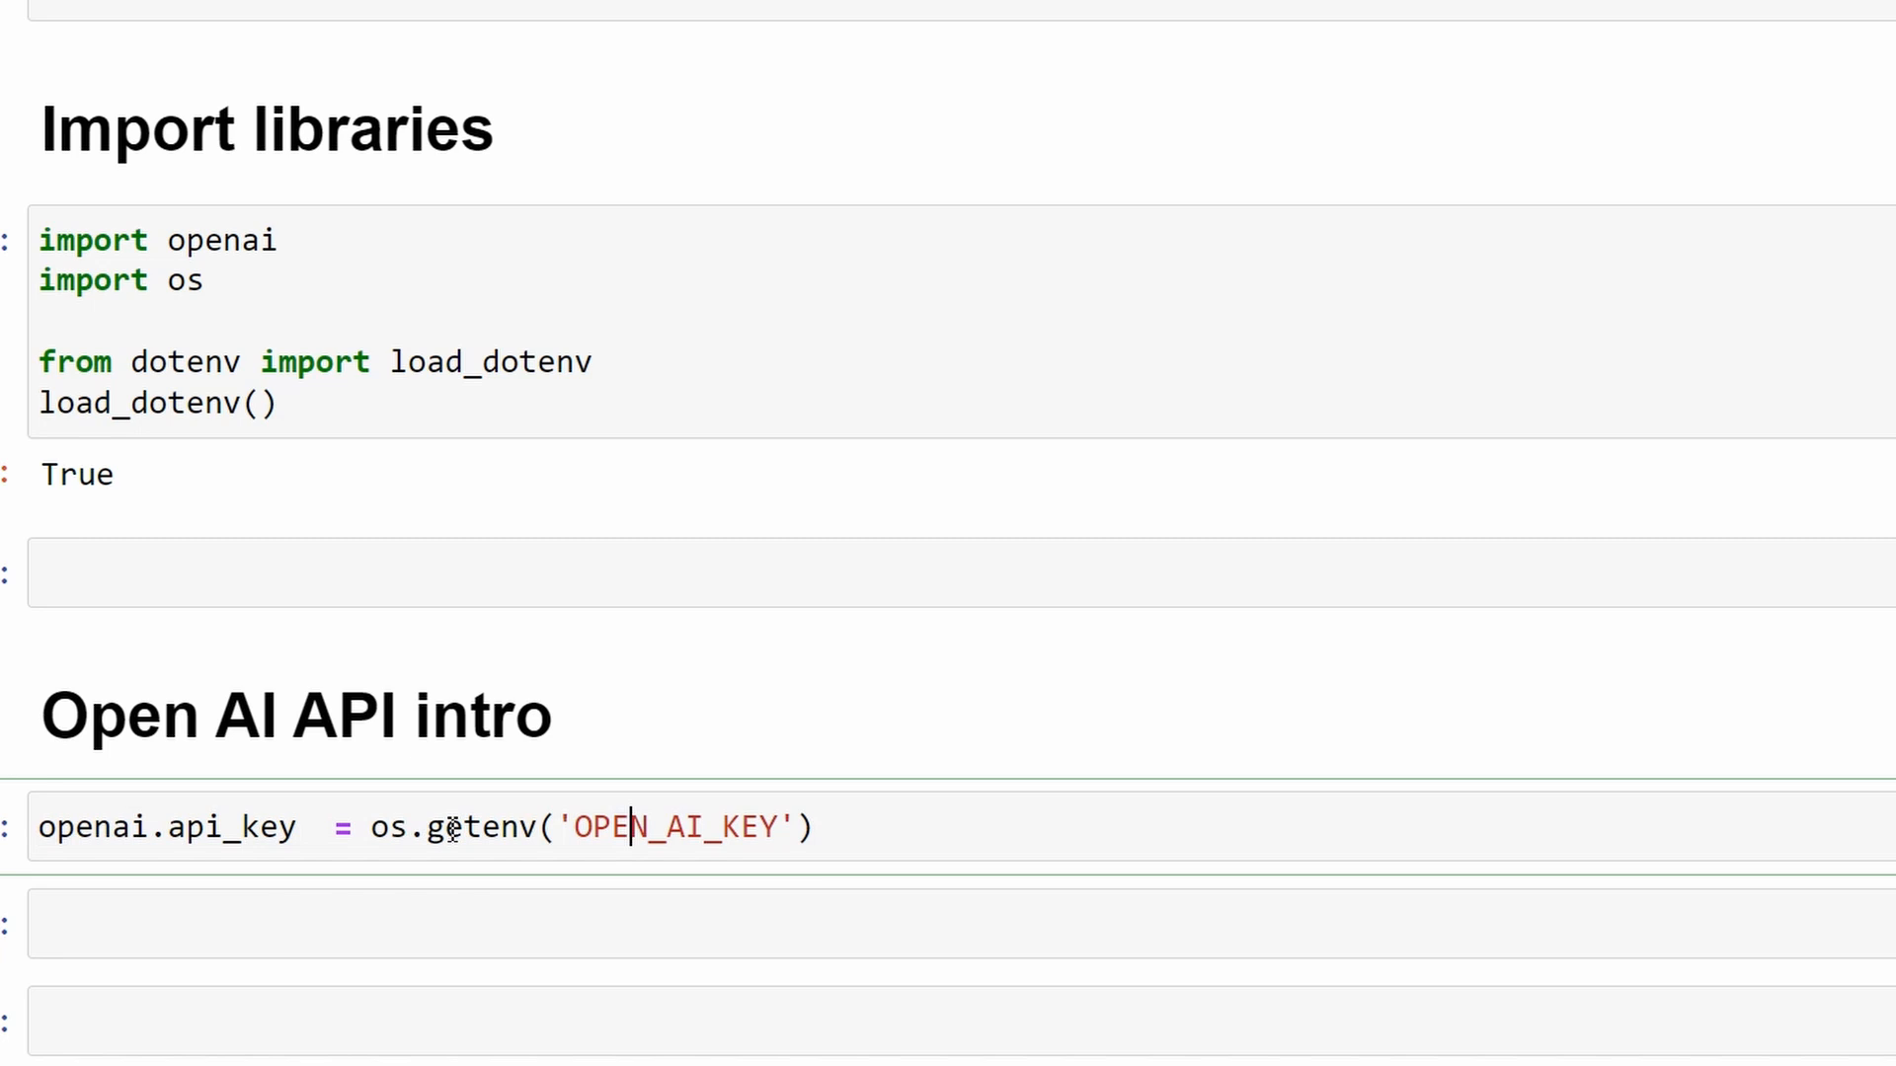
double_click(453, 828)
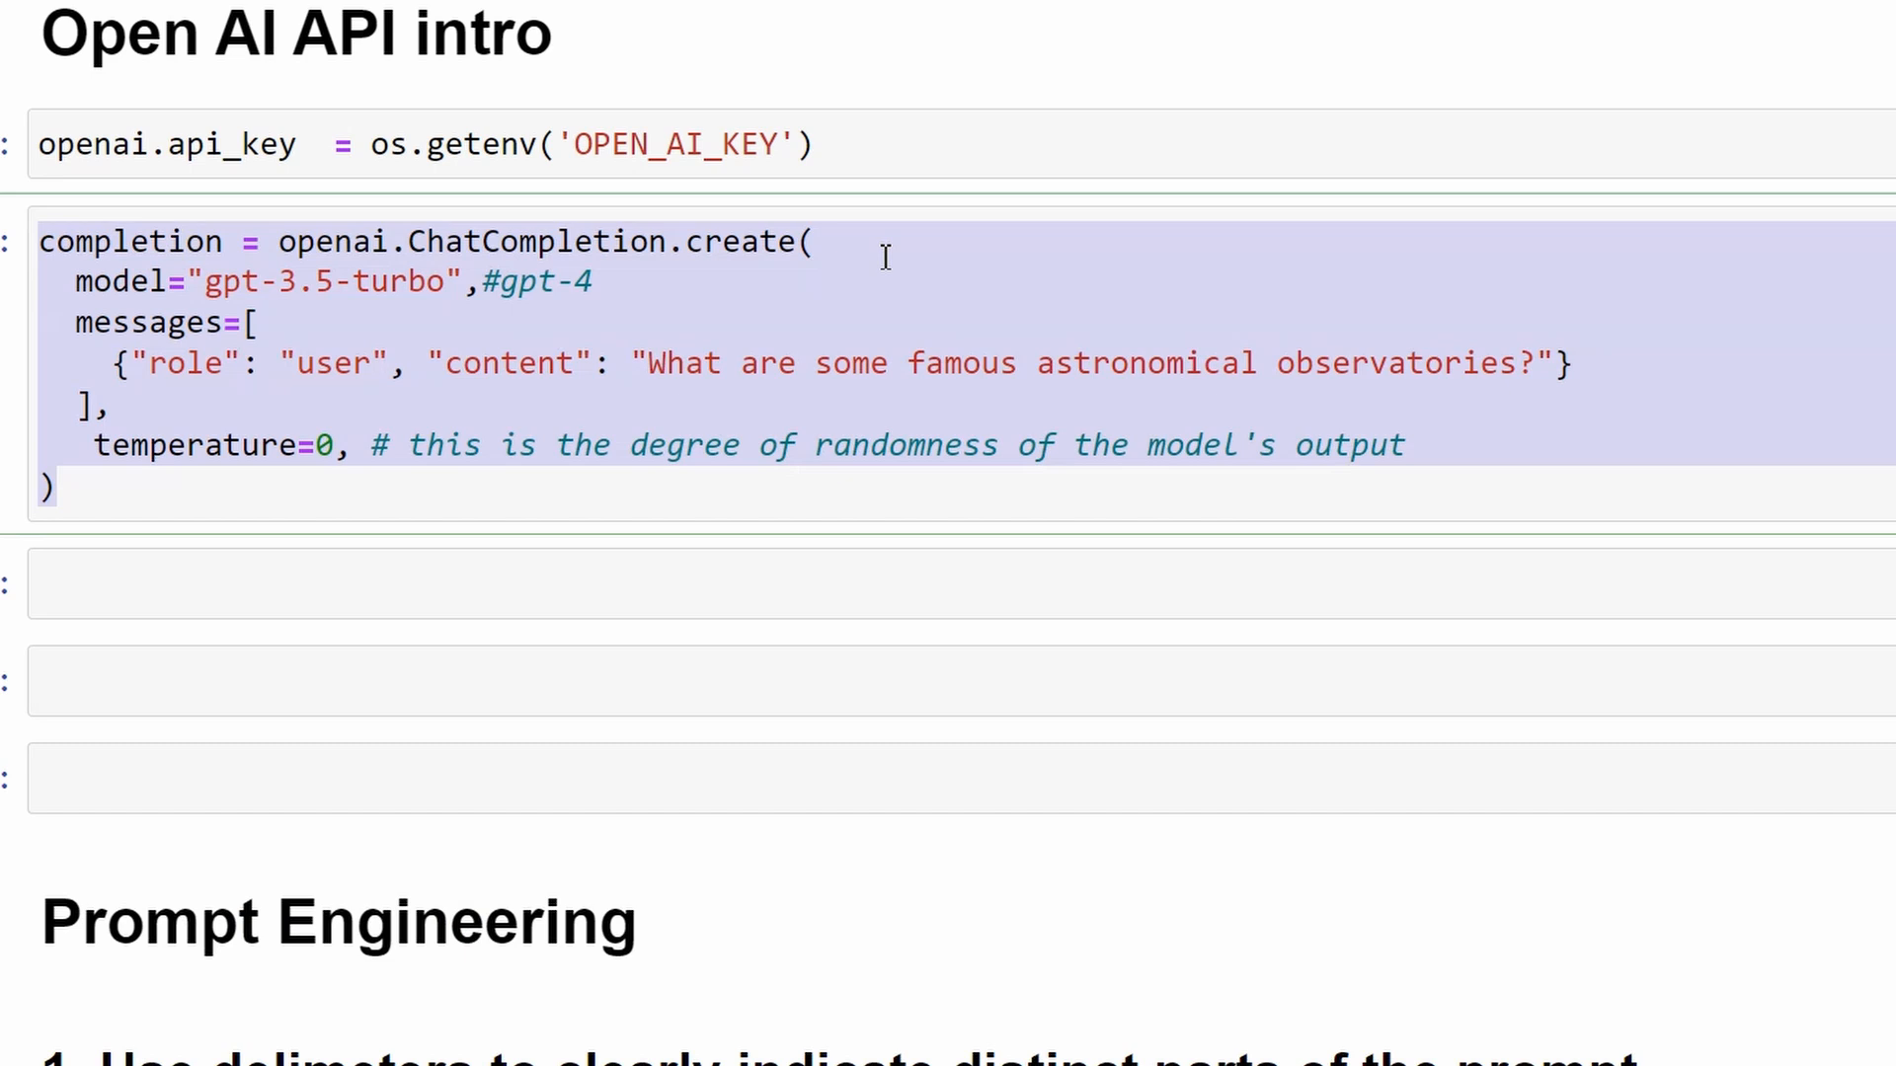
Review the ChatCompletion call: gpt-3.5-turbo model, gpt-4 alternative, and message role/content.
double_click(535, 242)
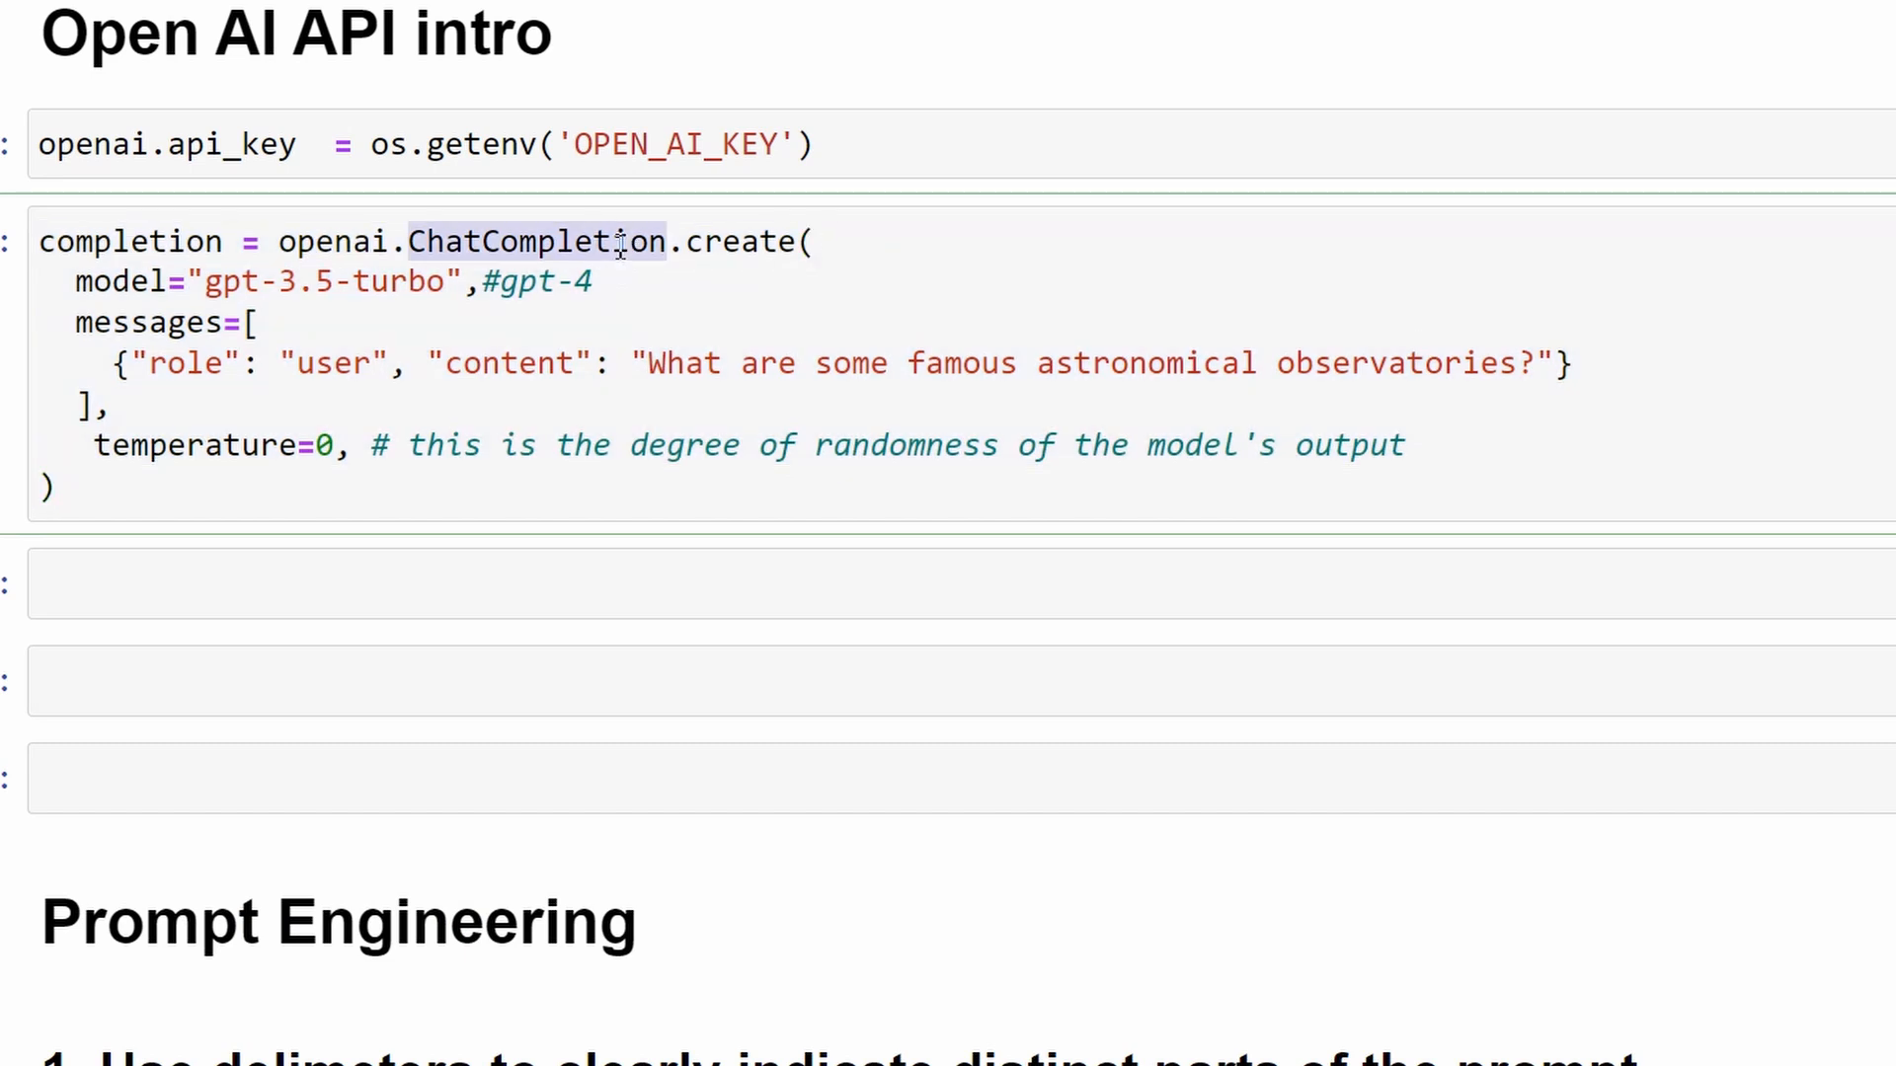
double_click(120, 281)
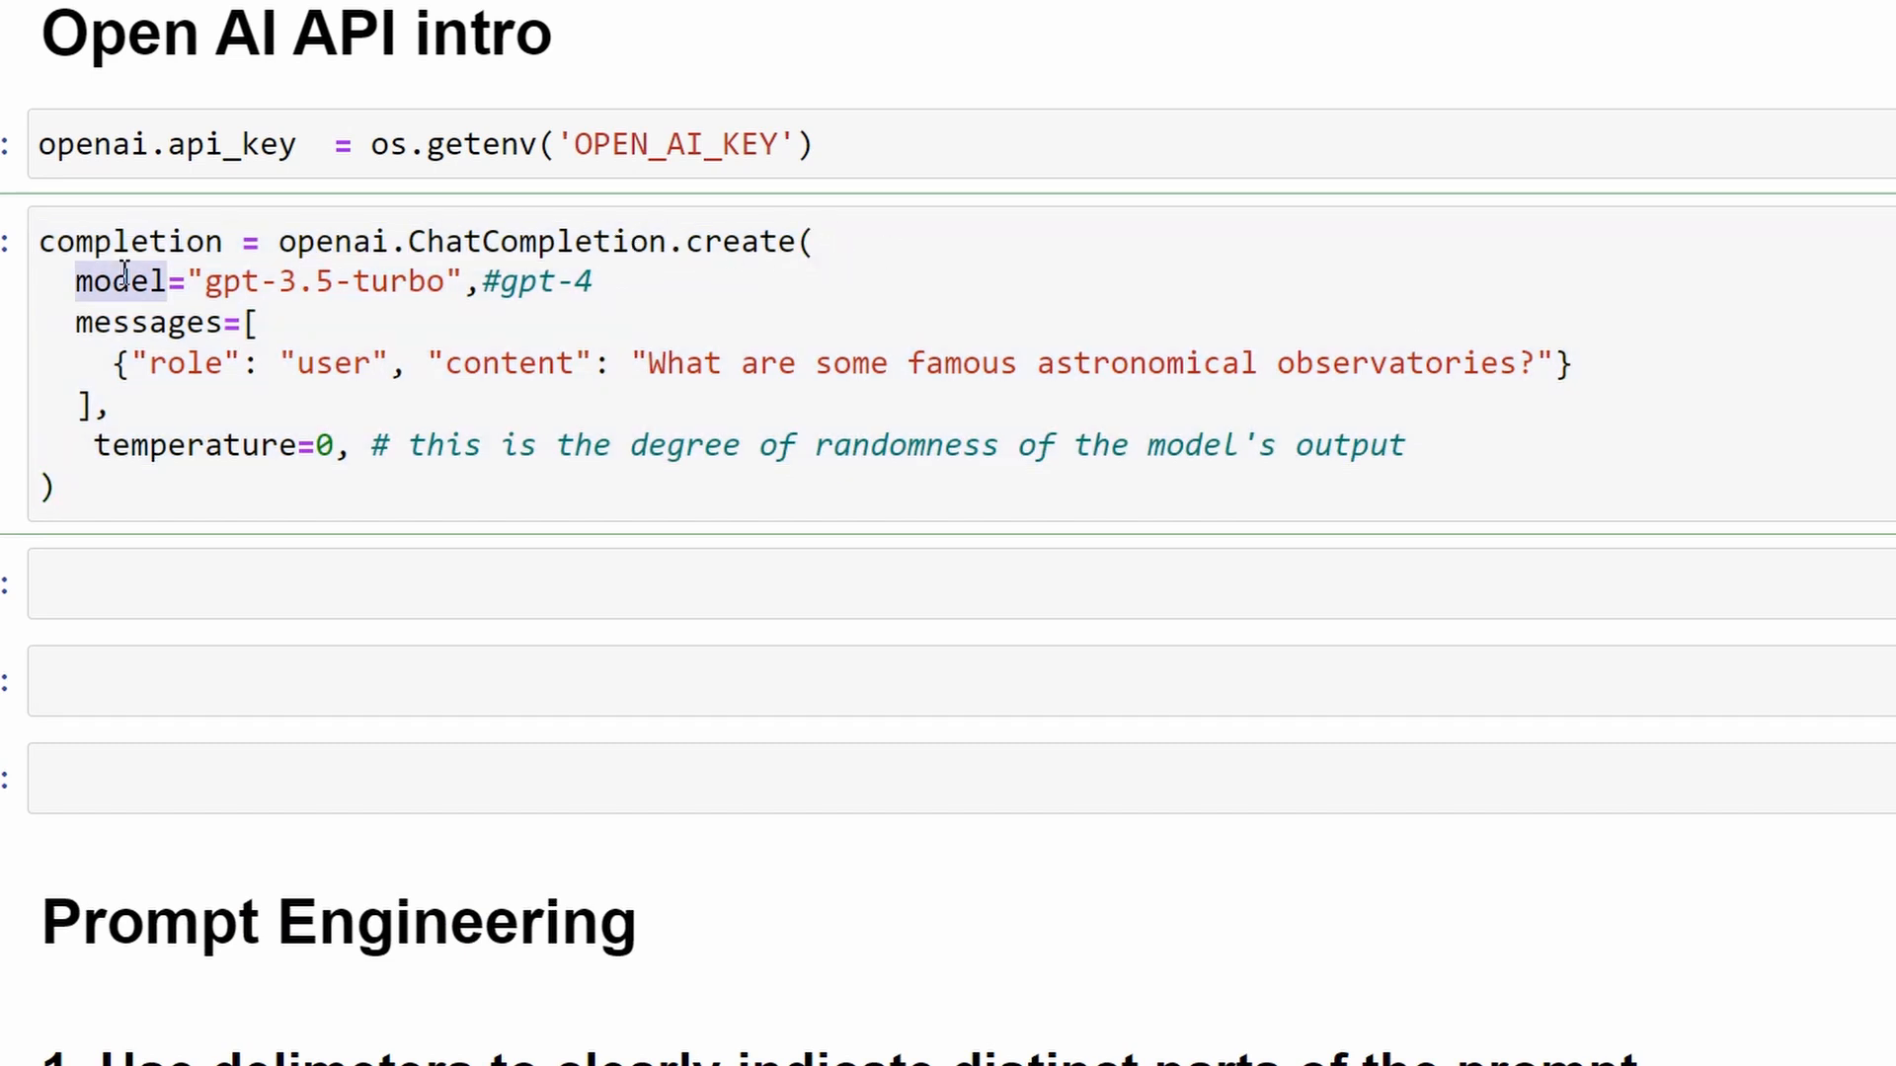
double_click(145, 323)
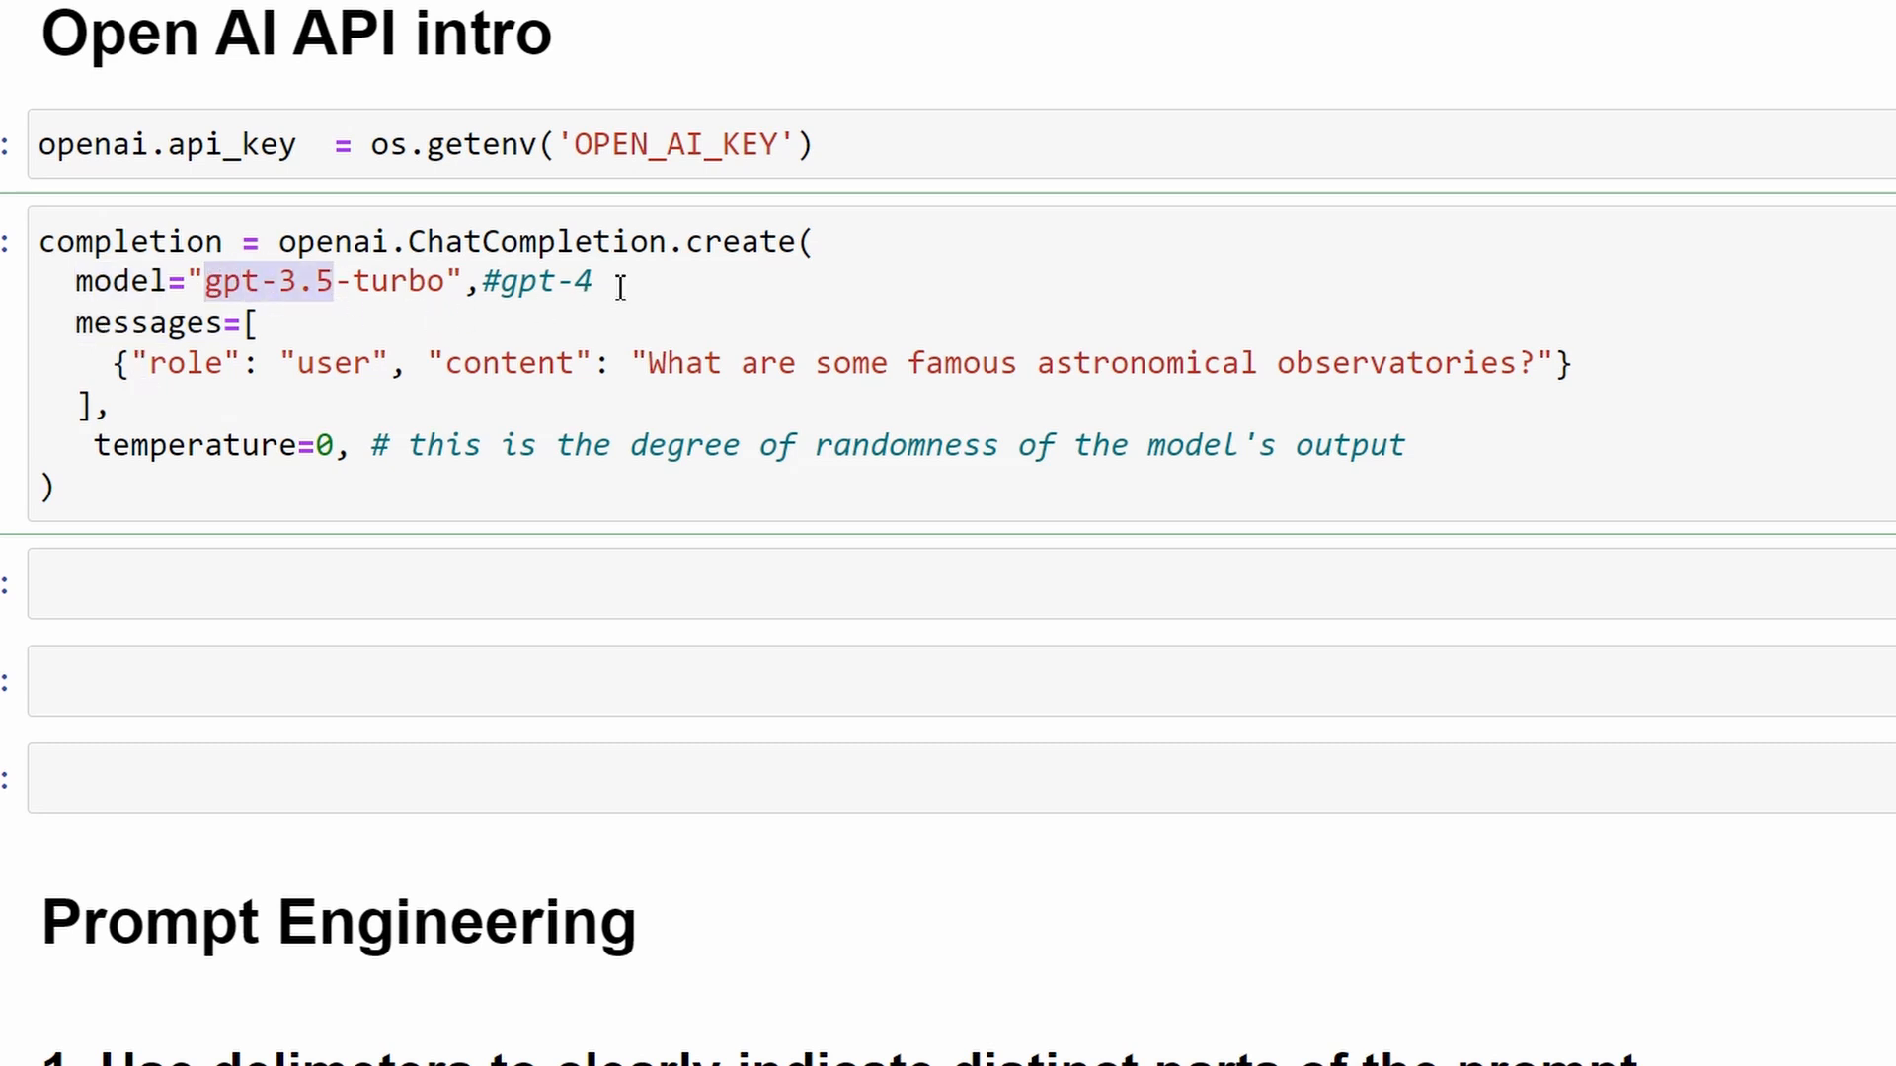
double_click(538, 281)
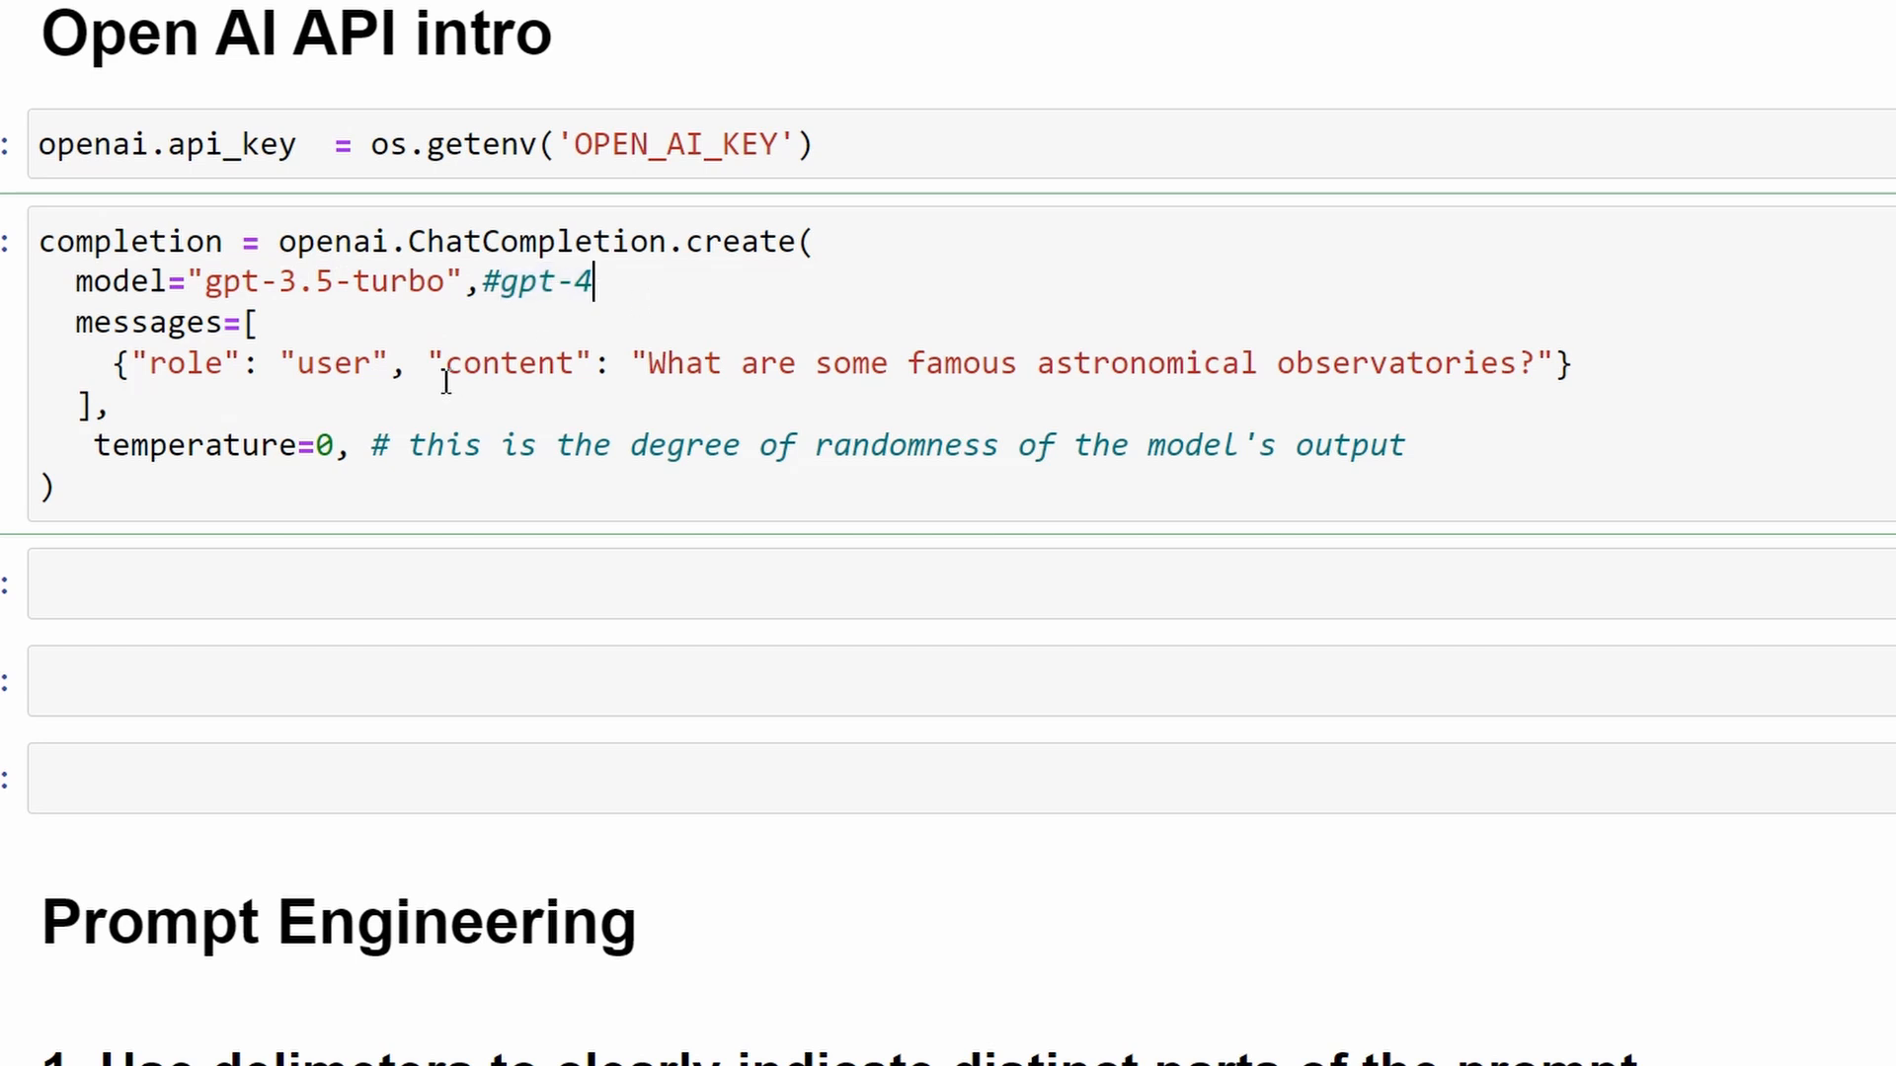
mouse_move(431, 483)
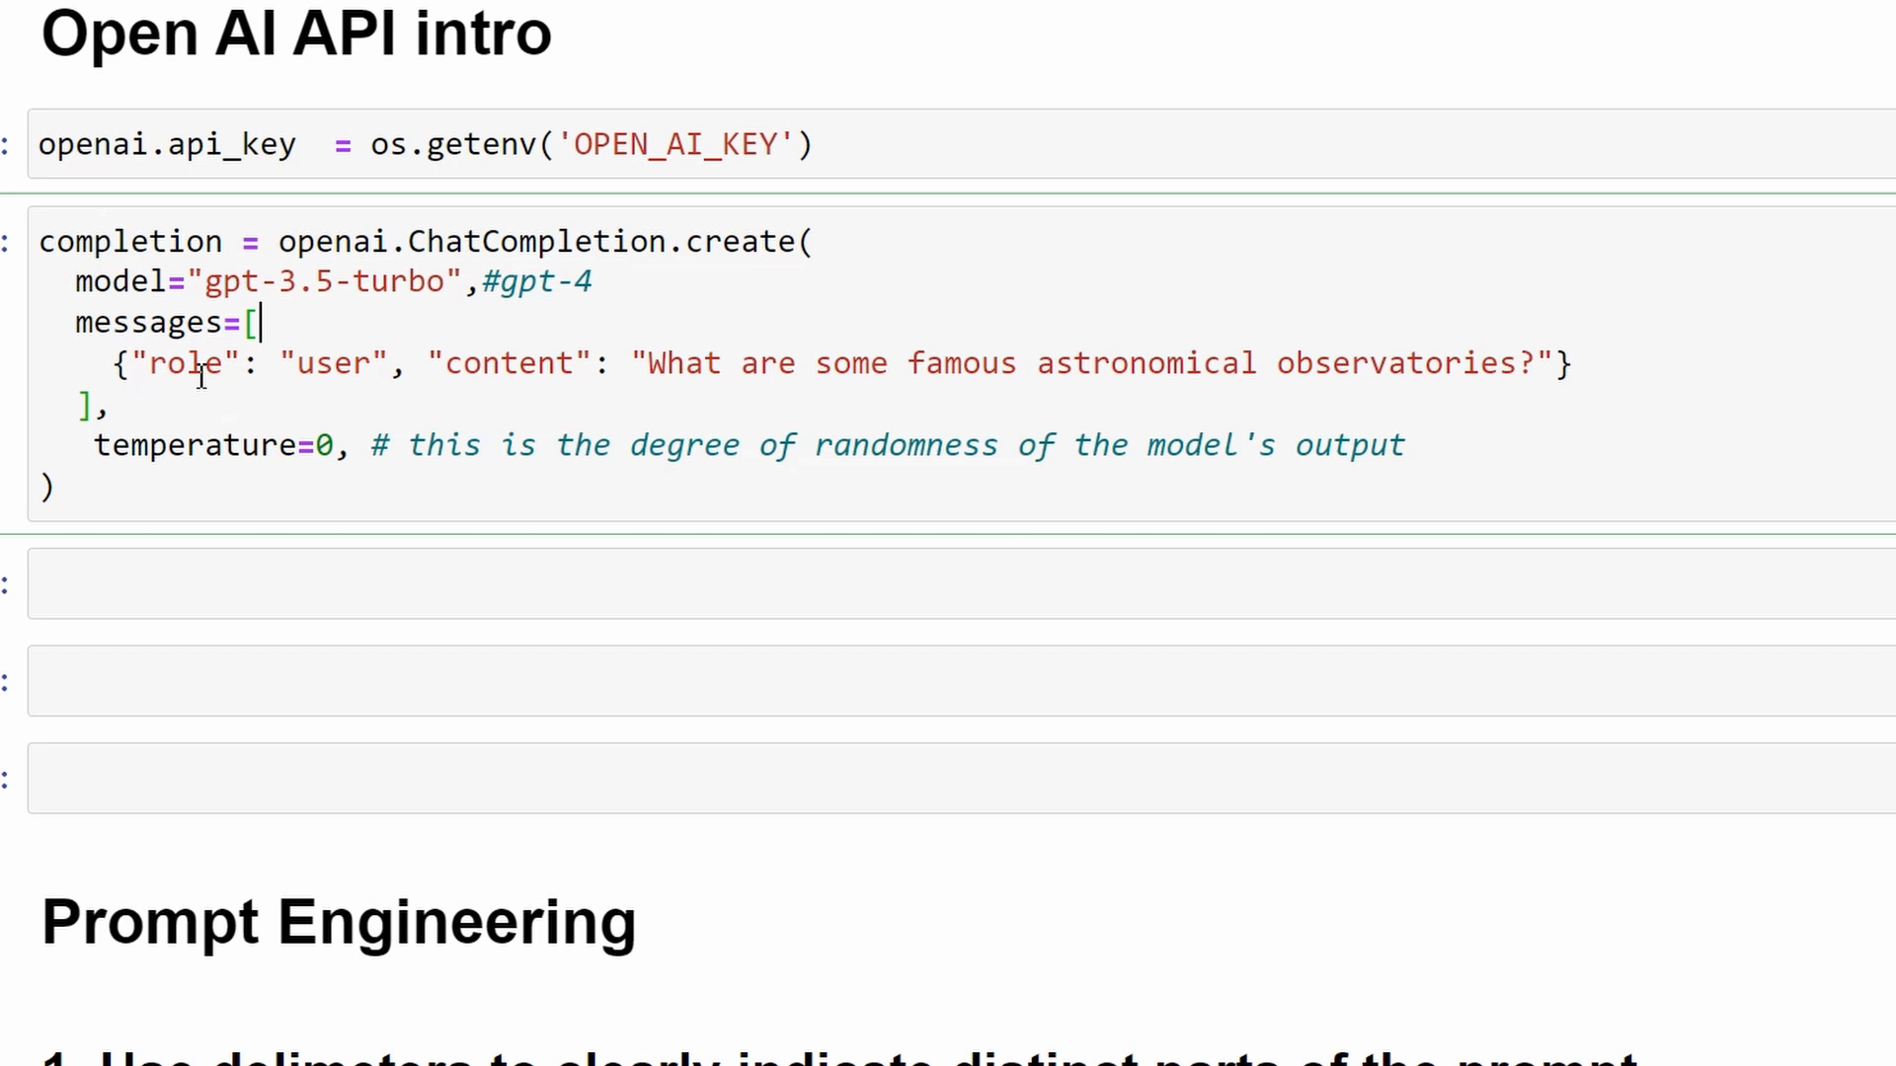
double_click(184, 362)
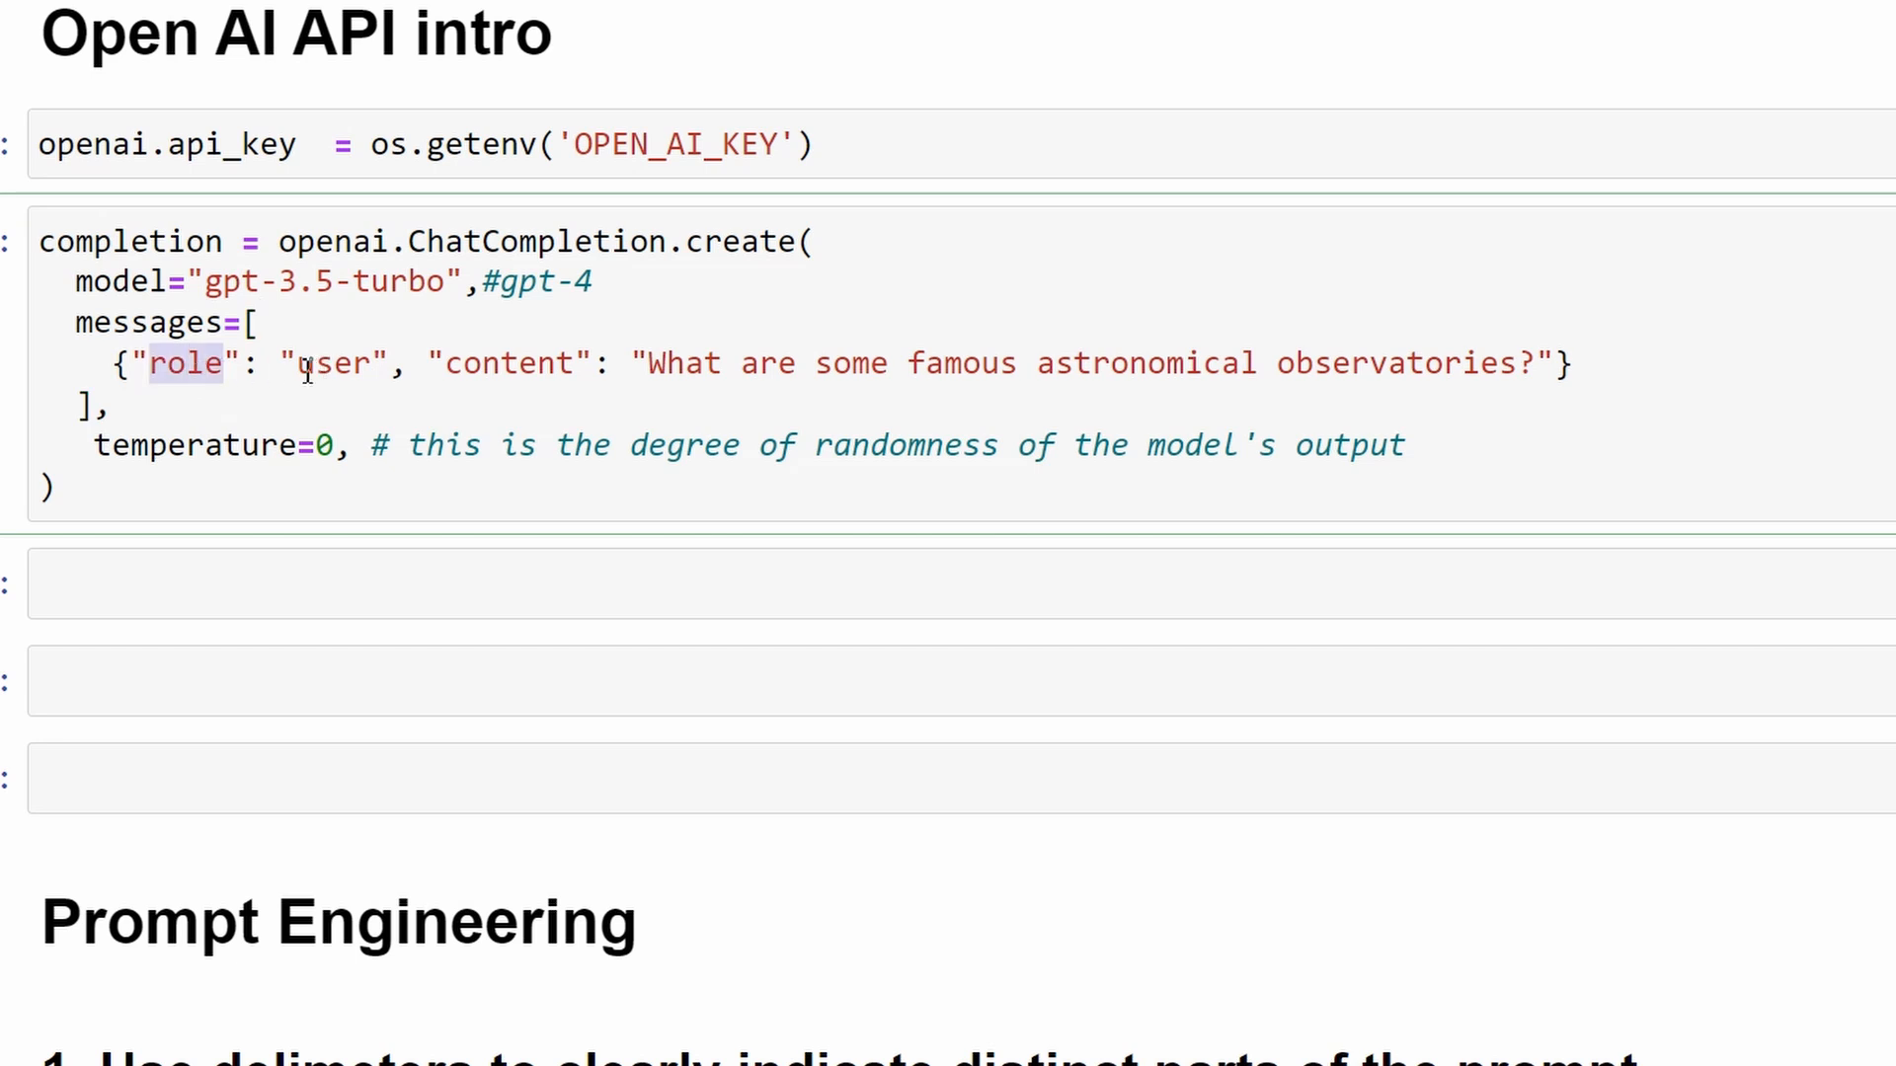
double_click(508, 362)
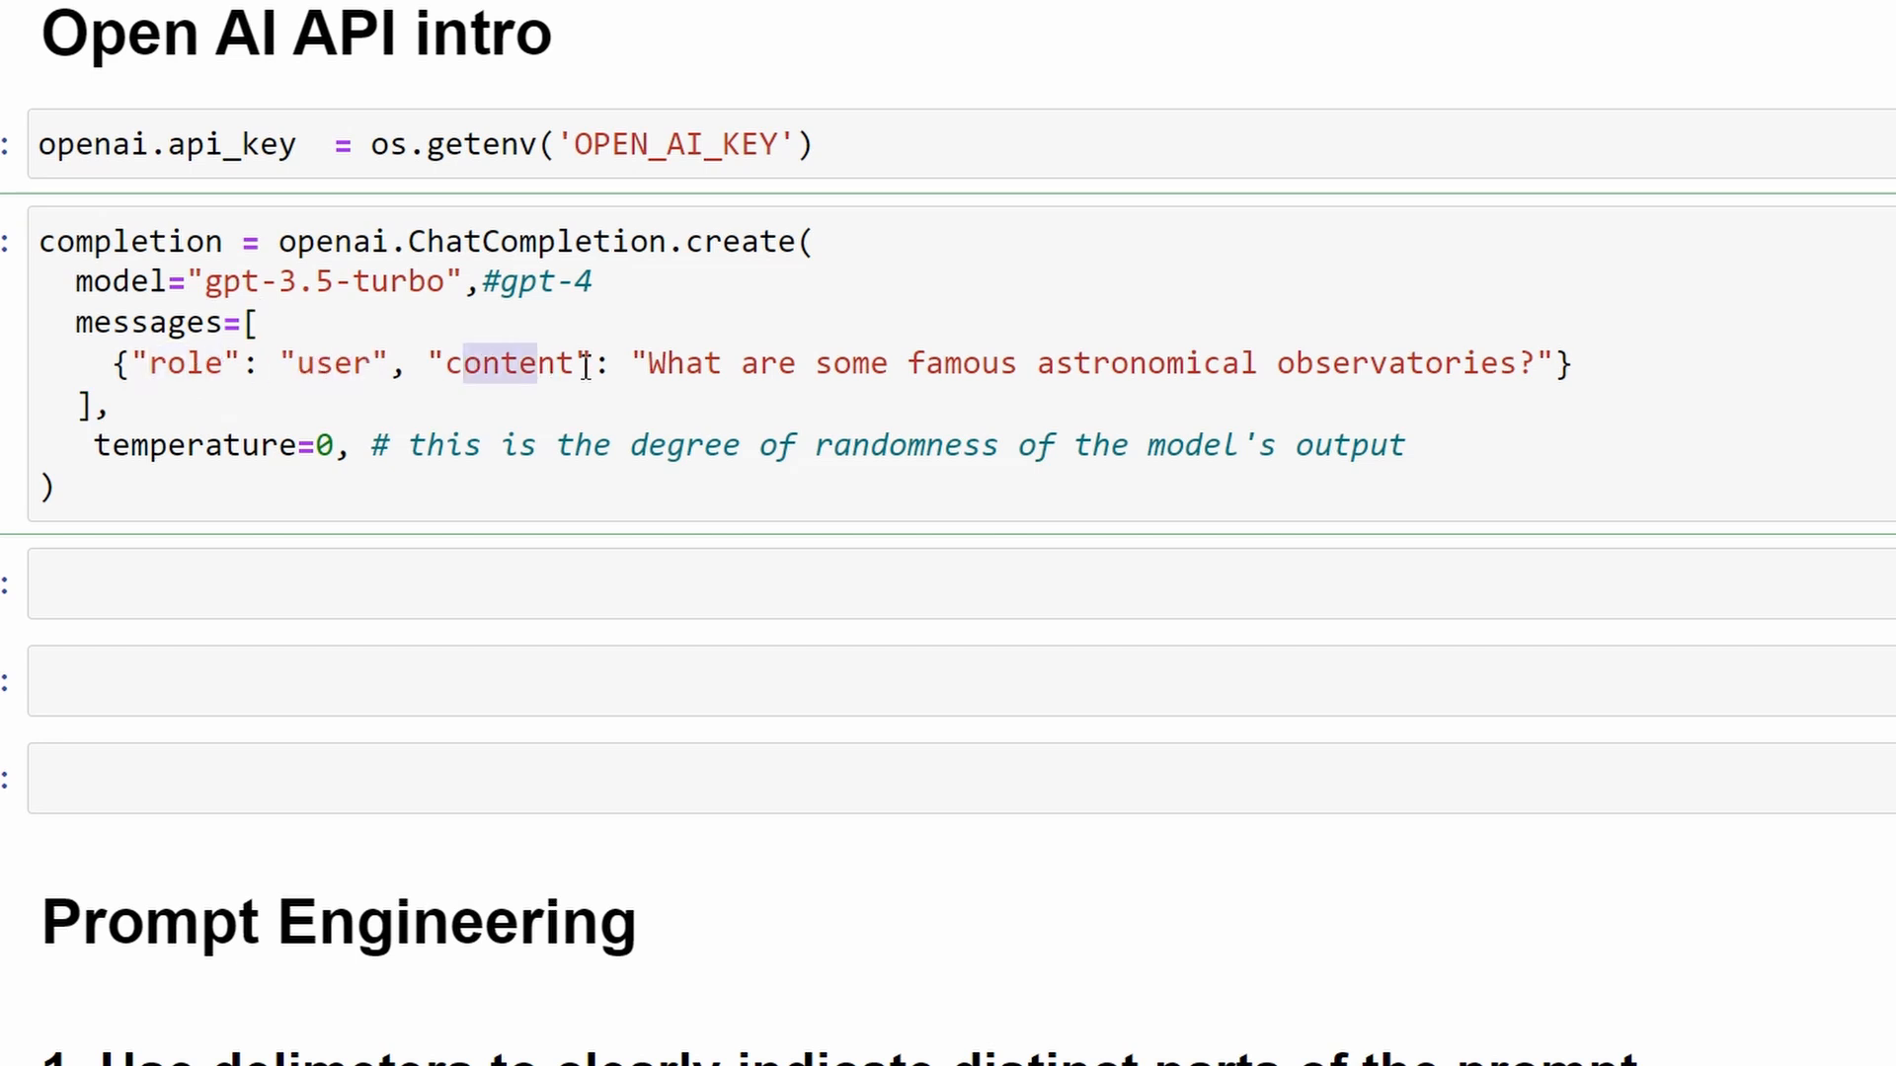
left_click_drag(1036, 362, 1448, 362)
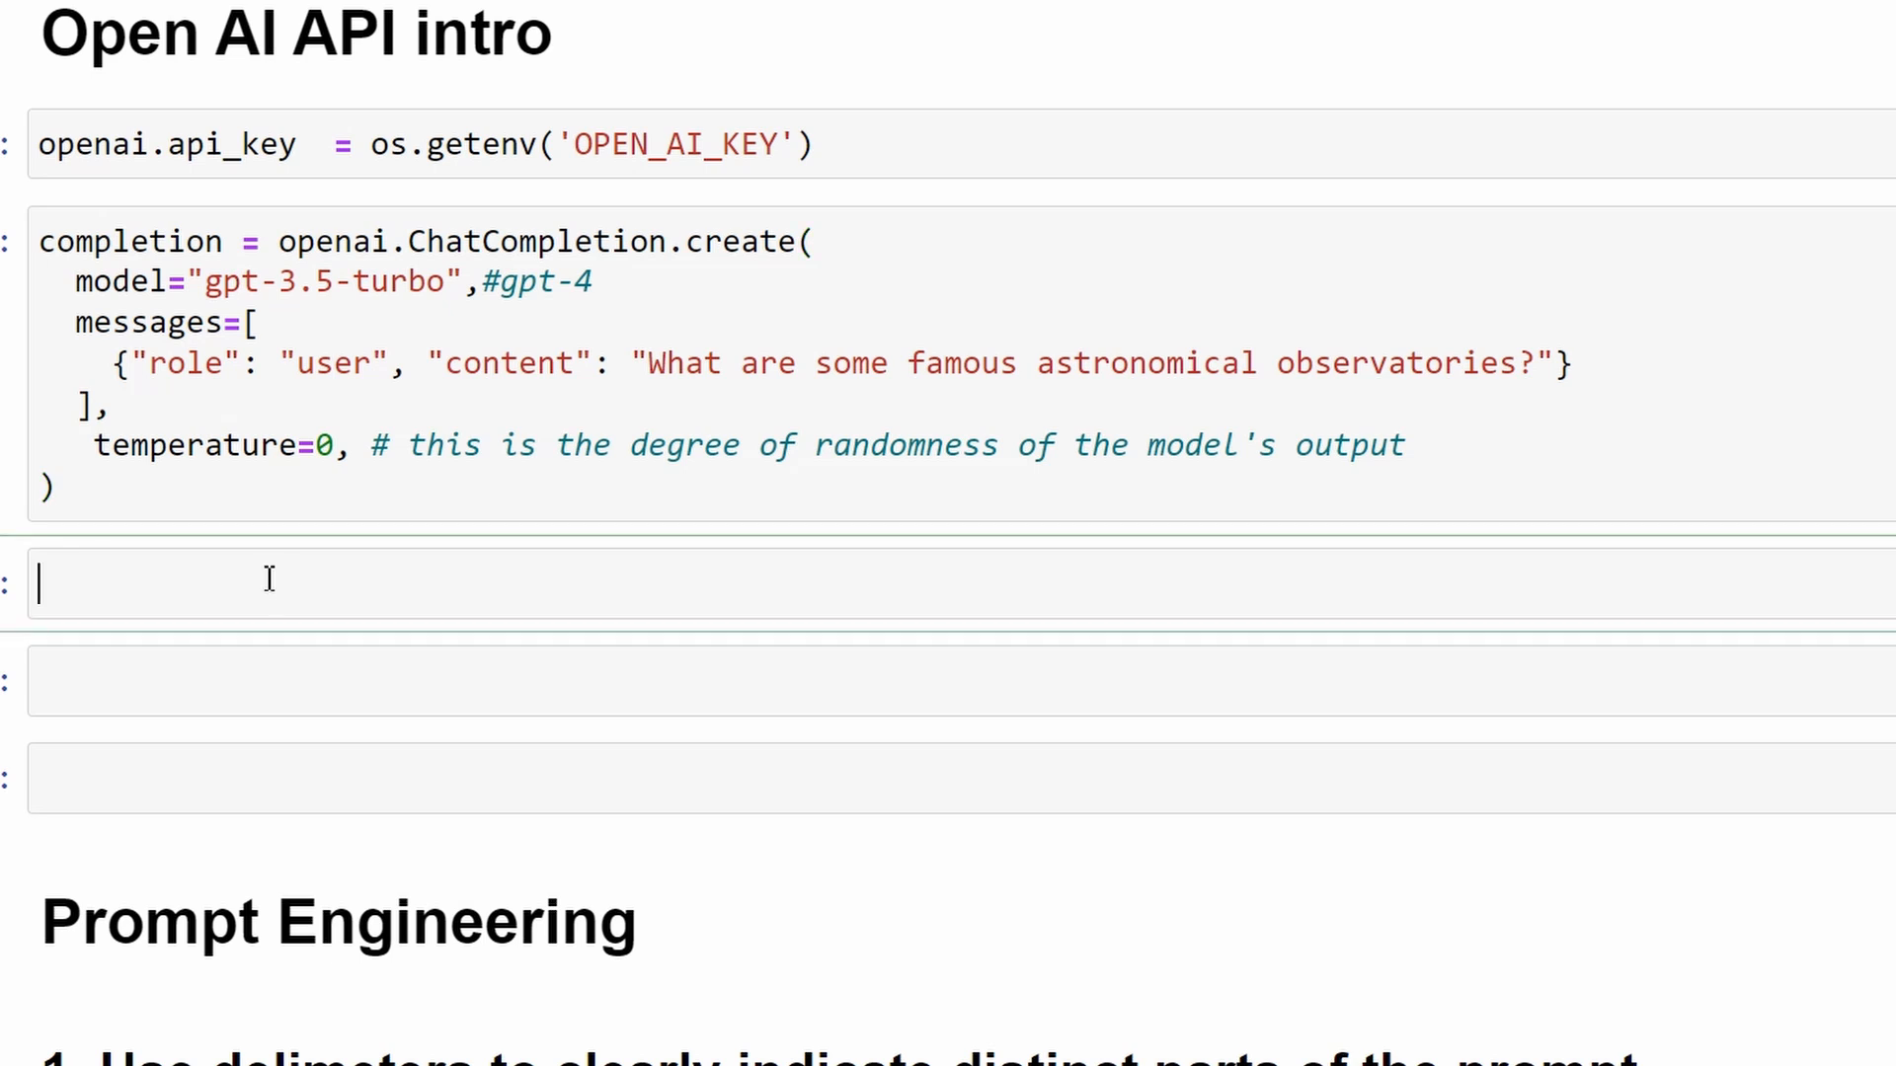
Print the completion's reply content and write the get_openAI_response helper.
type("completion")
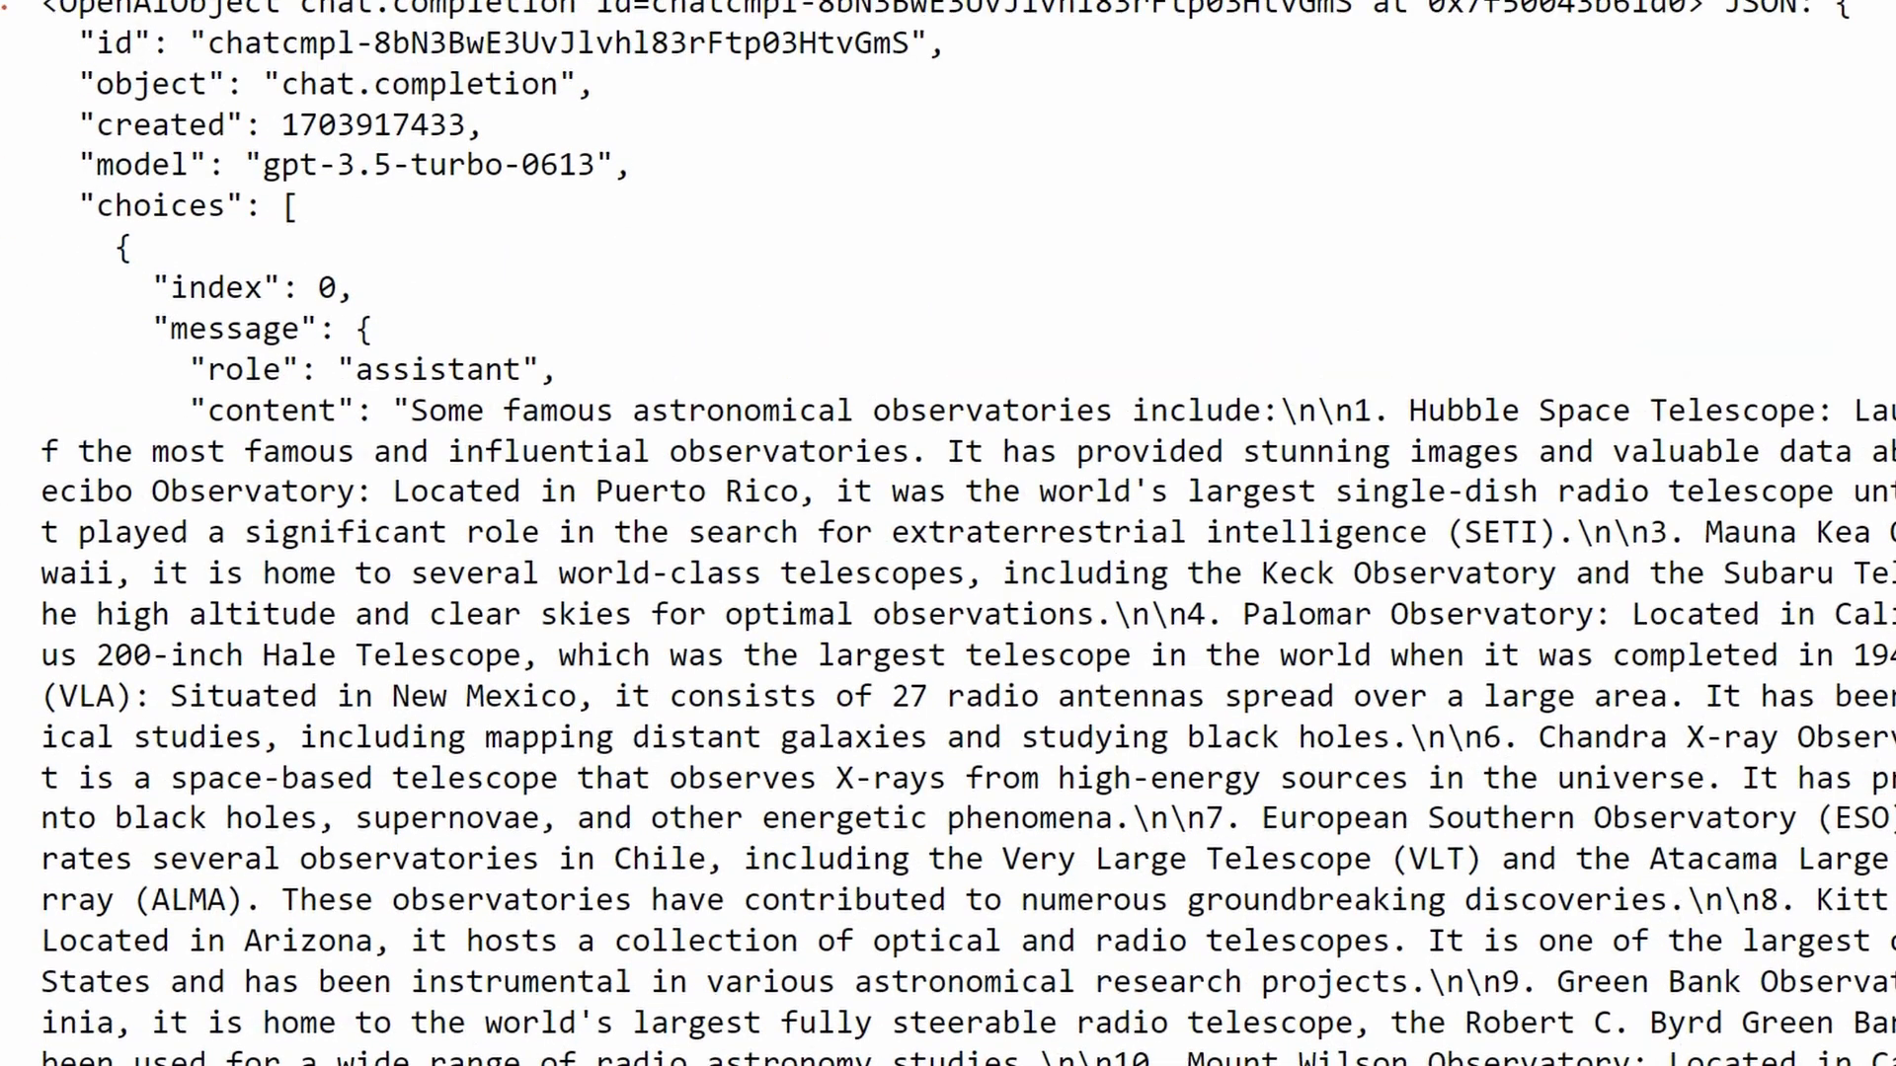
double_click(236, 328)
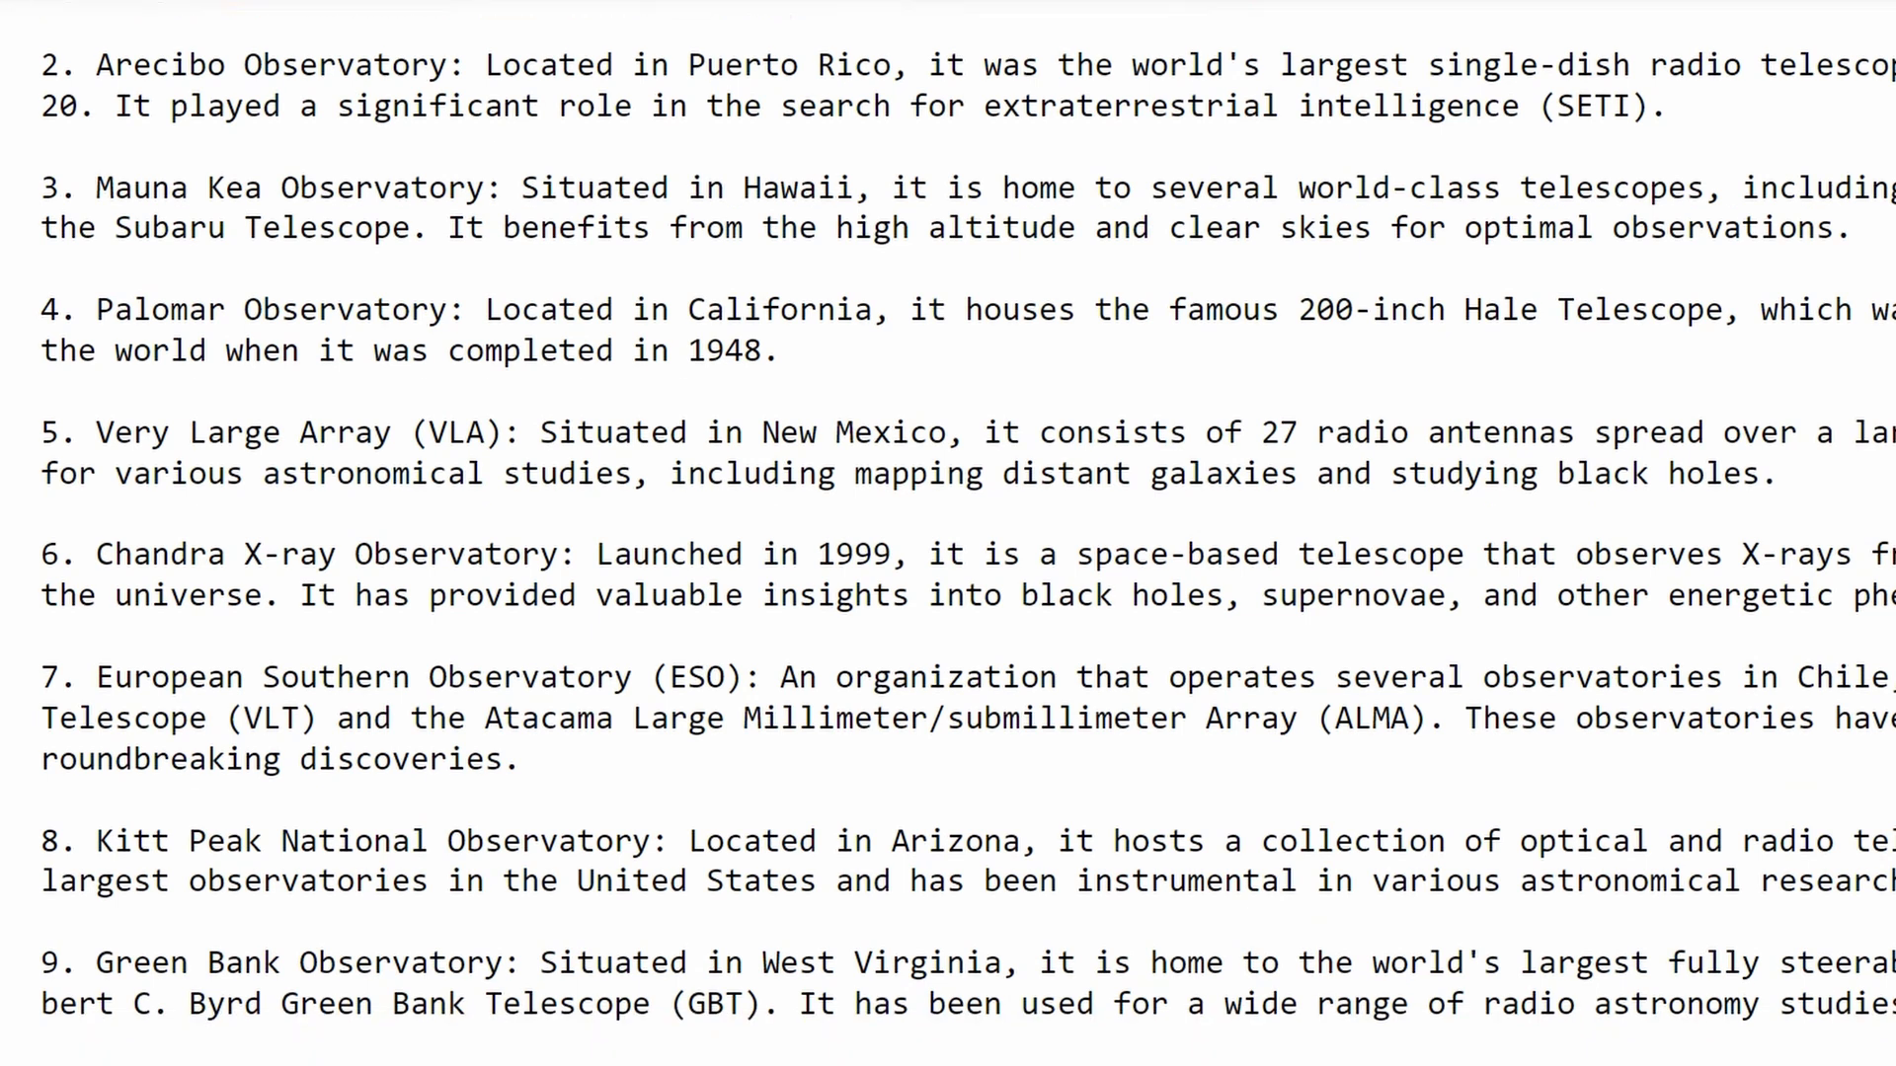
scroll("down", 3)
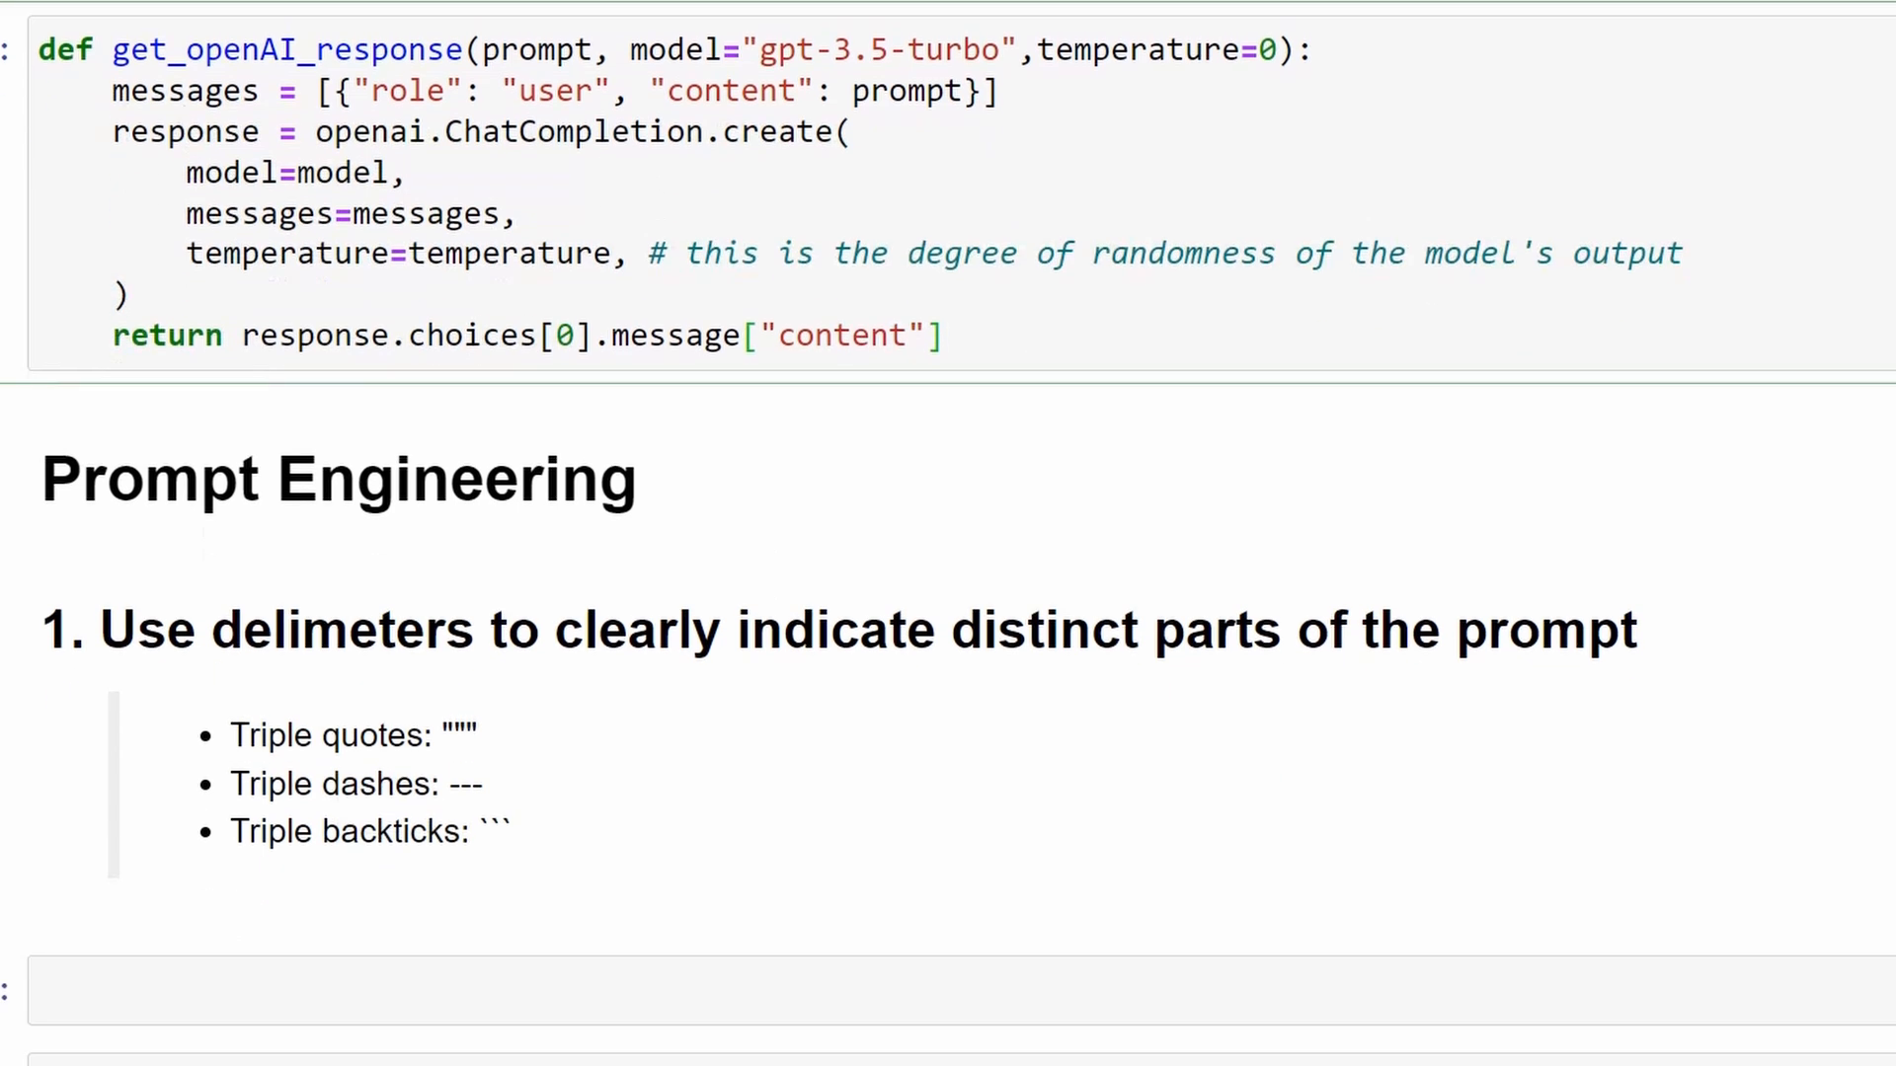
Run get_openAI_response(prompt) on the backtick-delimited 'Your content is wonderful!' prompt.
scroll("down", 3)
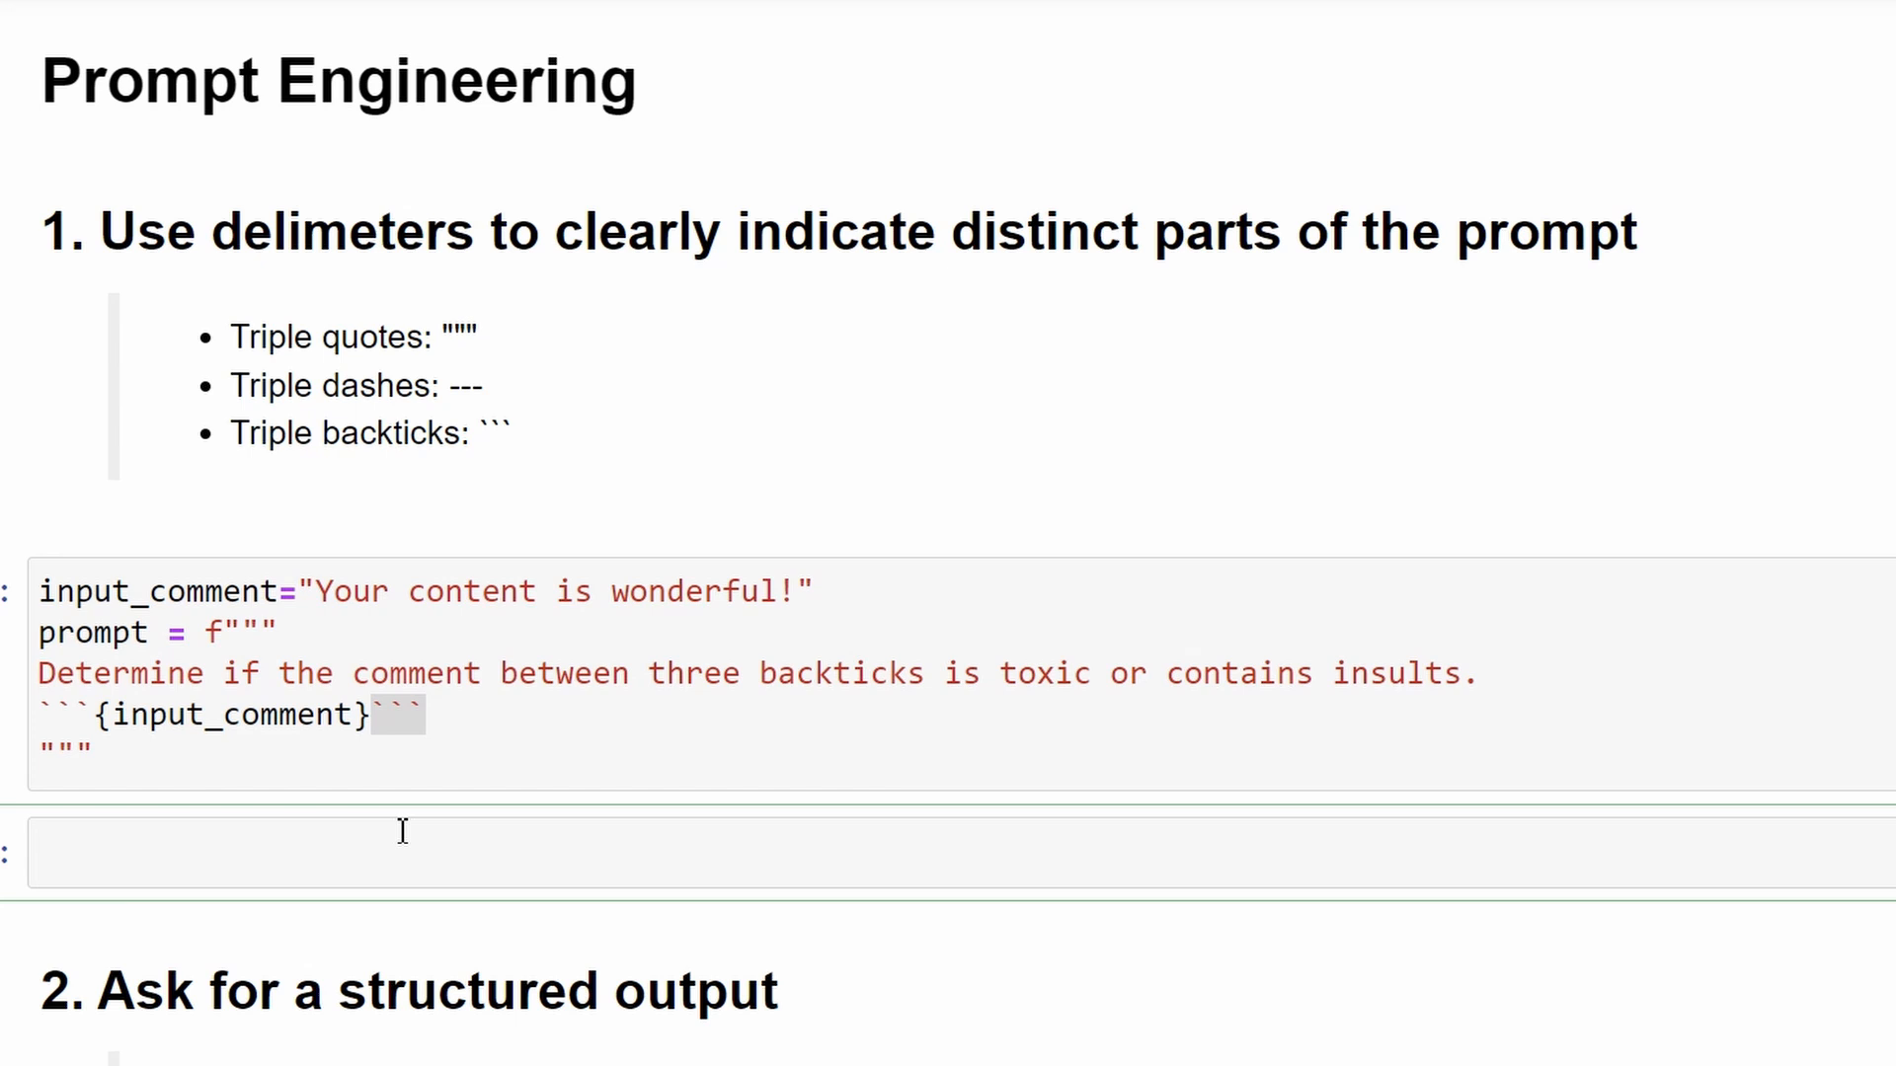
type("get_openAI_response(prompt)")
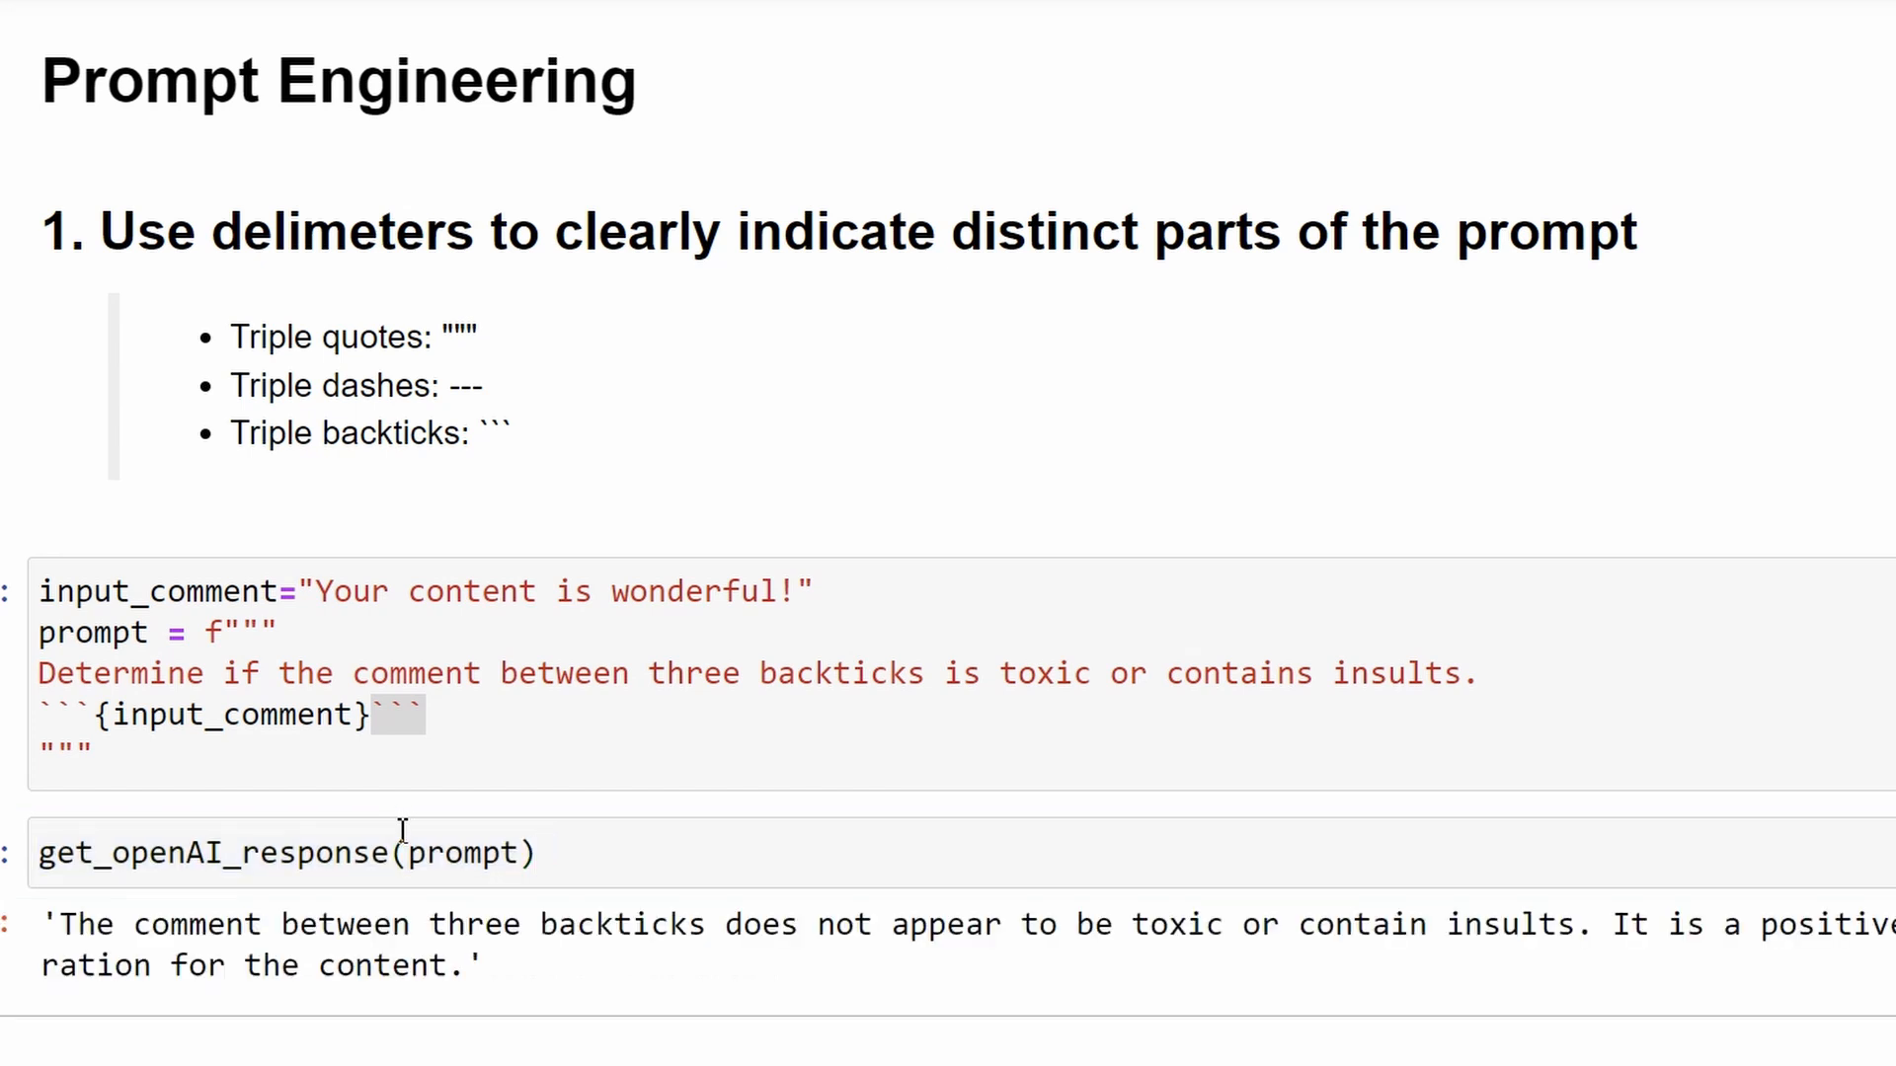
left_click_drag(720, 925, 1224, 926)
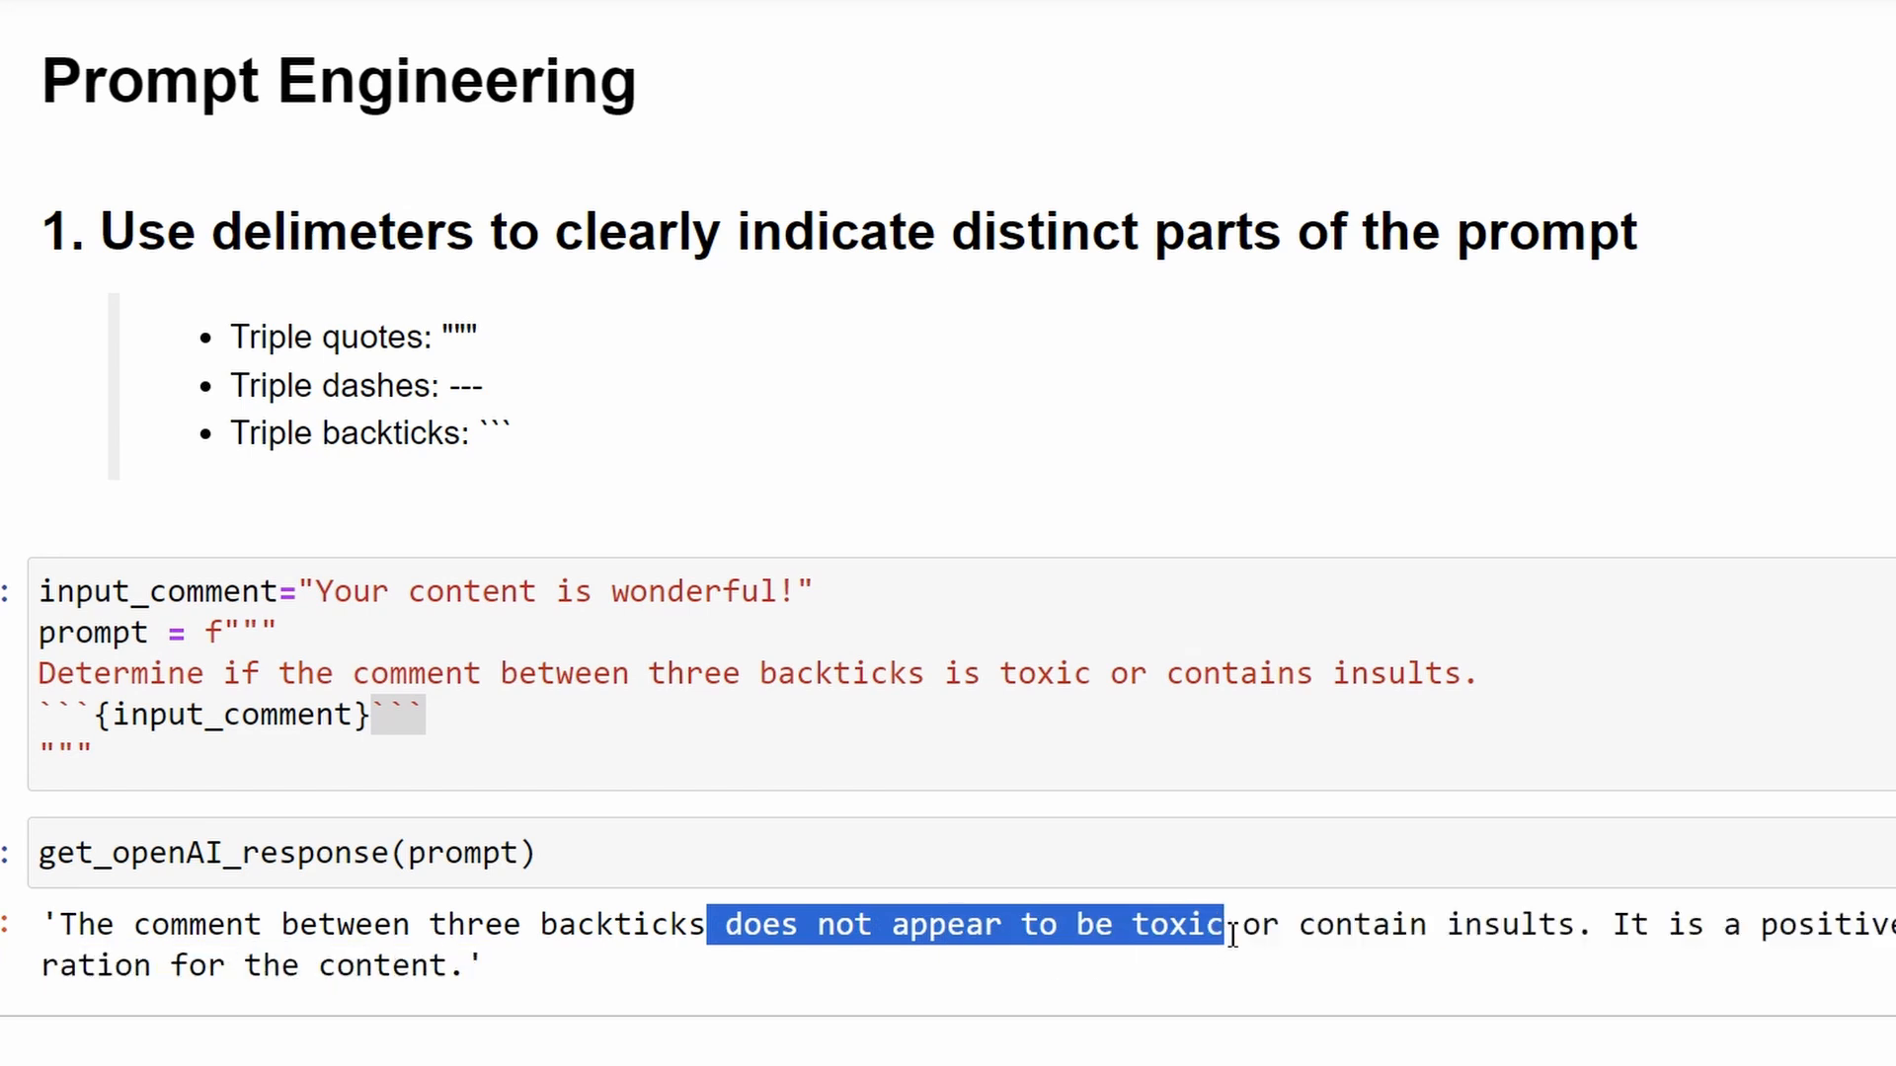
scroll("down", 3)
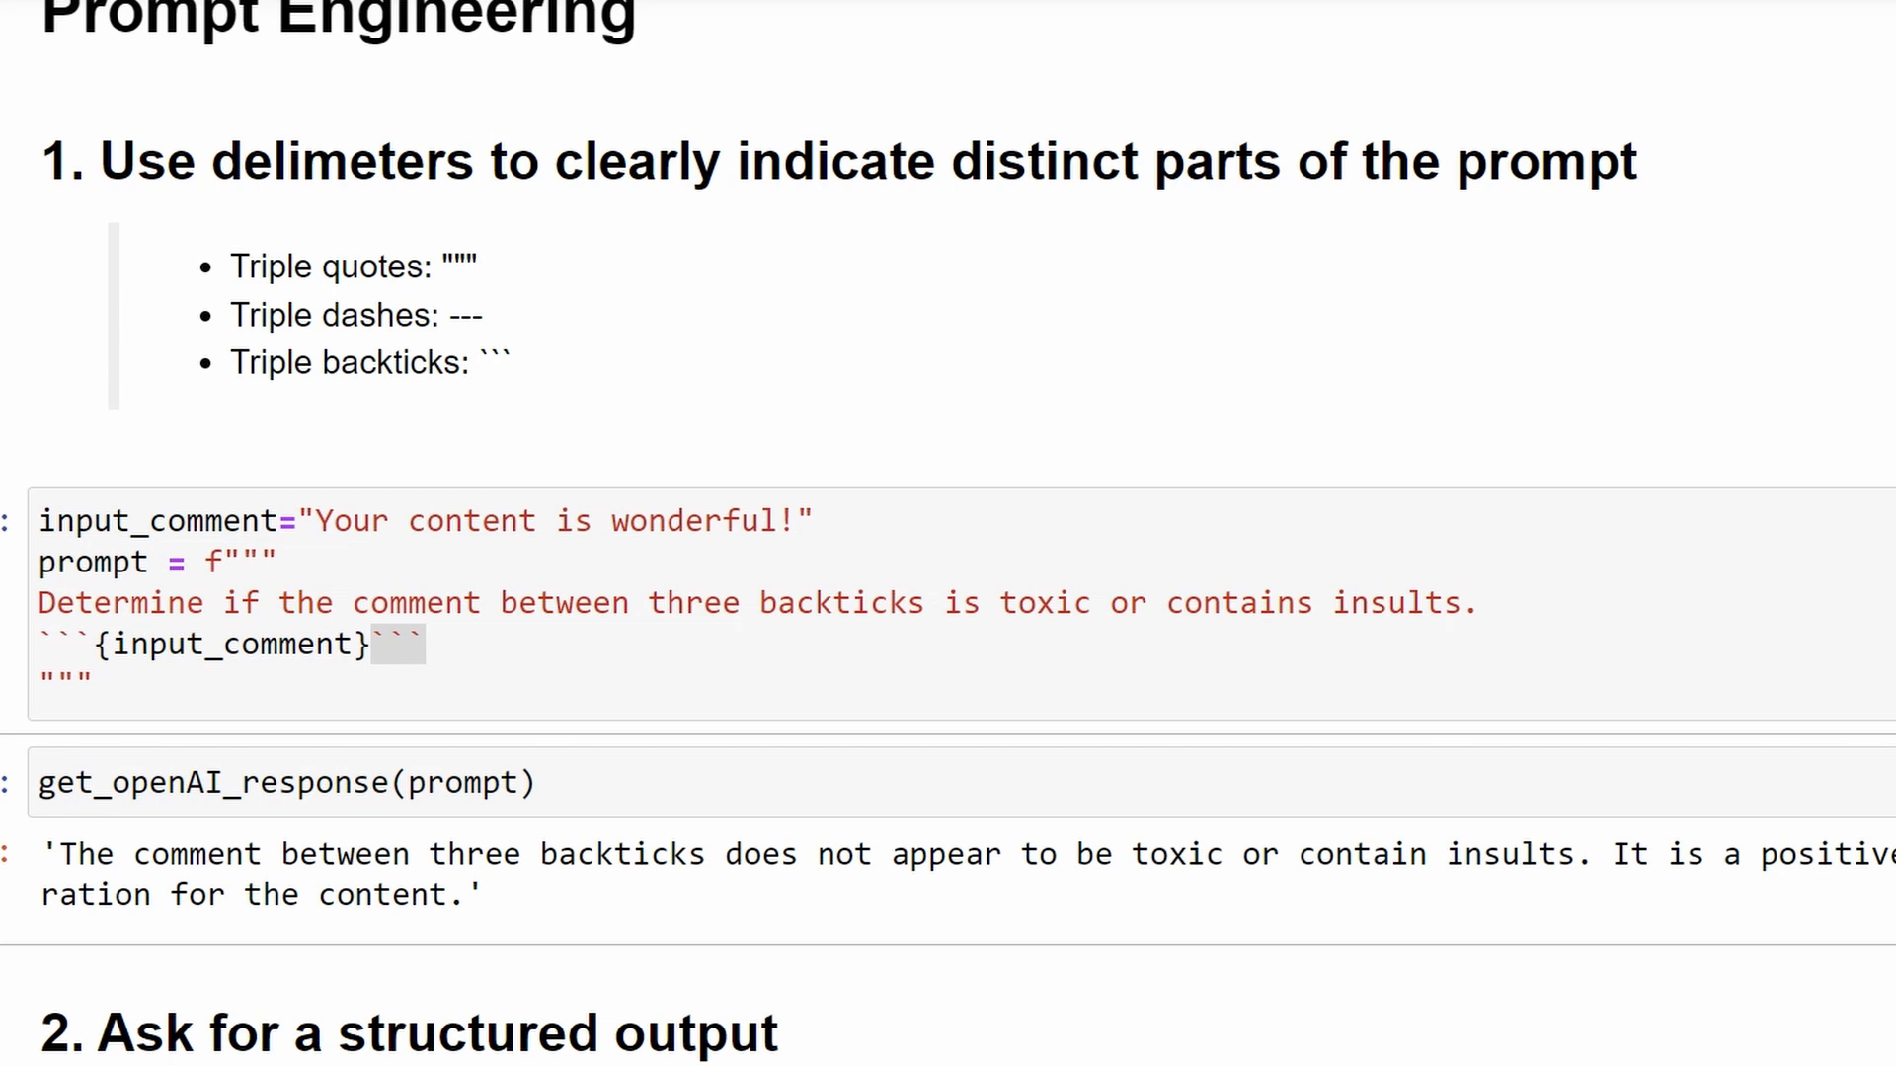
scroll("down", 3)
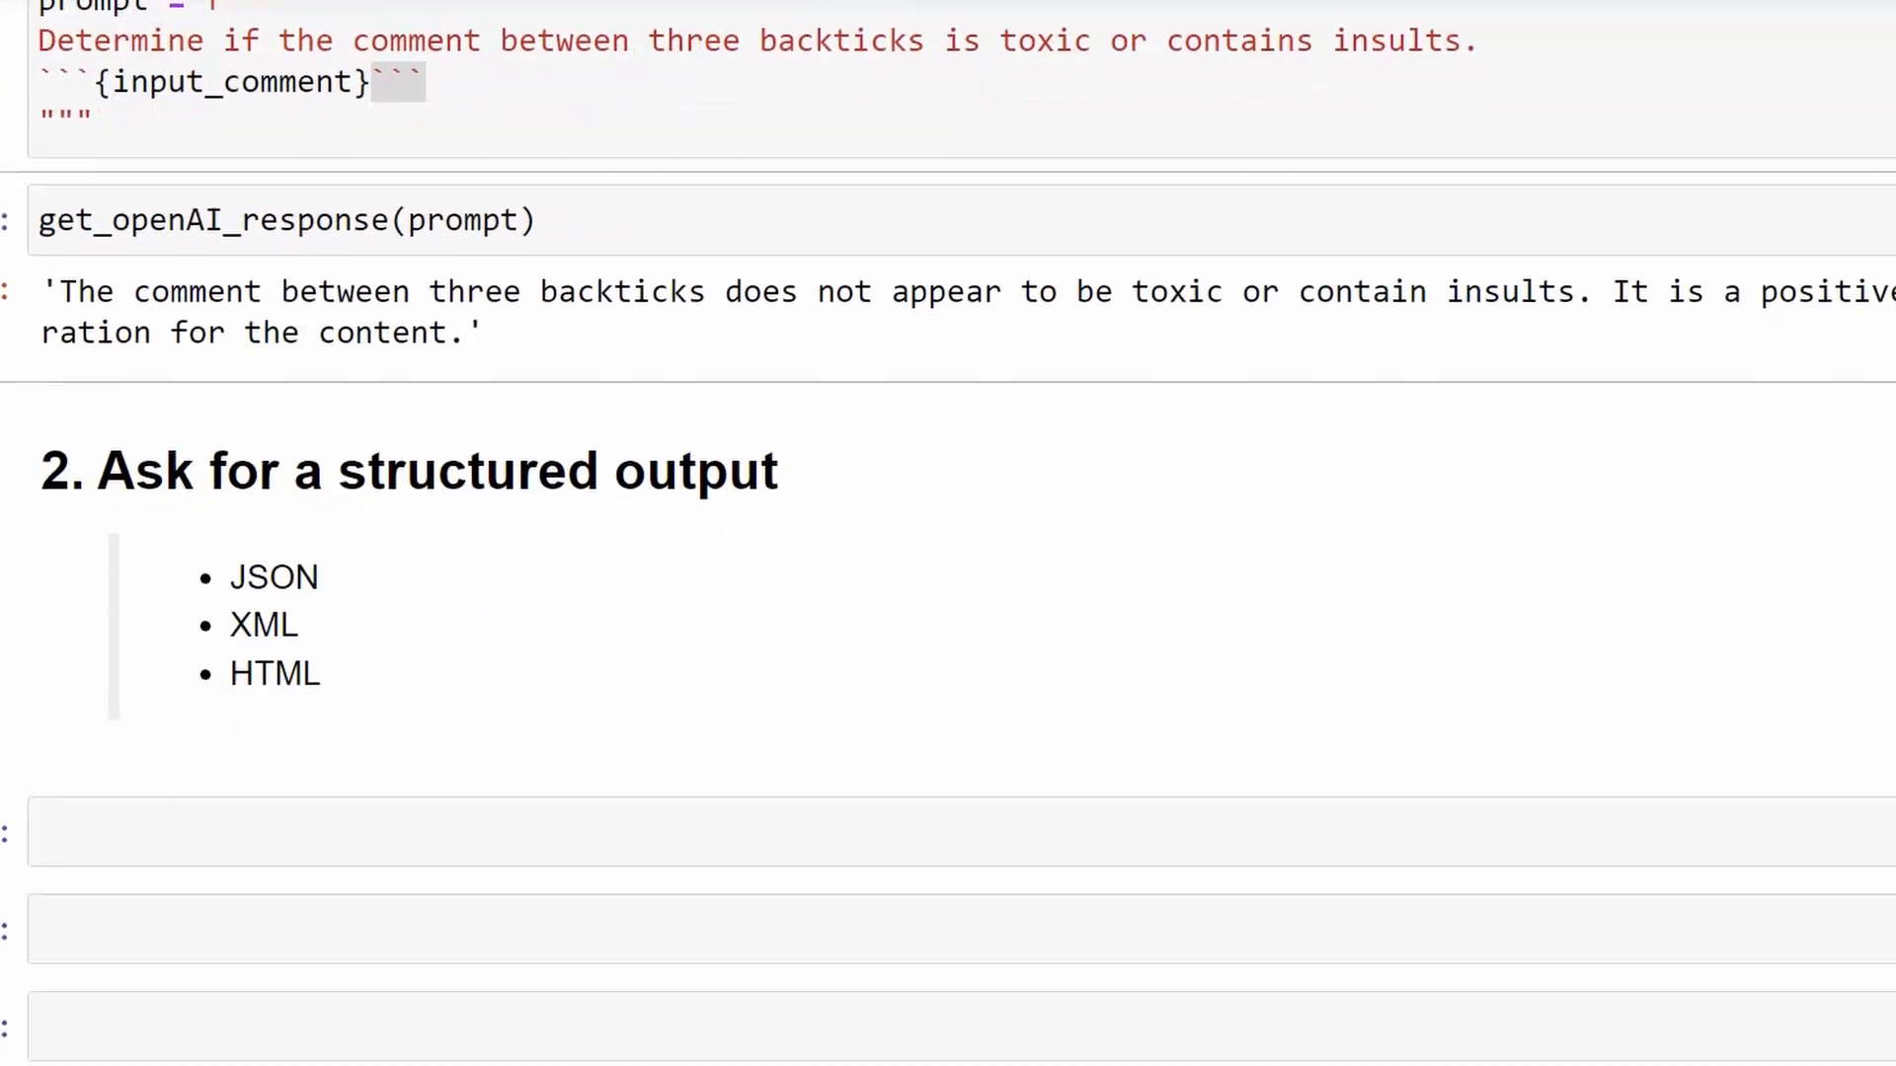
Add a JSON-only instruction with a 'toxic' key of 1 or 0, returning {"toxic": 0}.
scroll("down", 3)
type("provide the in only a JSON format where the key is \"toxic\" and the value is either 1 for toxic and 0")
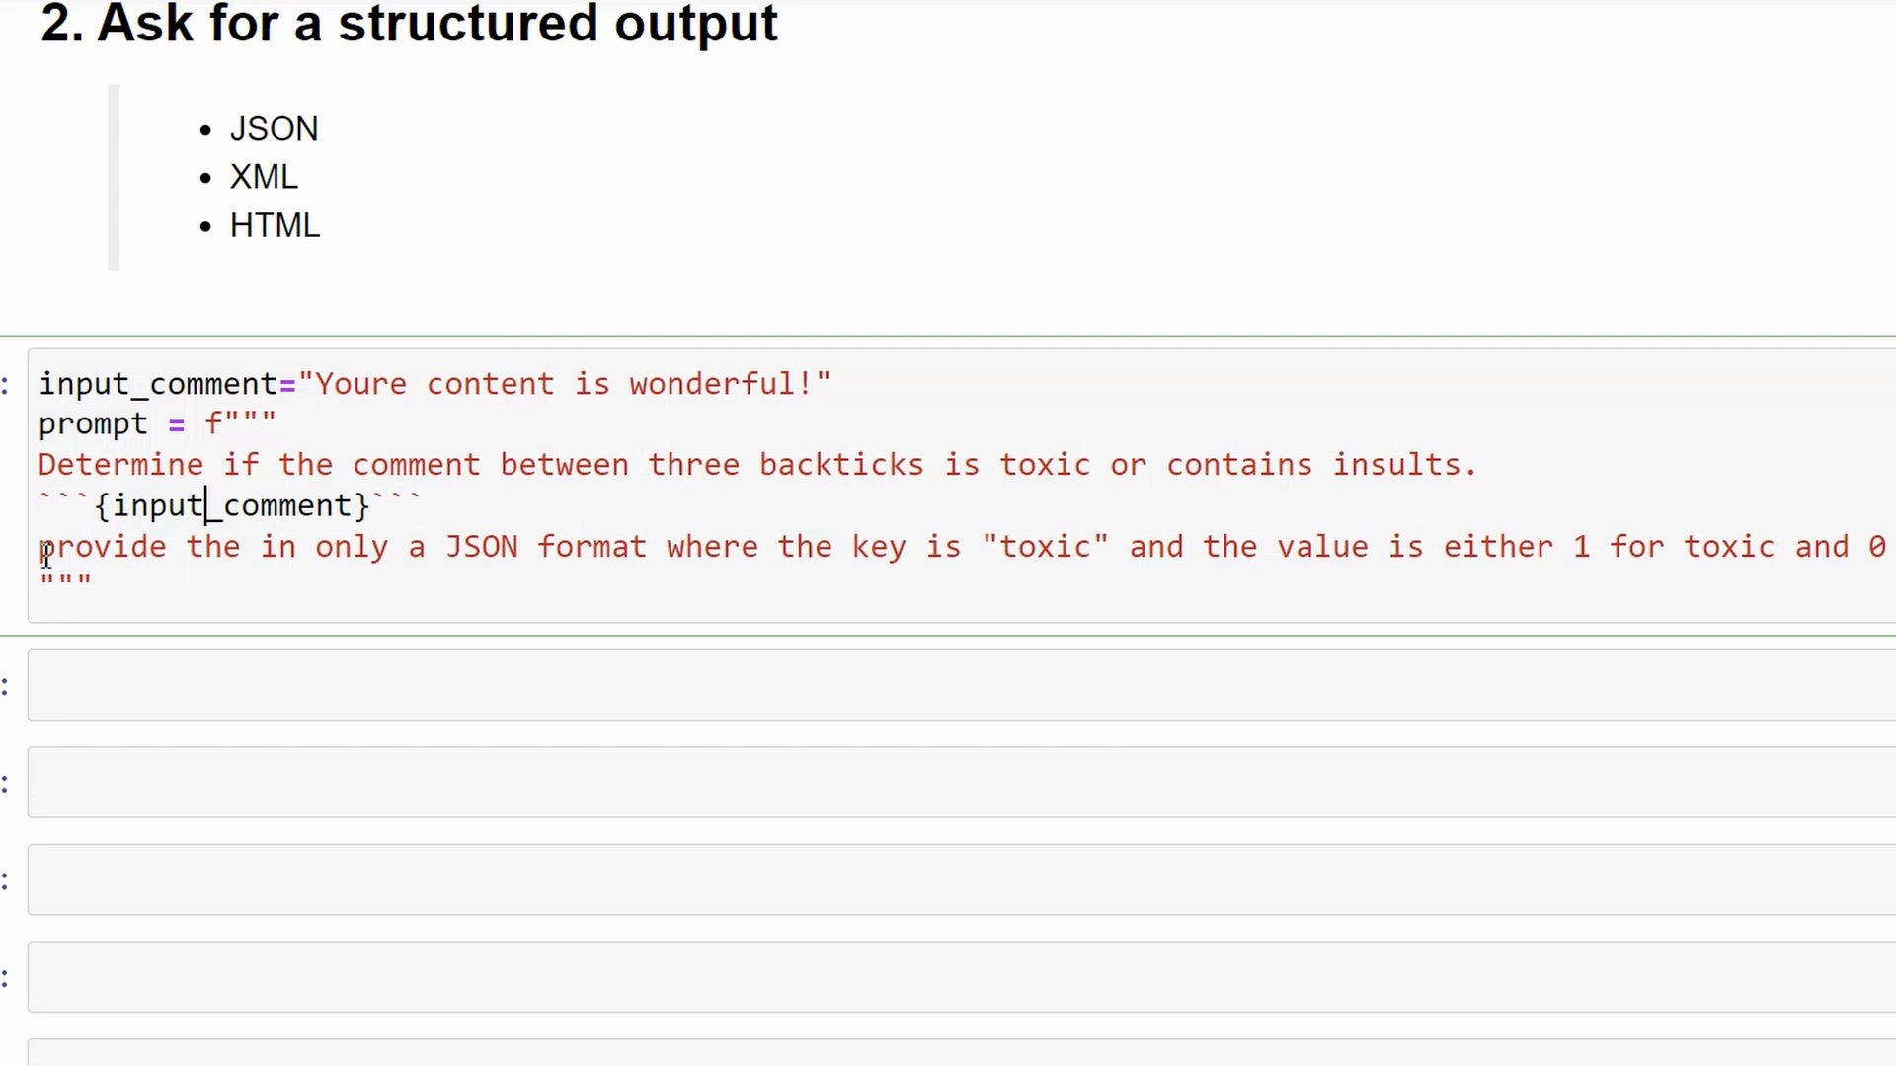
left_click_drag(39, 546, 979, 546)
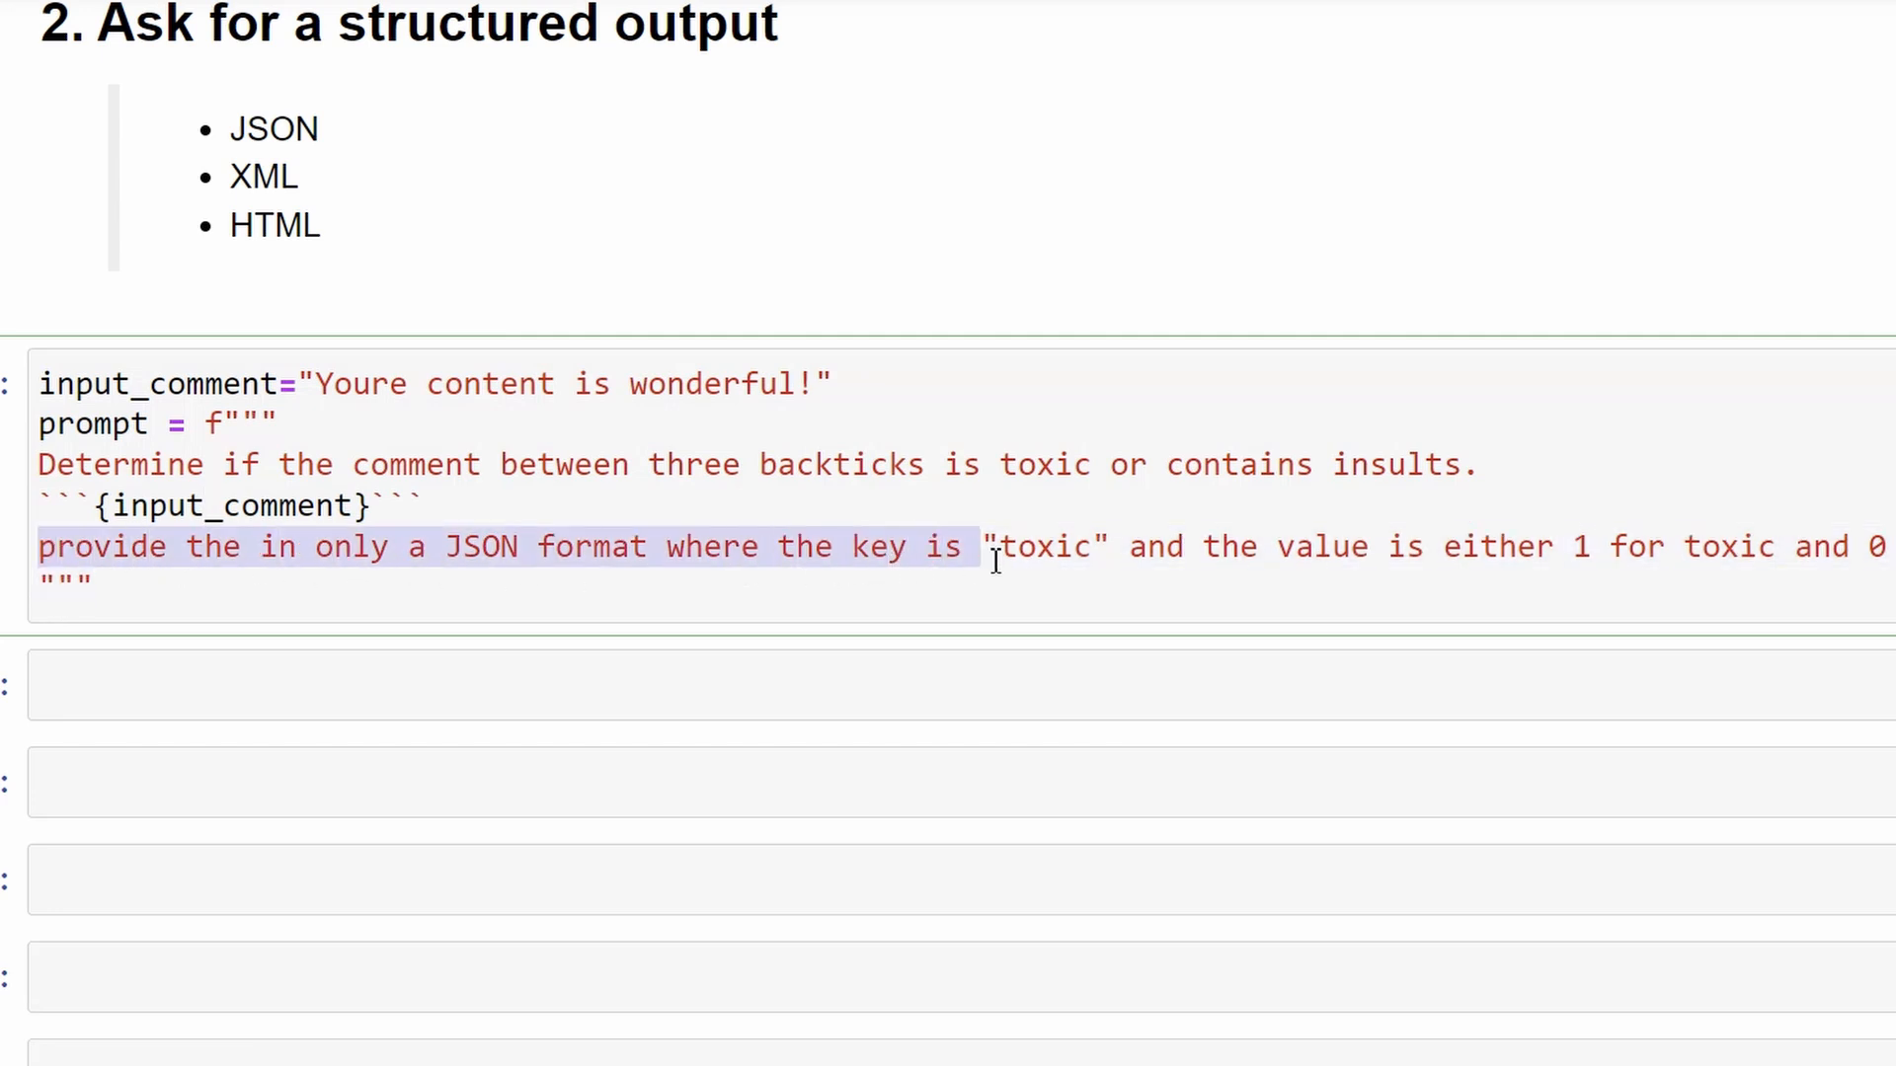
left_click(1045, 538)
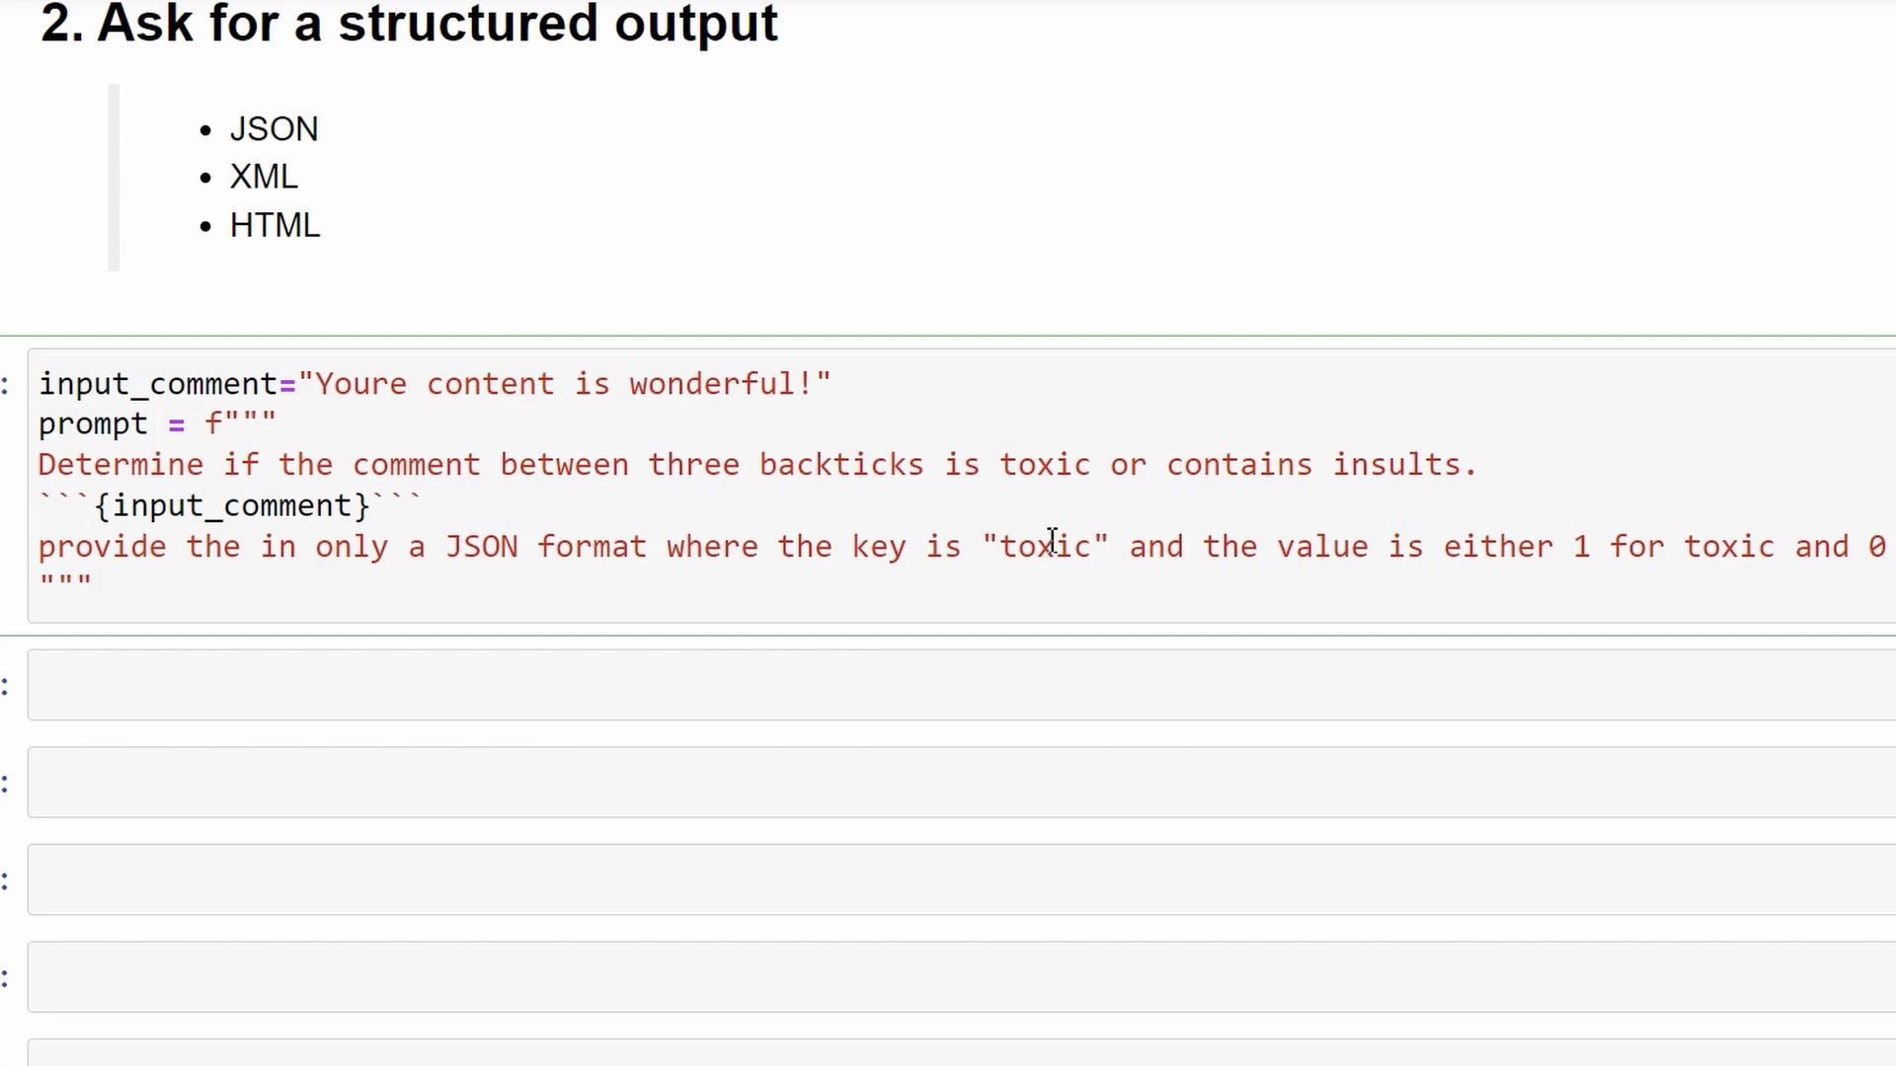
double_click(1046, 546)
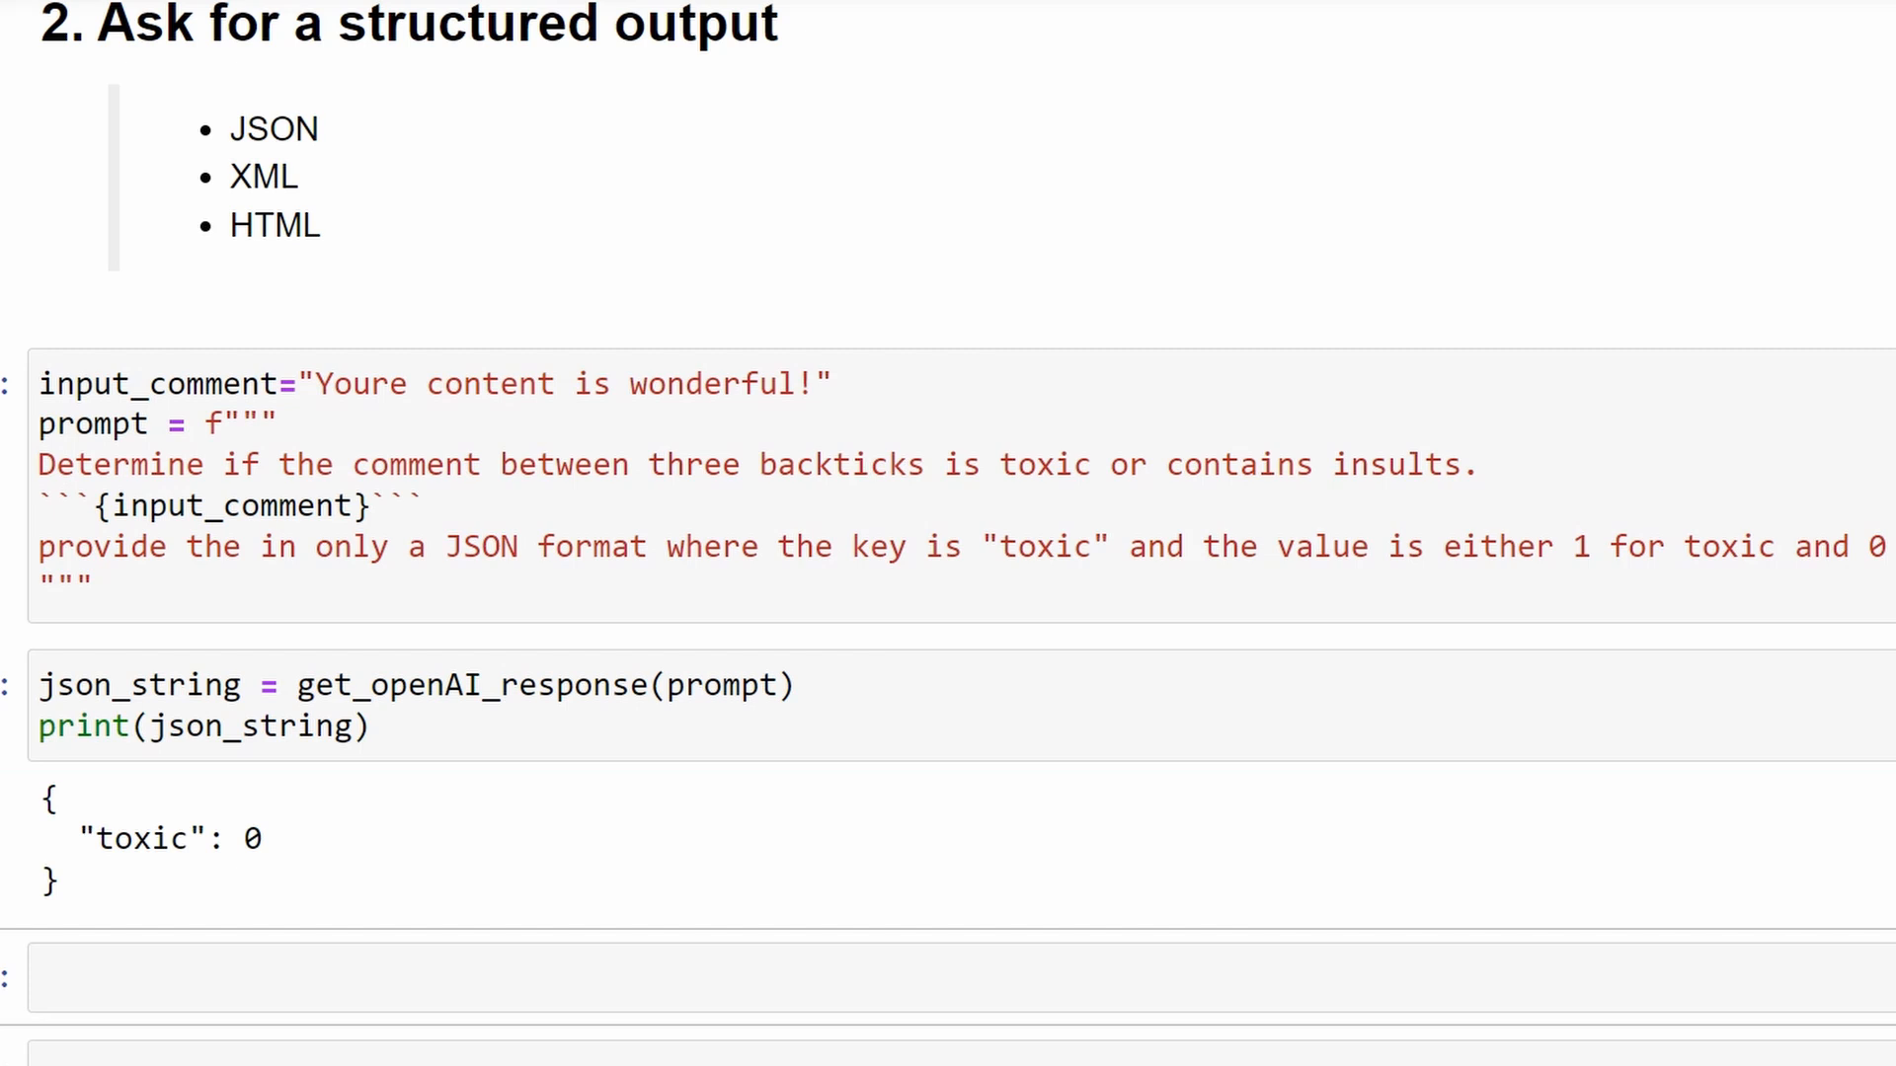
scroll("down", 3)
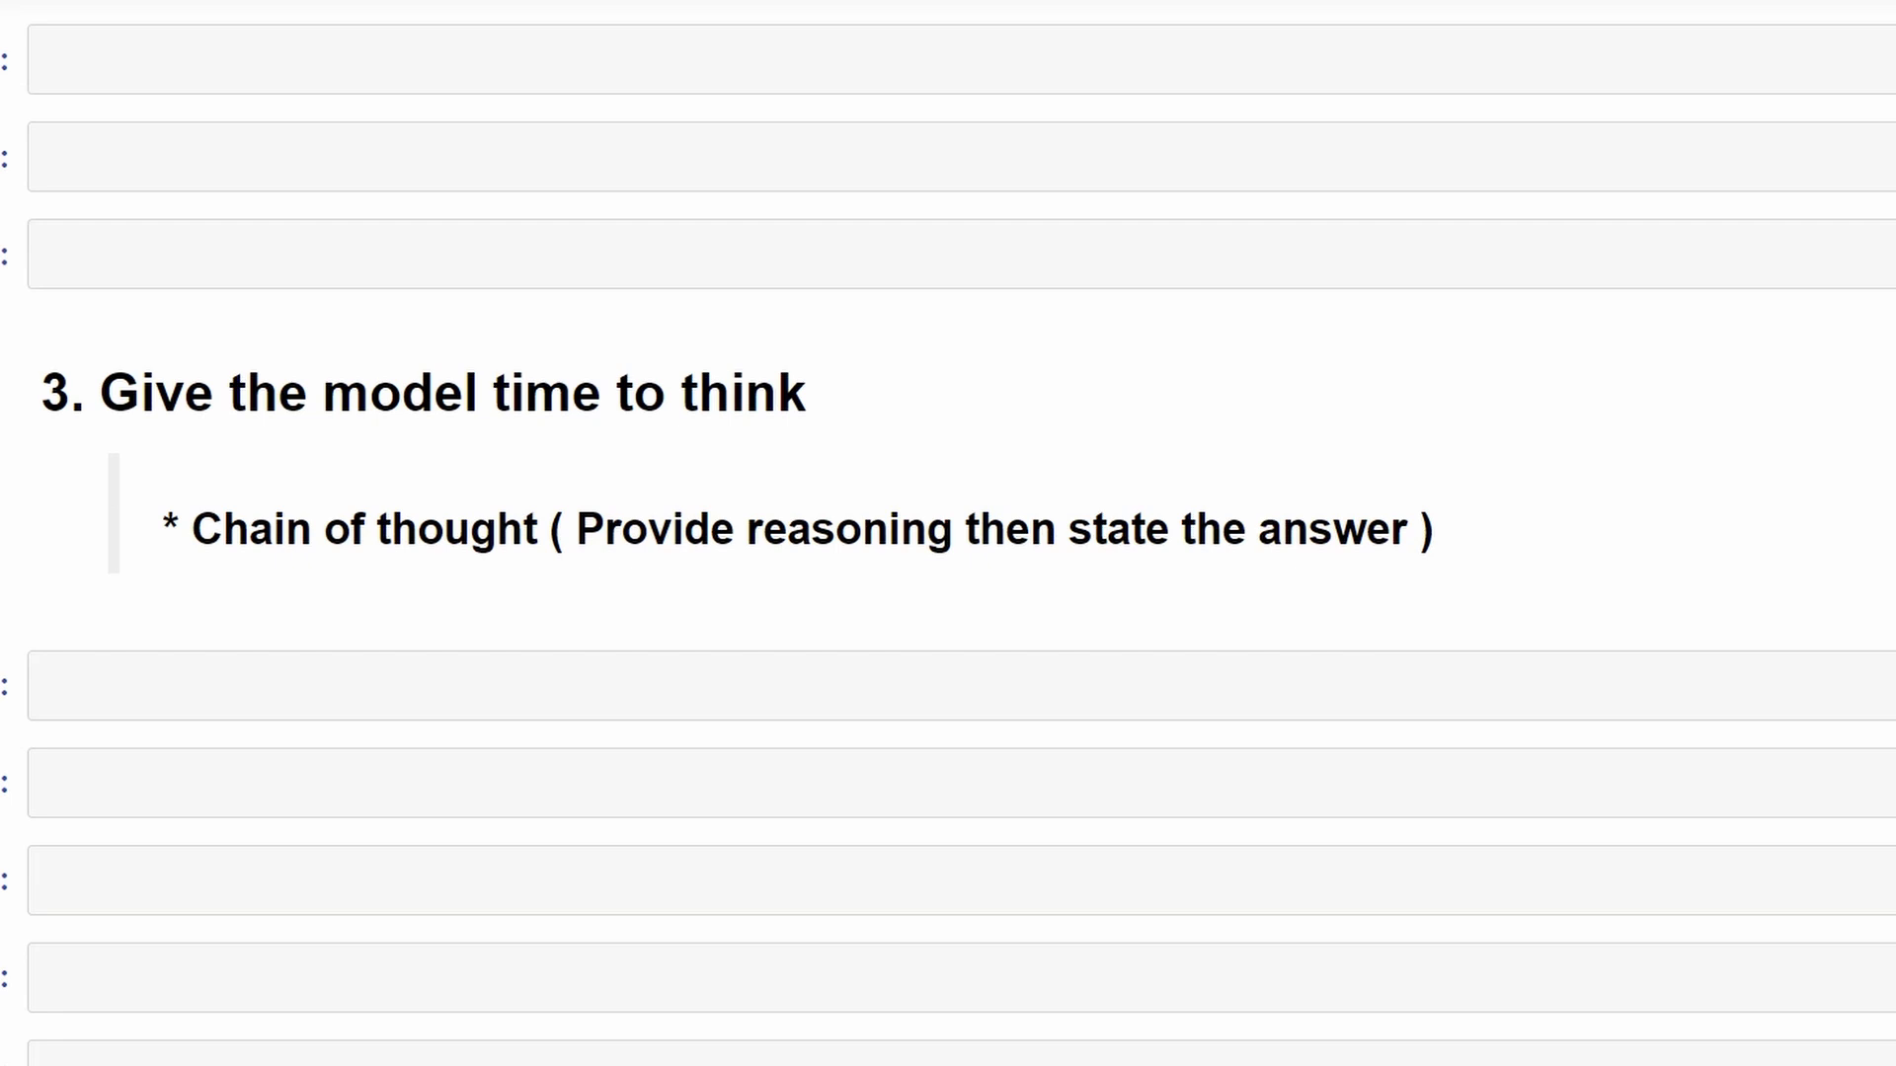
type("json_output")
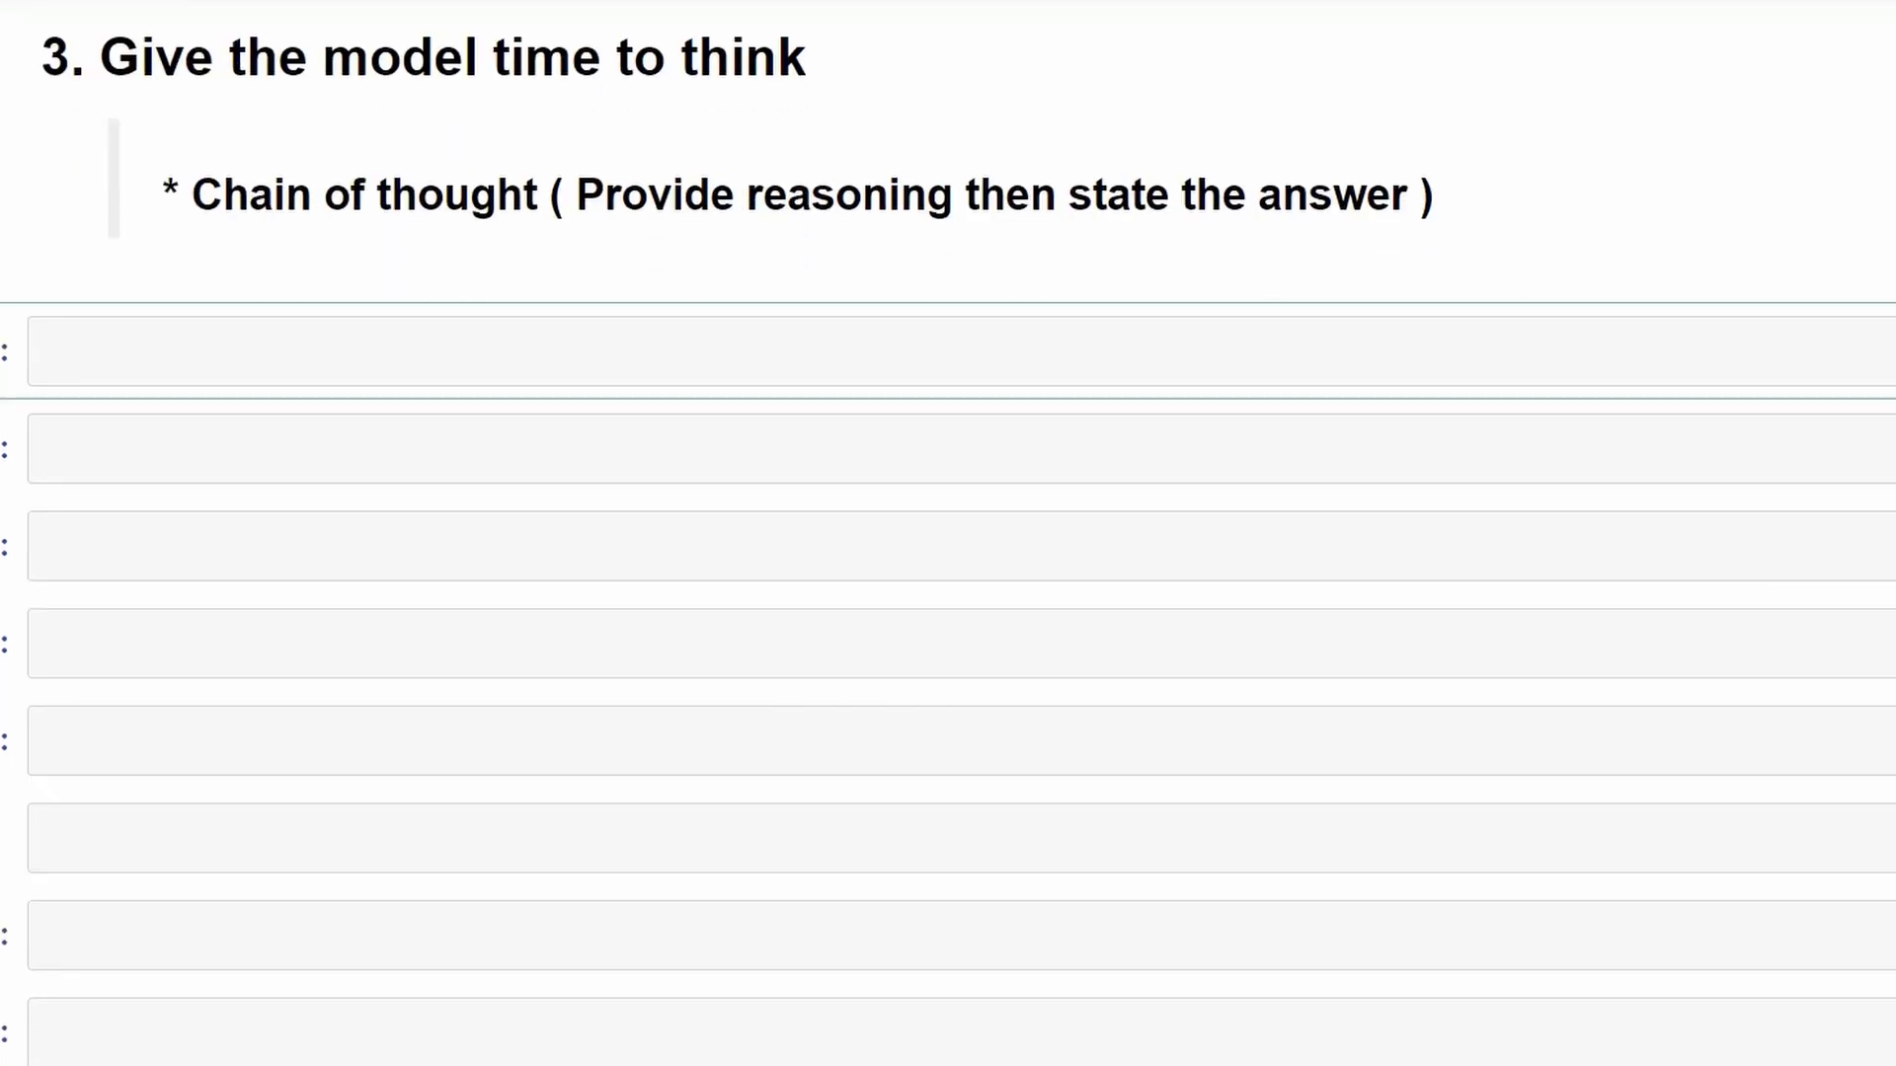
left_click(484, 352)
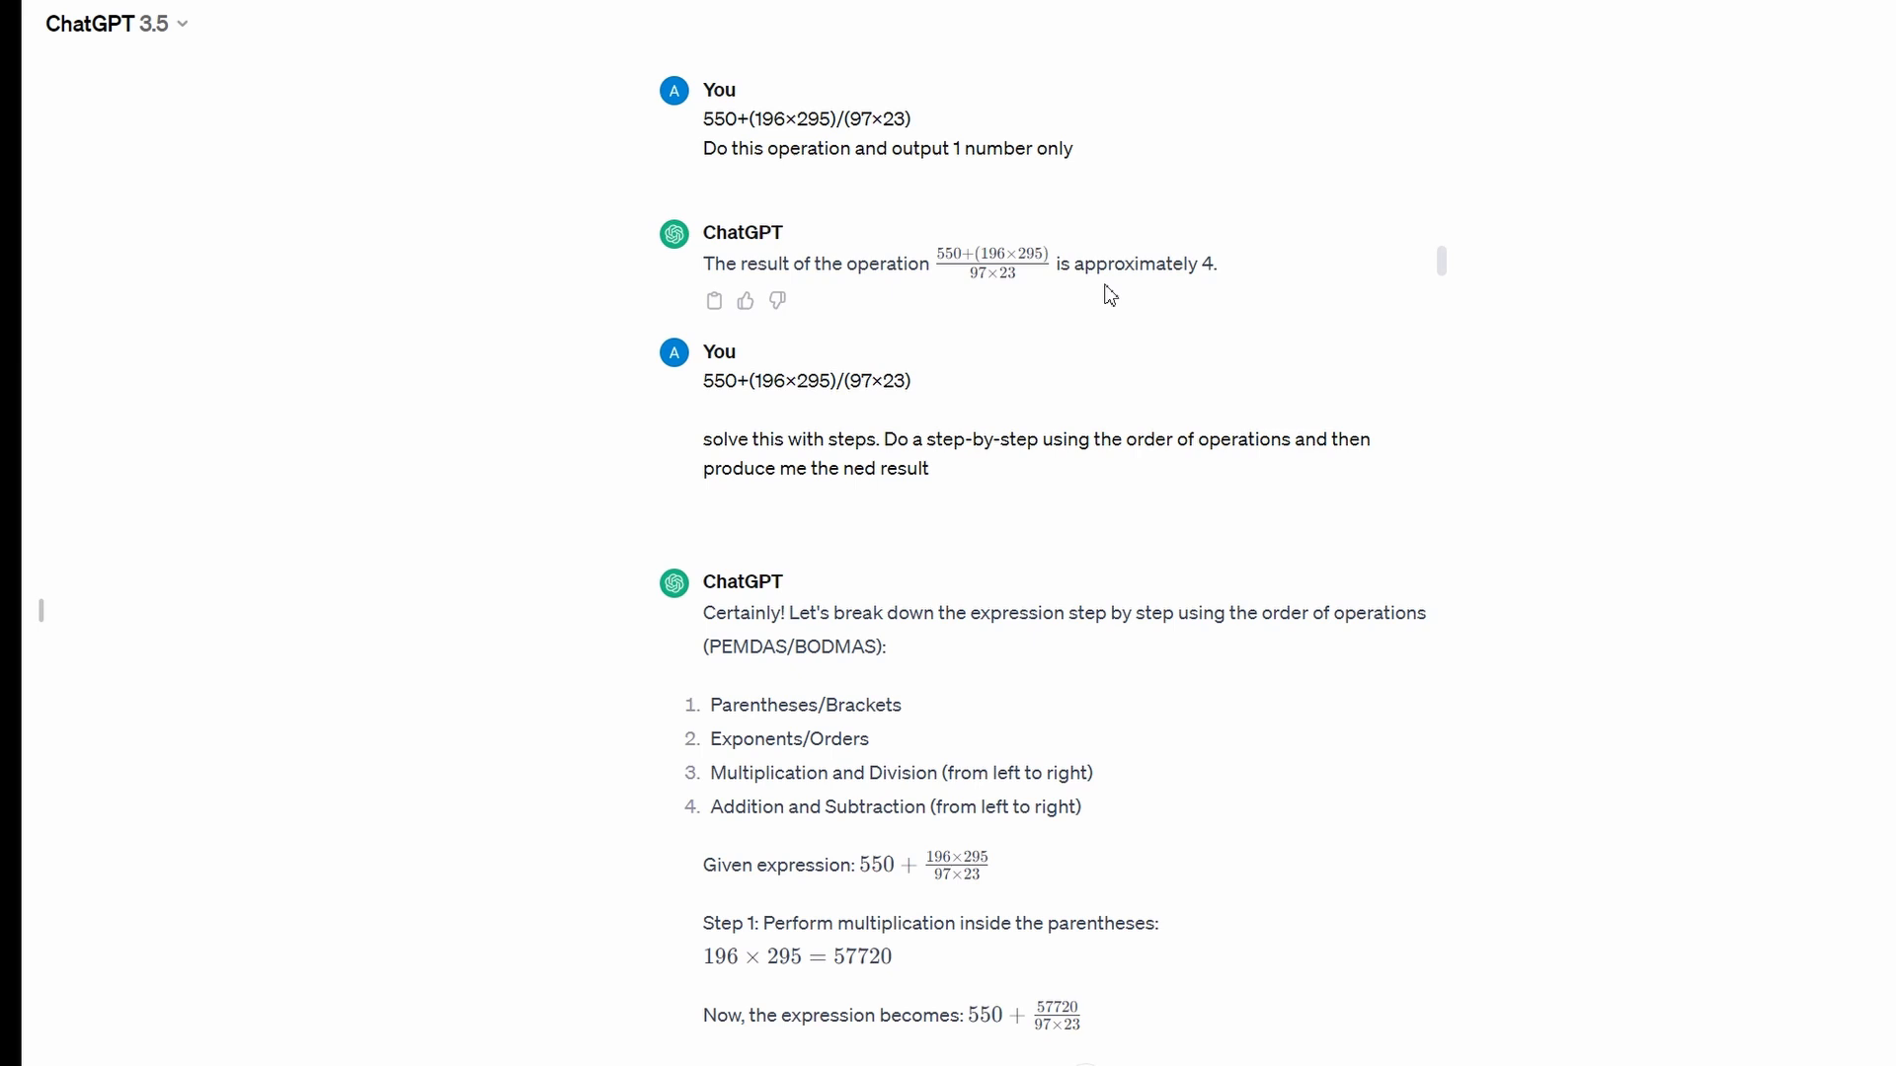
mouse_move(1205, 262)
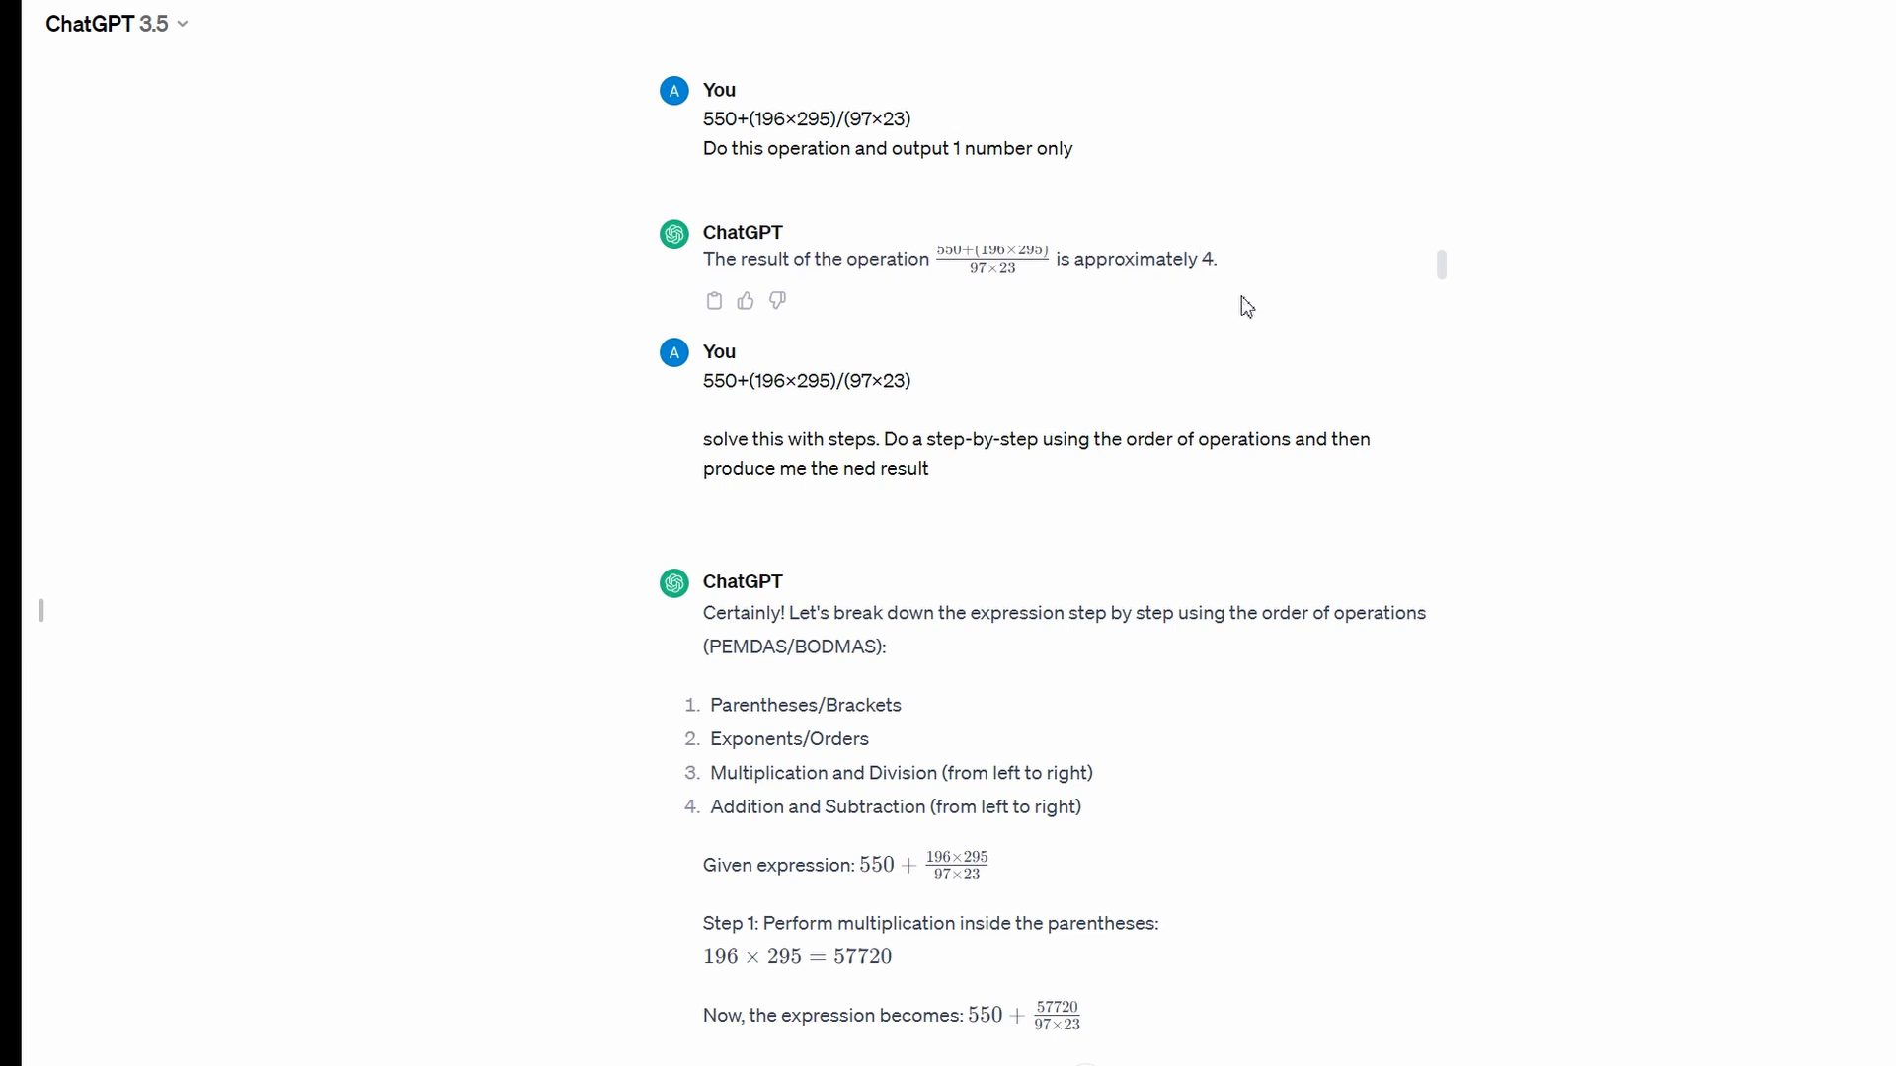
mouse_move(812, 414)
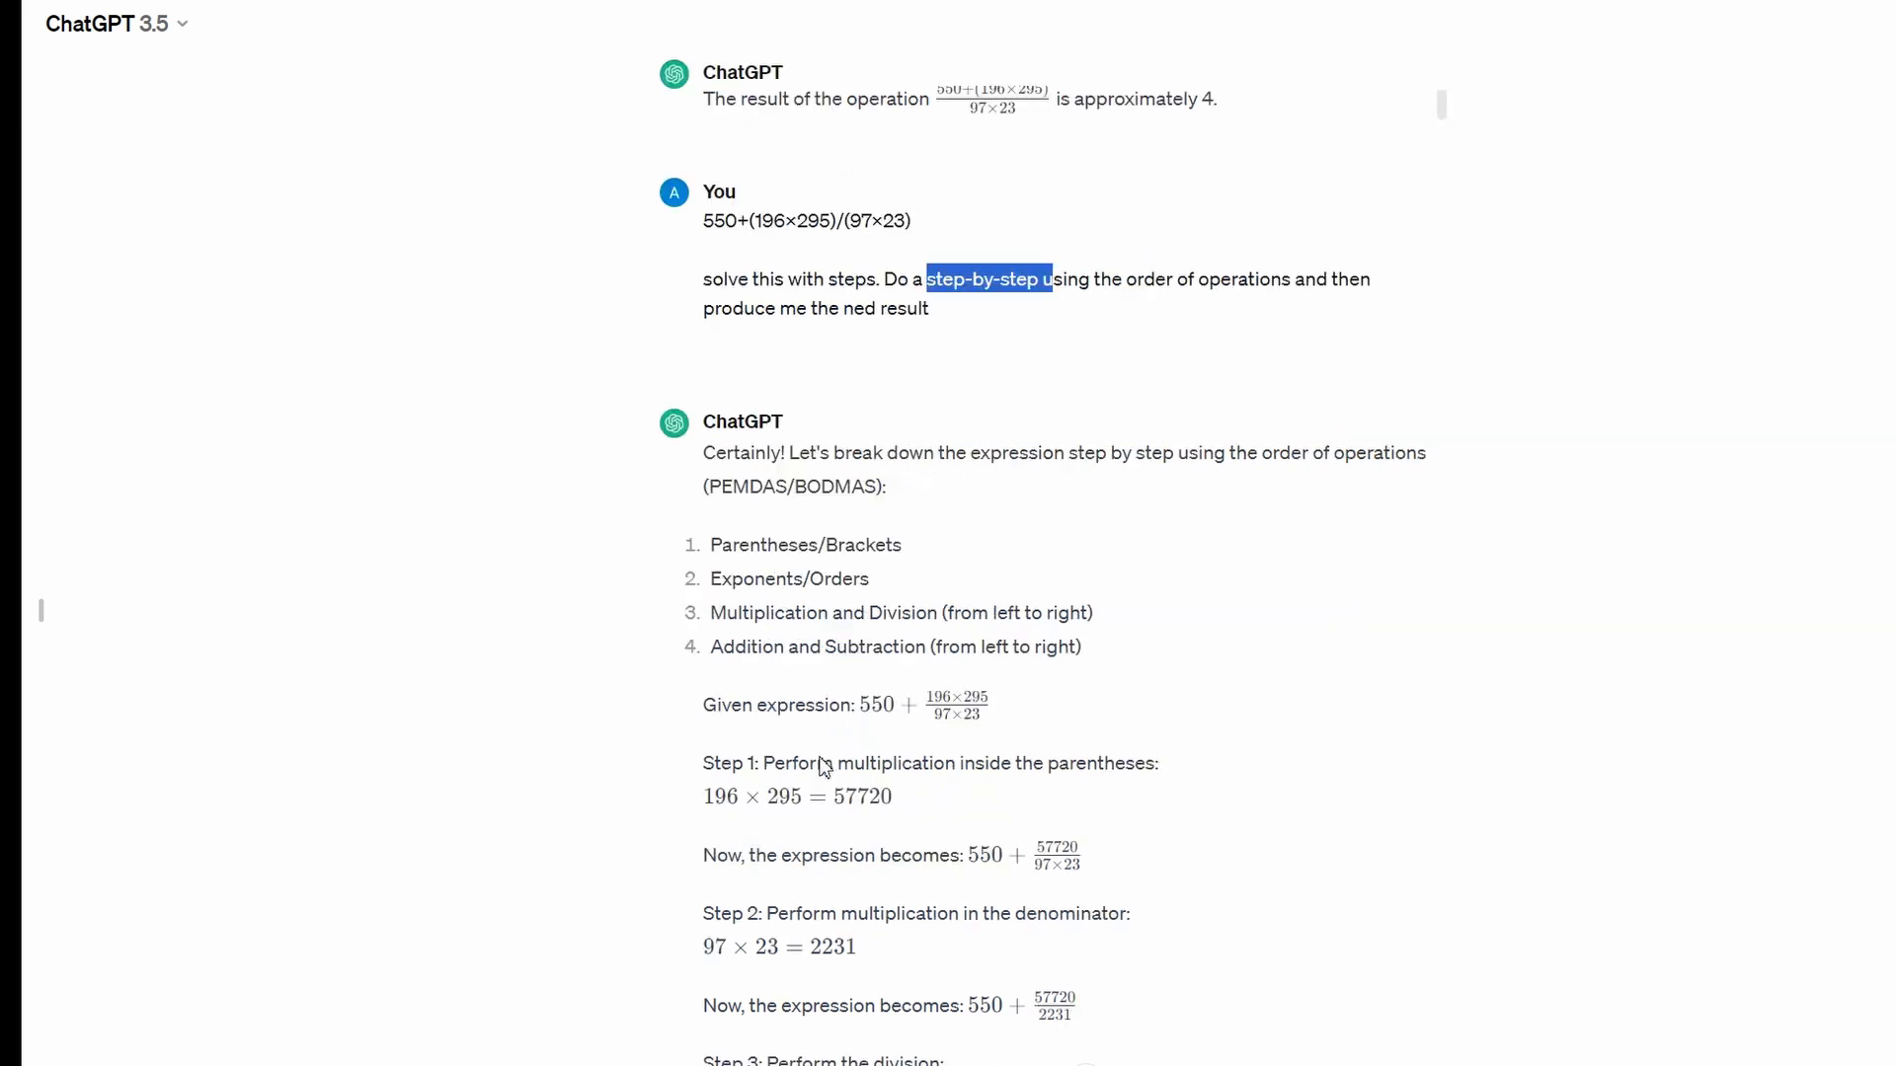
Compare ChatGPT's one-number and step-by-step arithmetic answers, then return to Jupyter.
scroll("down", 3)
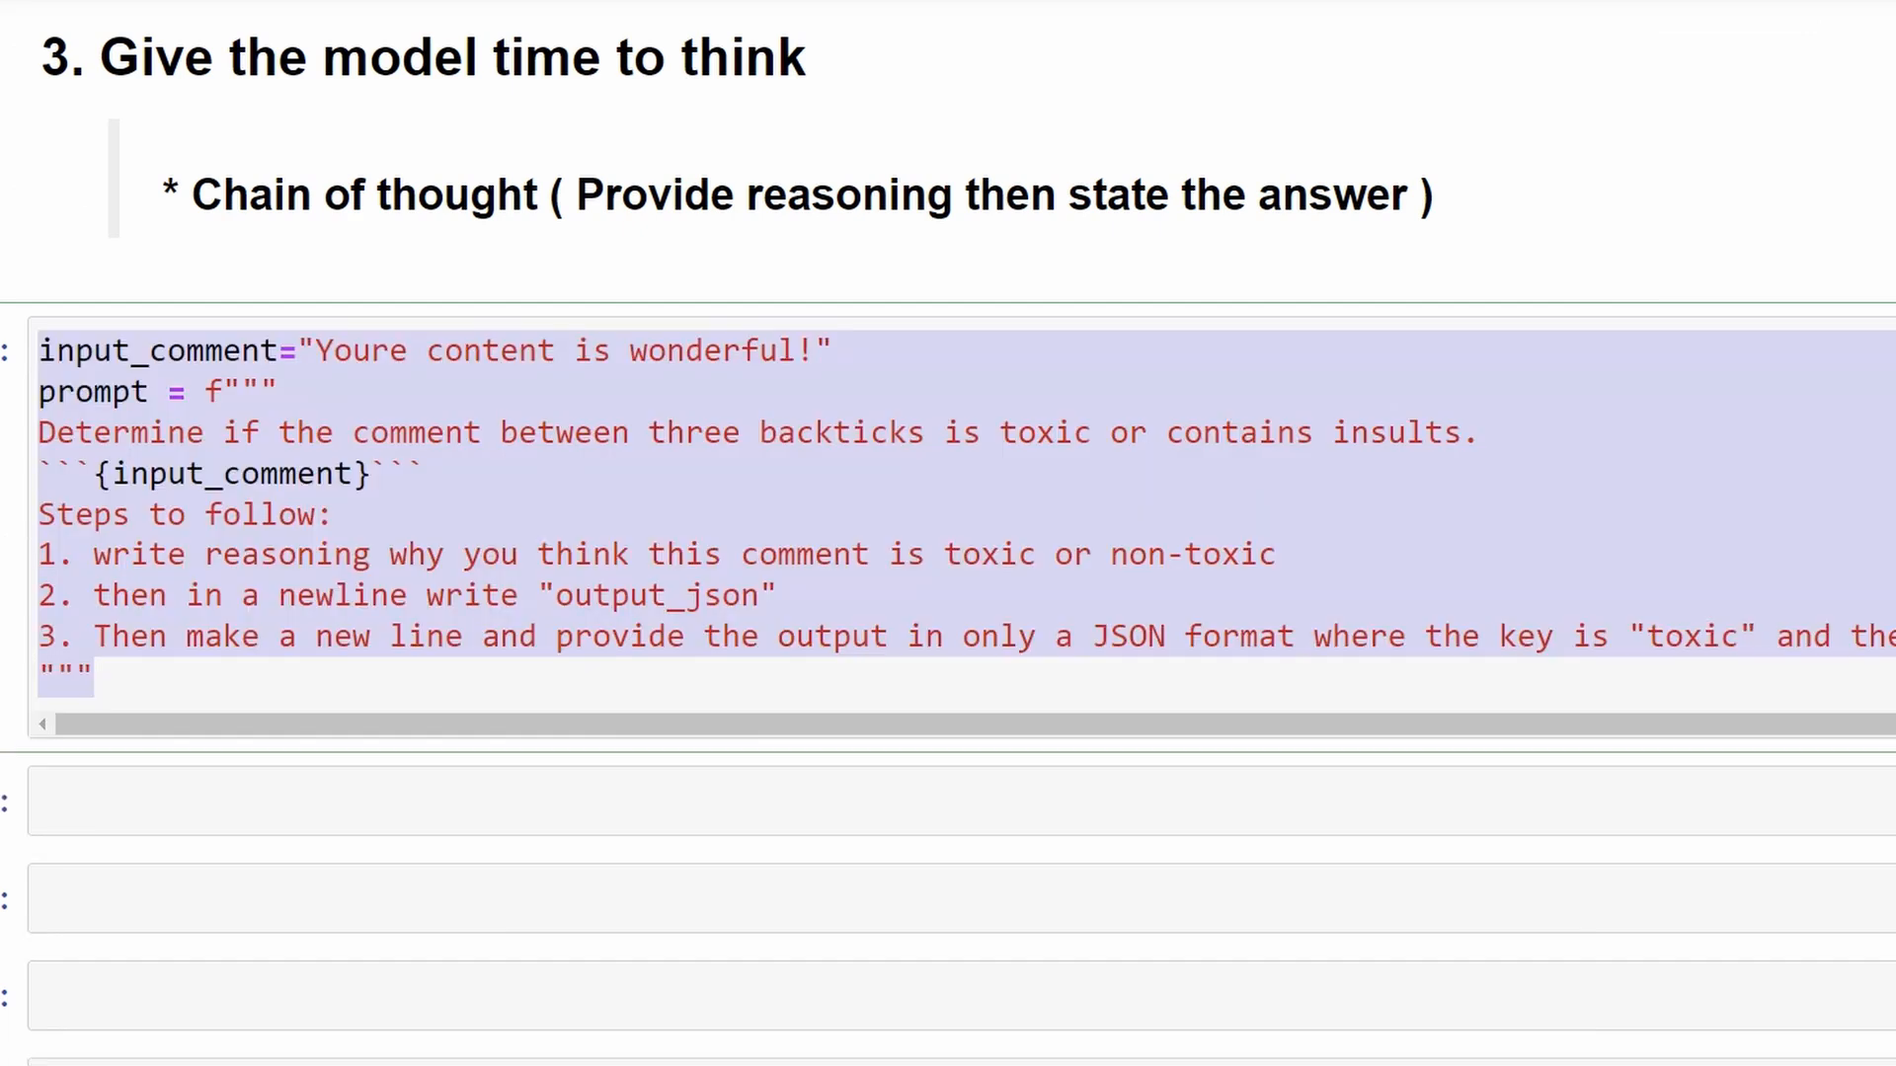
Add 'Steps to follow' lines for reasoning, output_json, and JSON output to the prompt cell.
left_click(43, 514)
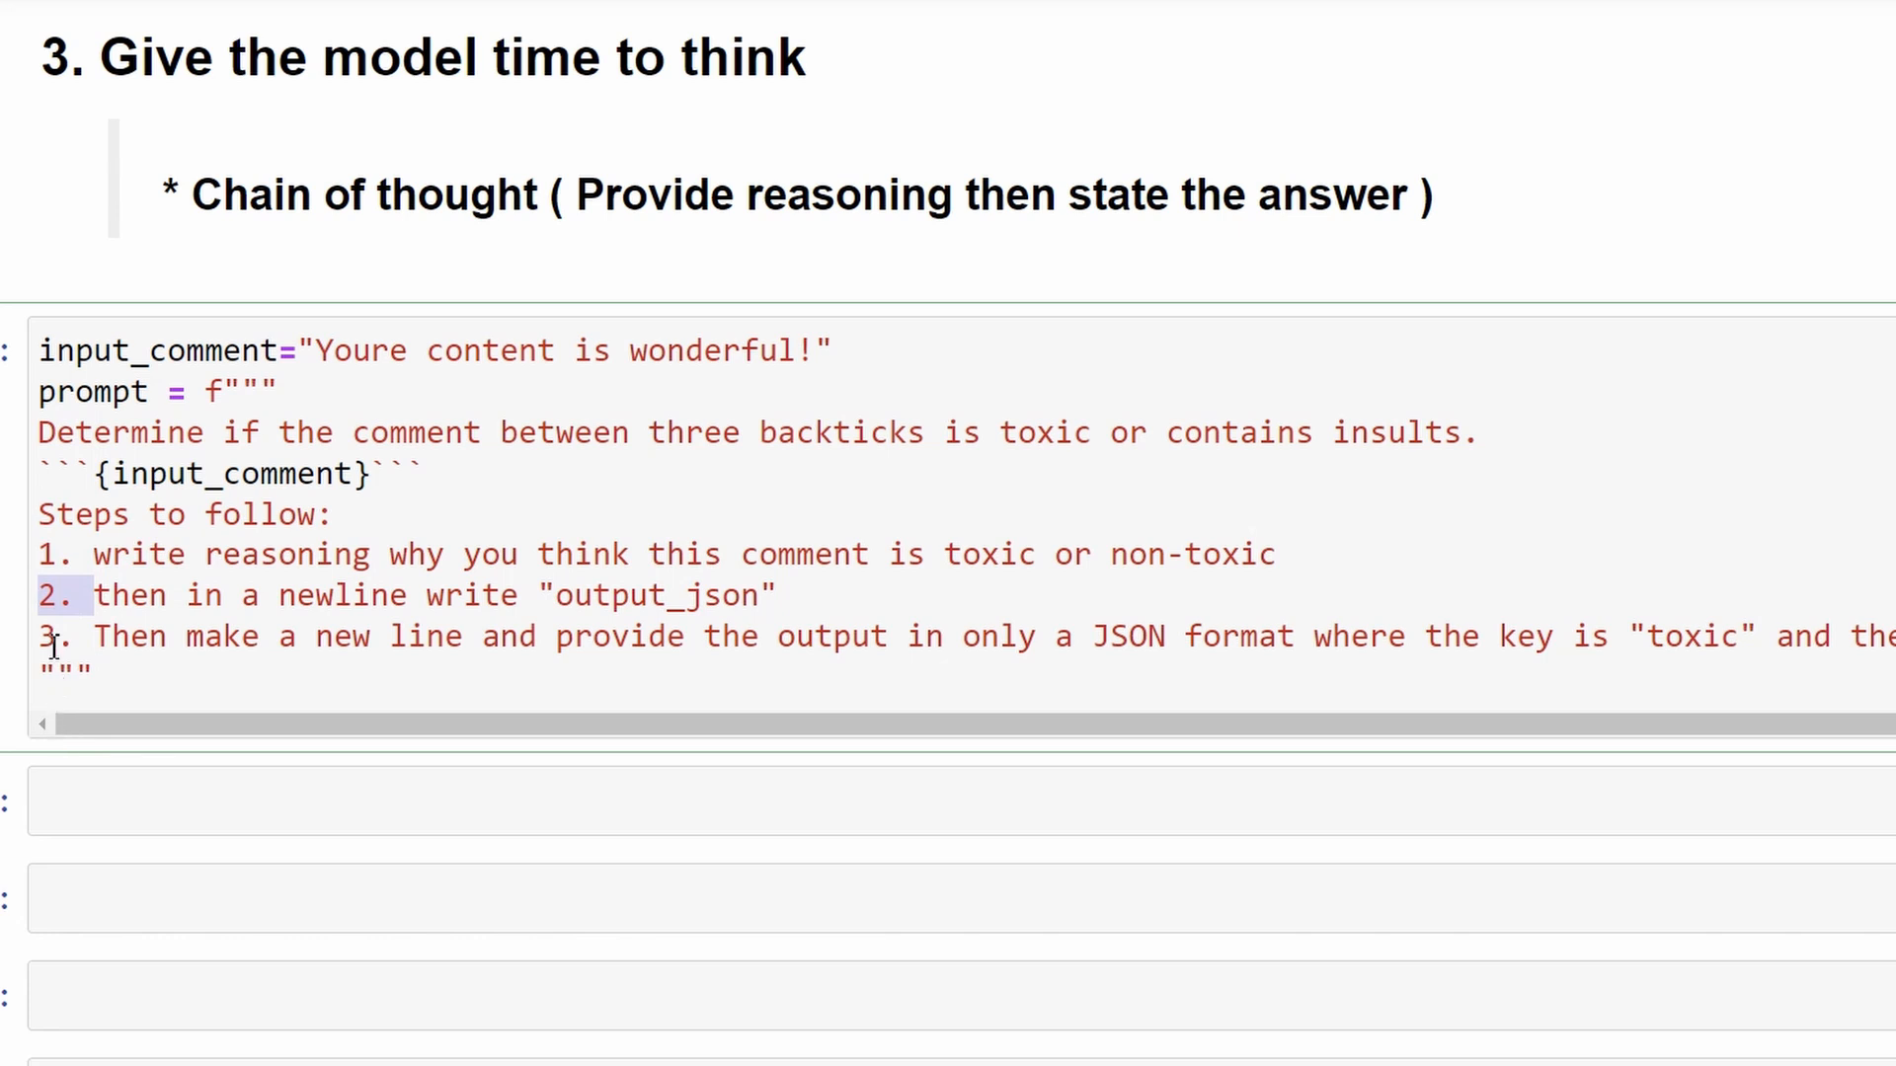
scroll("down", 3)
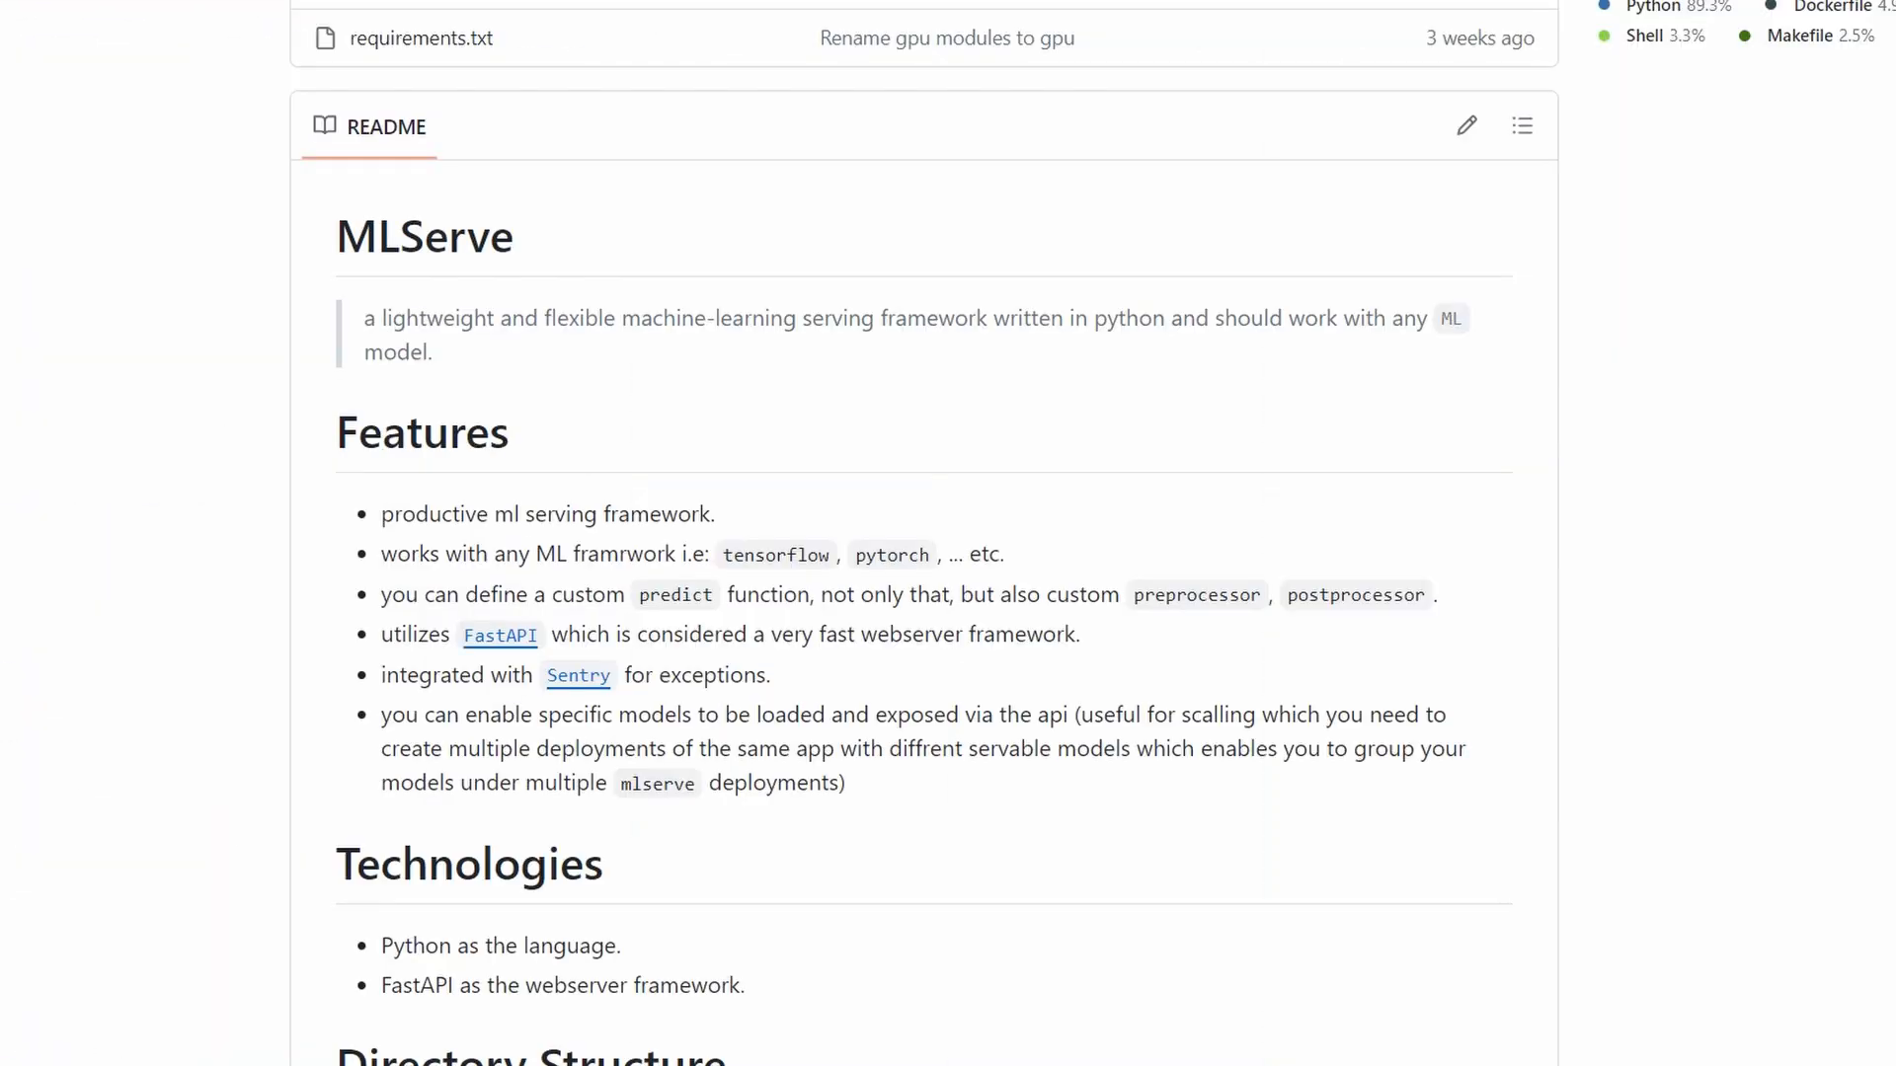
Scroll the MLServe README on GitHub, then switch to the mlserve project in VS Code.
scroll("down", 3)
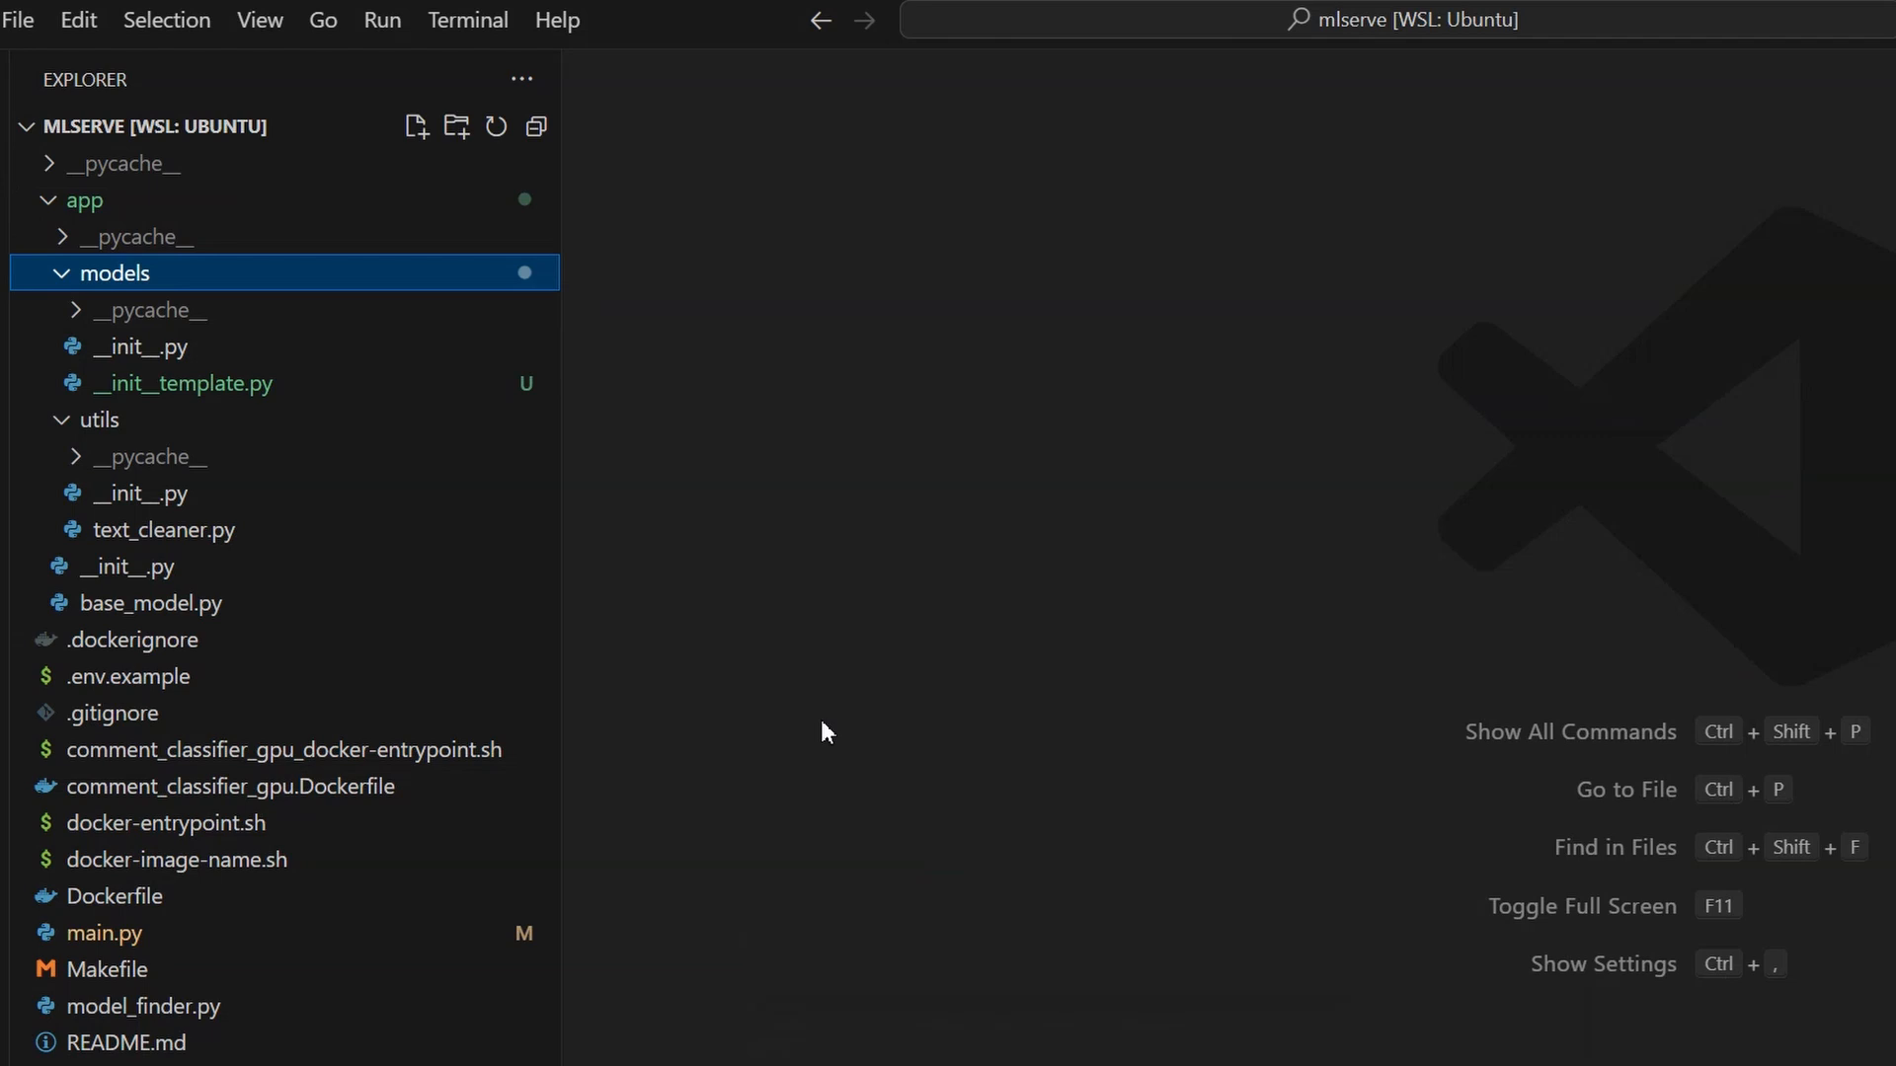
Add a comment_classifier folder under models and copy __init__template.py into it.
right_click(116, 272)
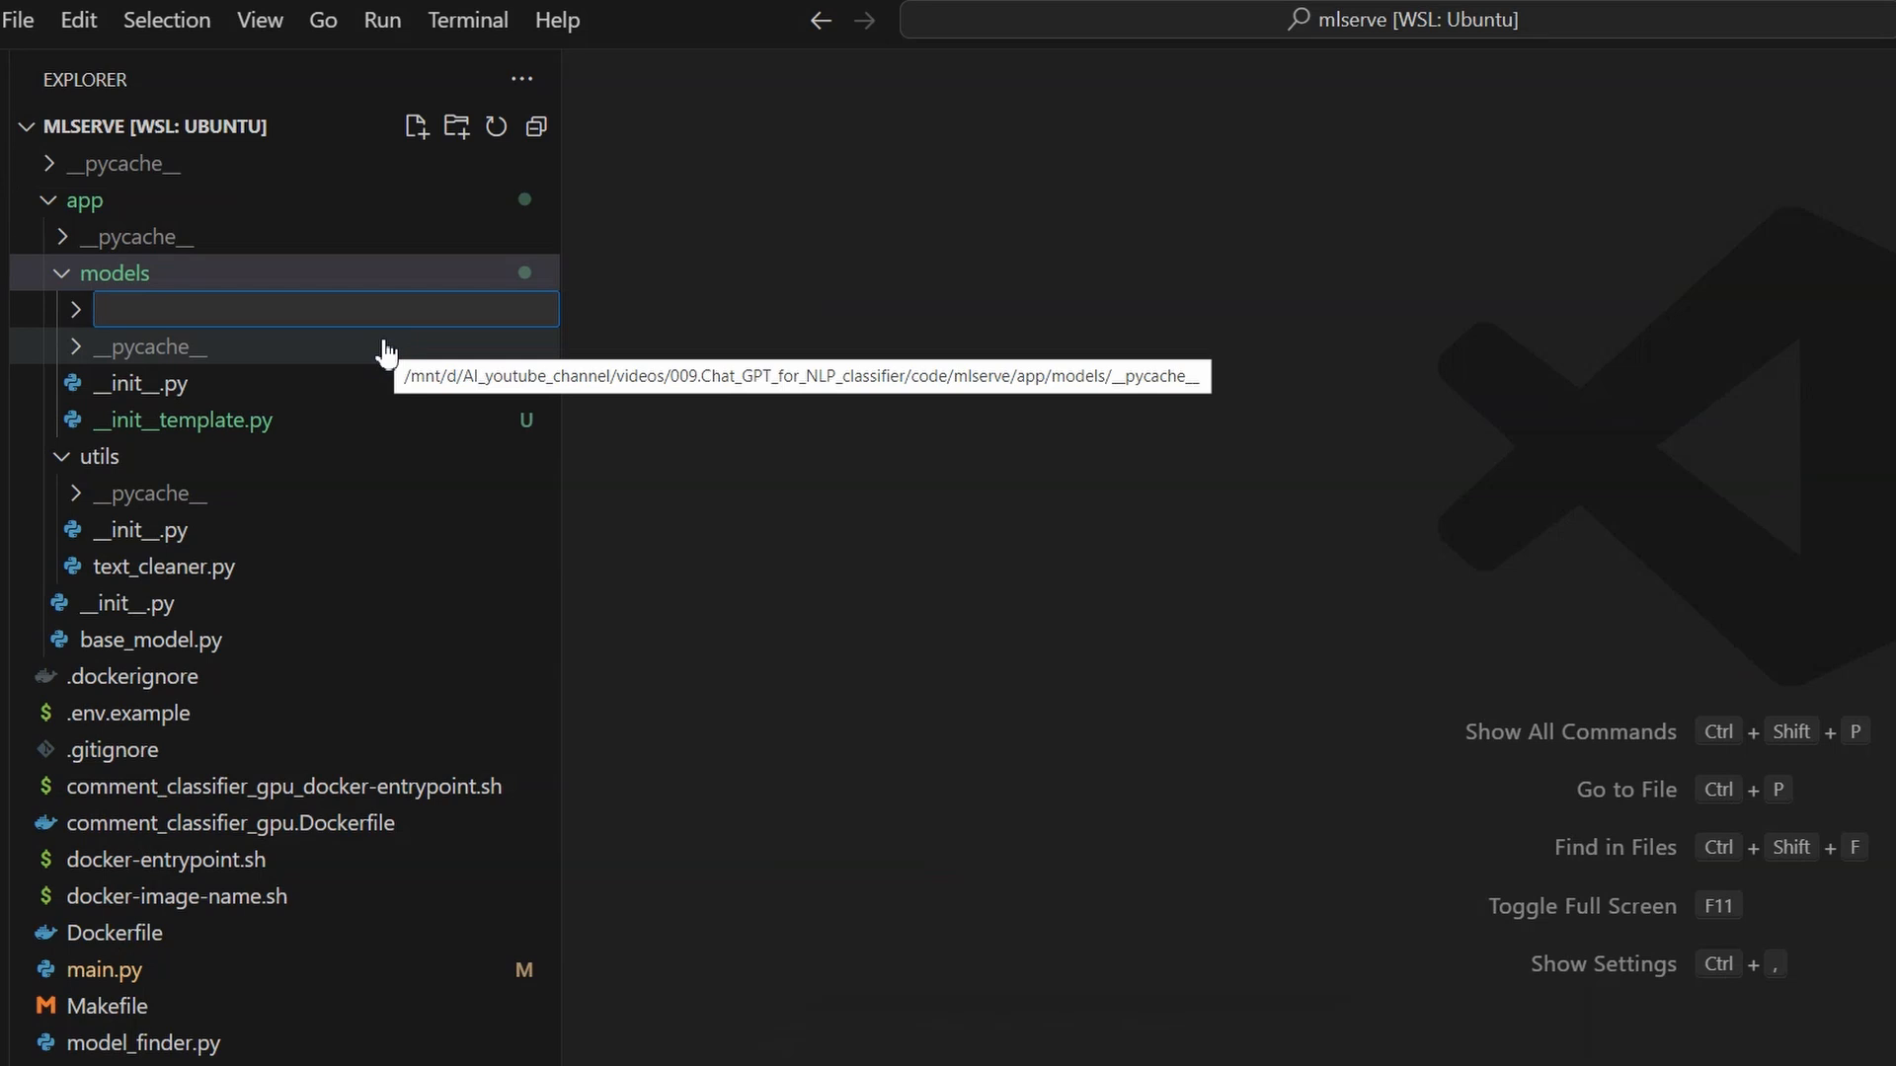
type("comment_classife")
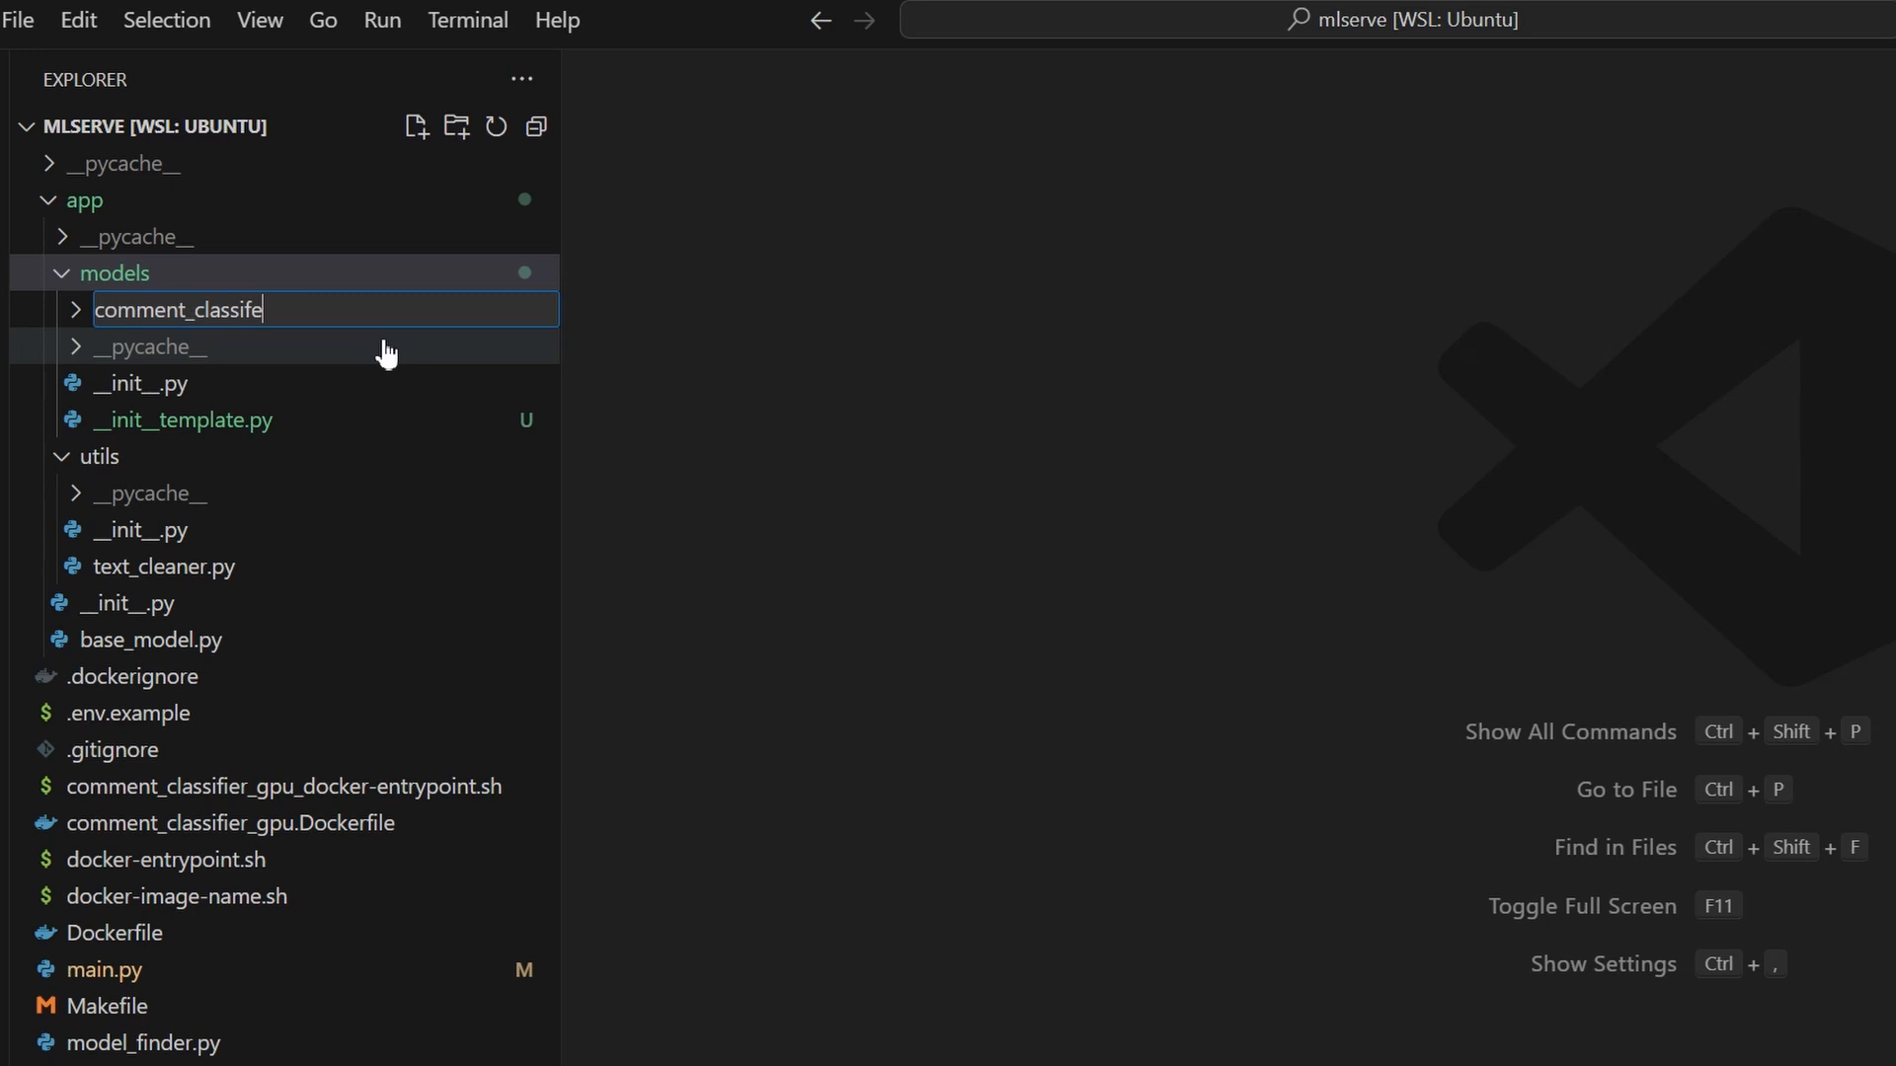
right_click(183, 419)
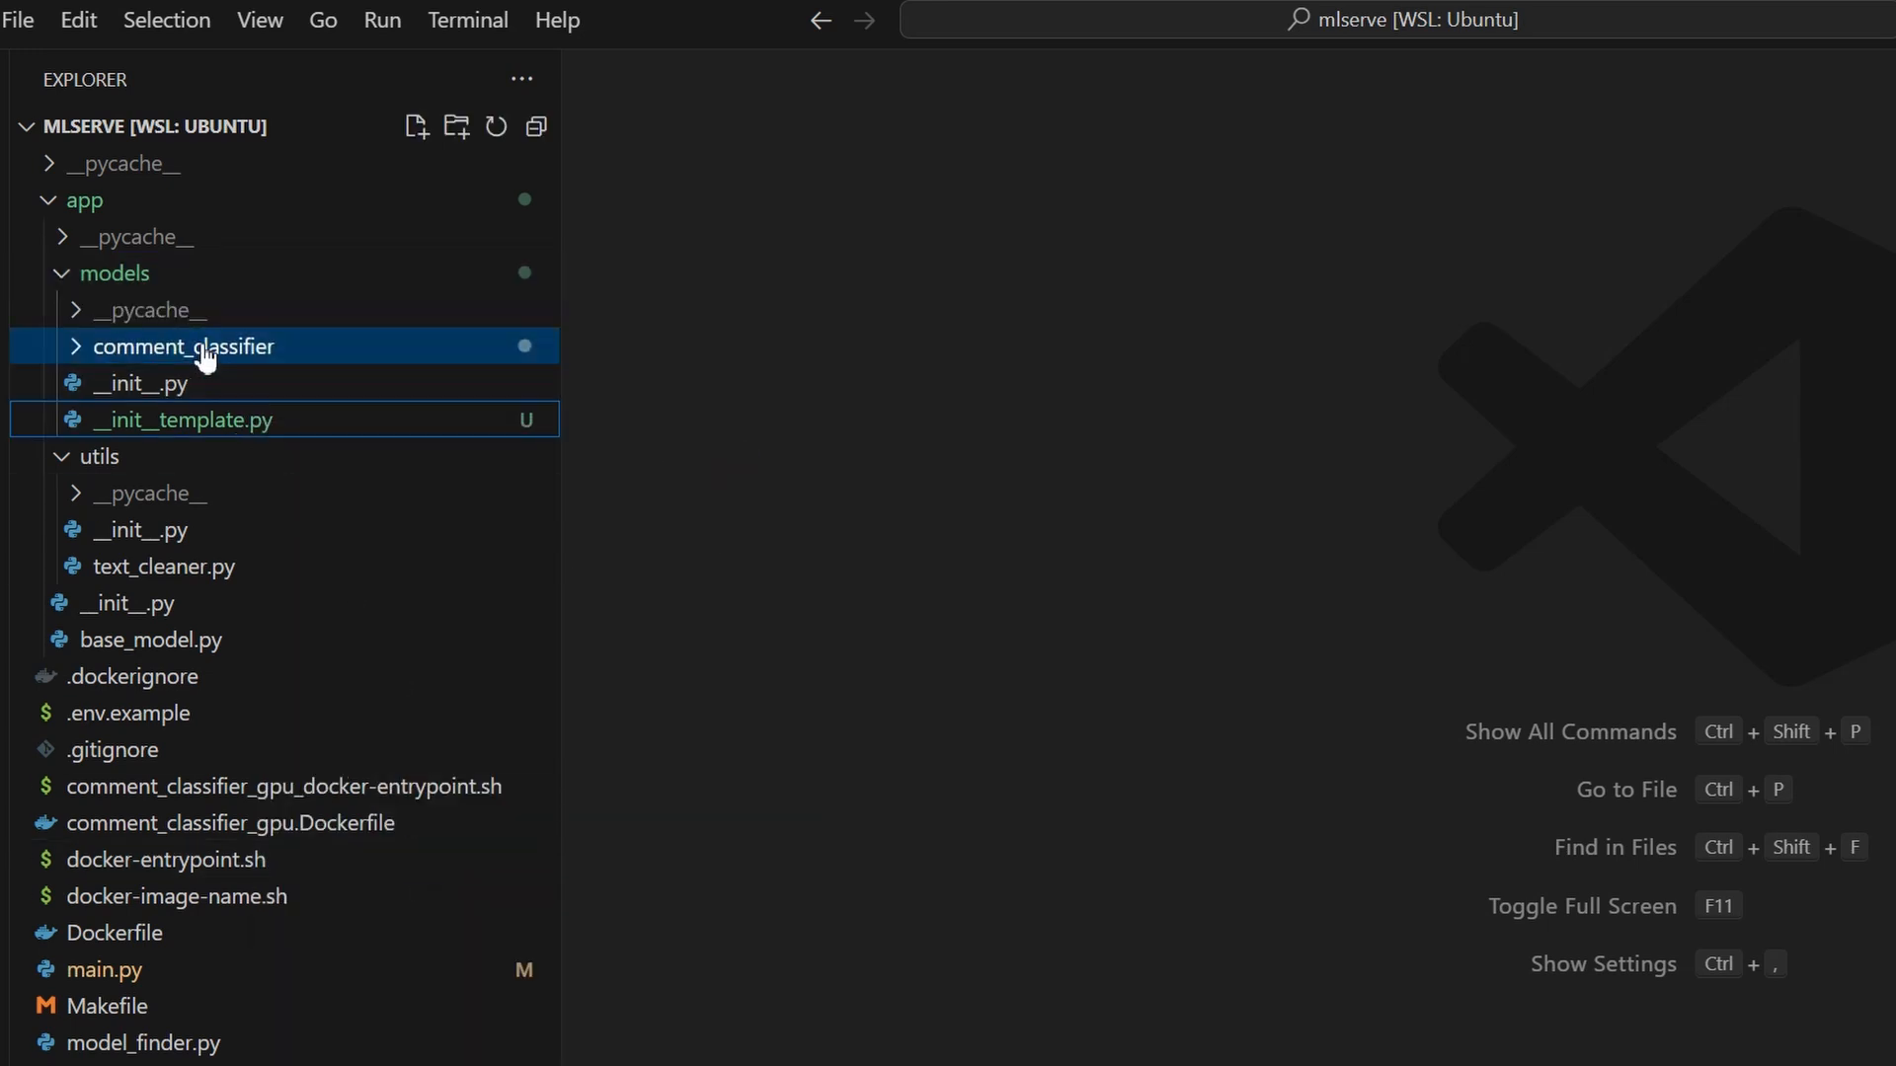
double_click(185, 419)
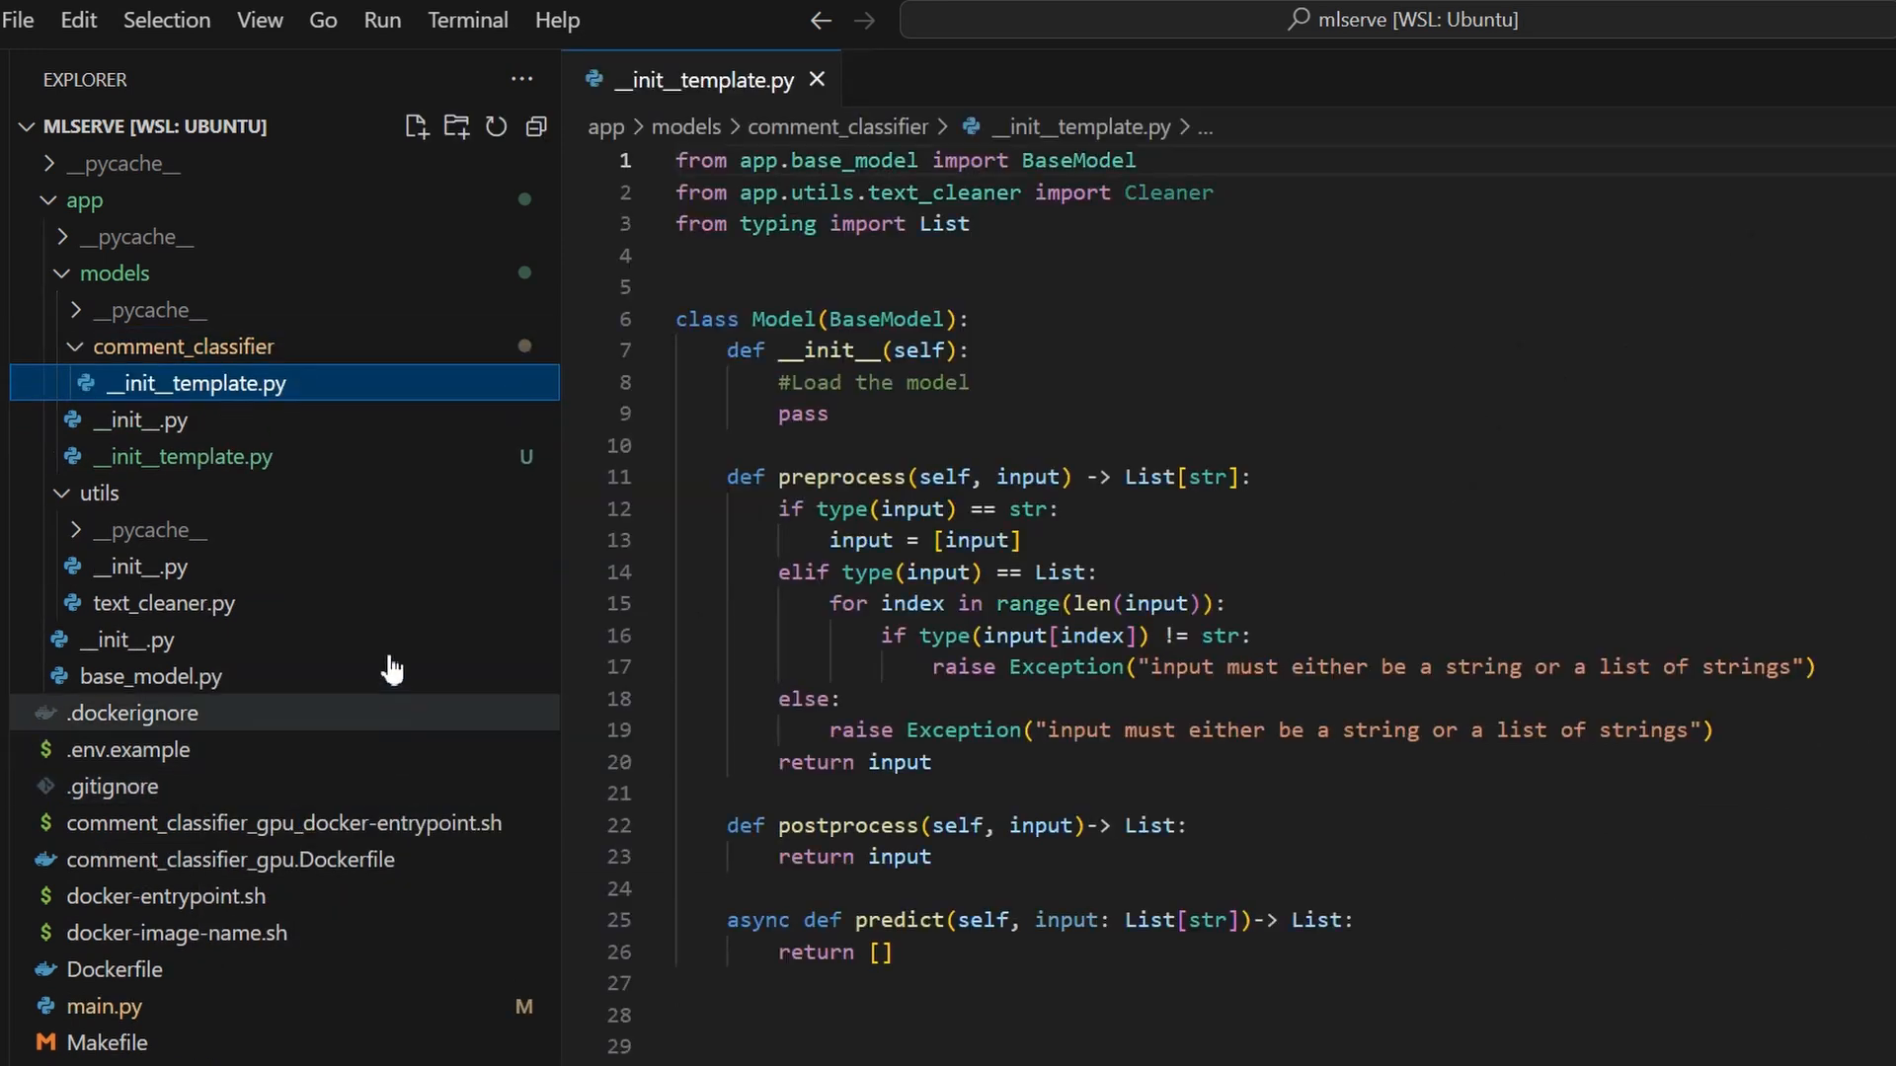
Rename the copied template to __init__.py and add requirements.txt listing python-dotenv and openai.
right_click(199, 383)
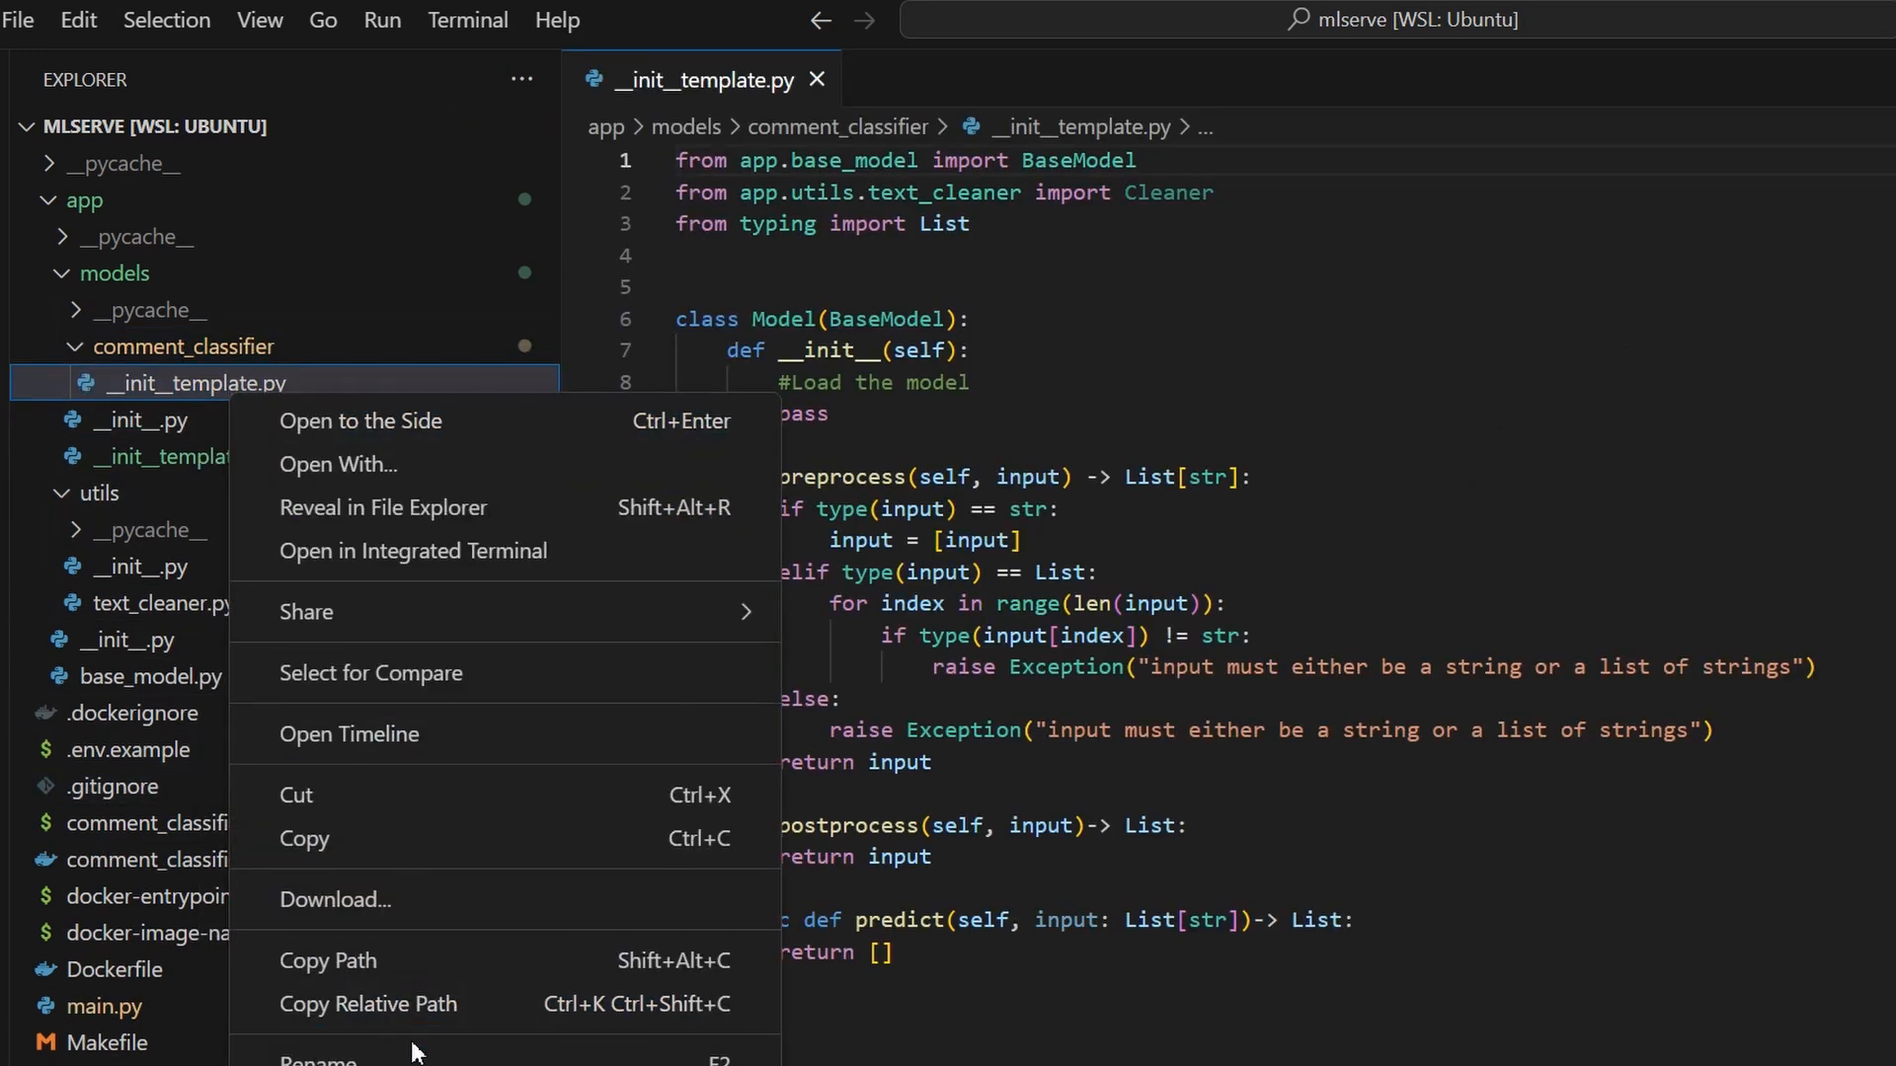
left_click(318, 1056)
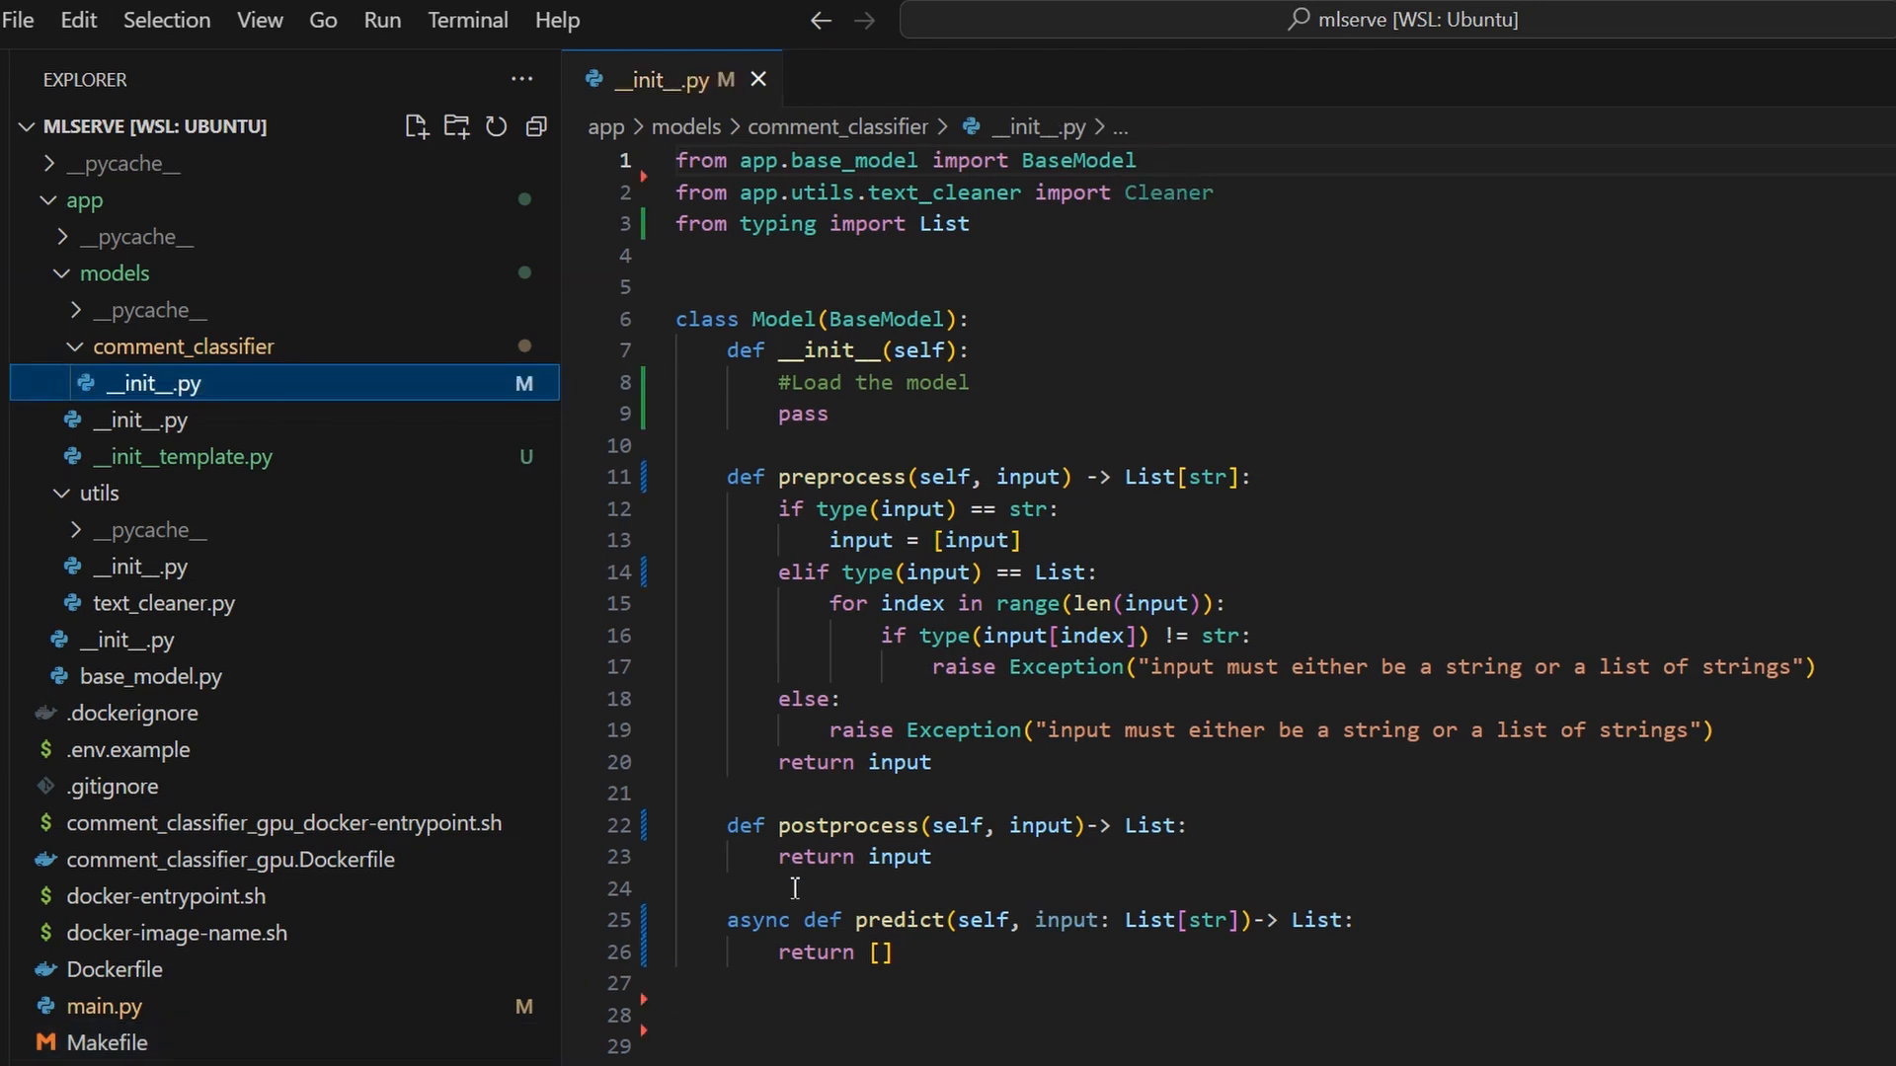
right_click(182, 346)
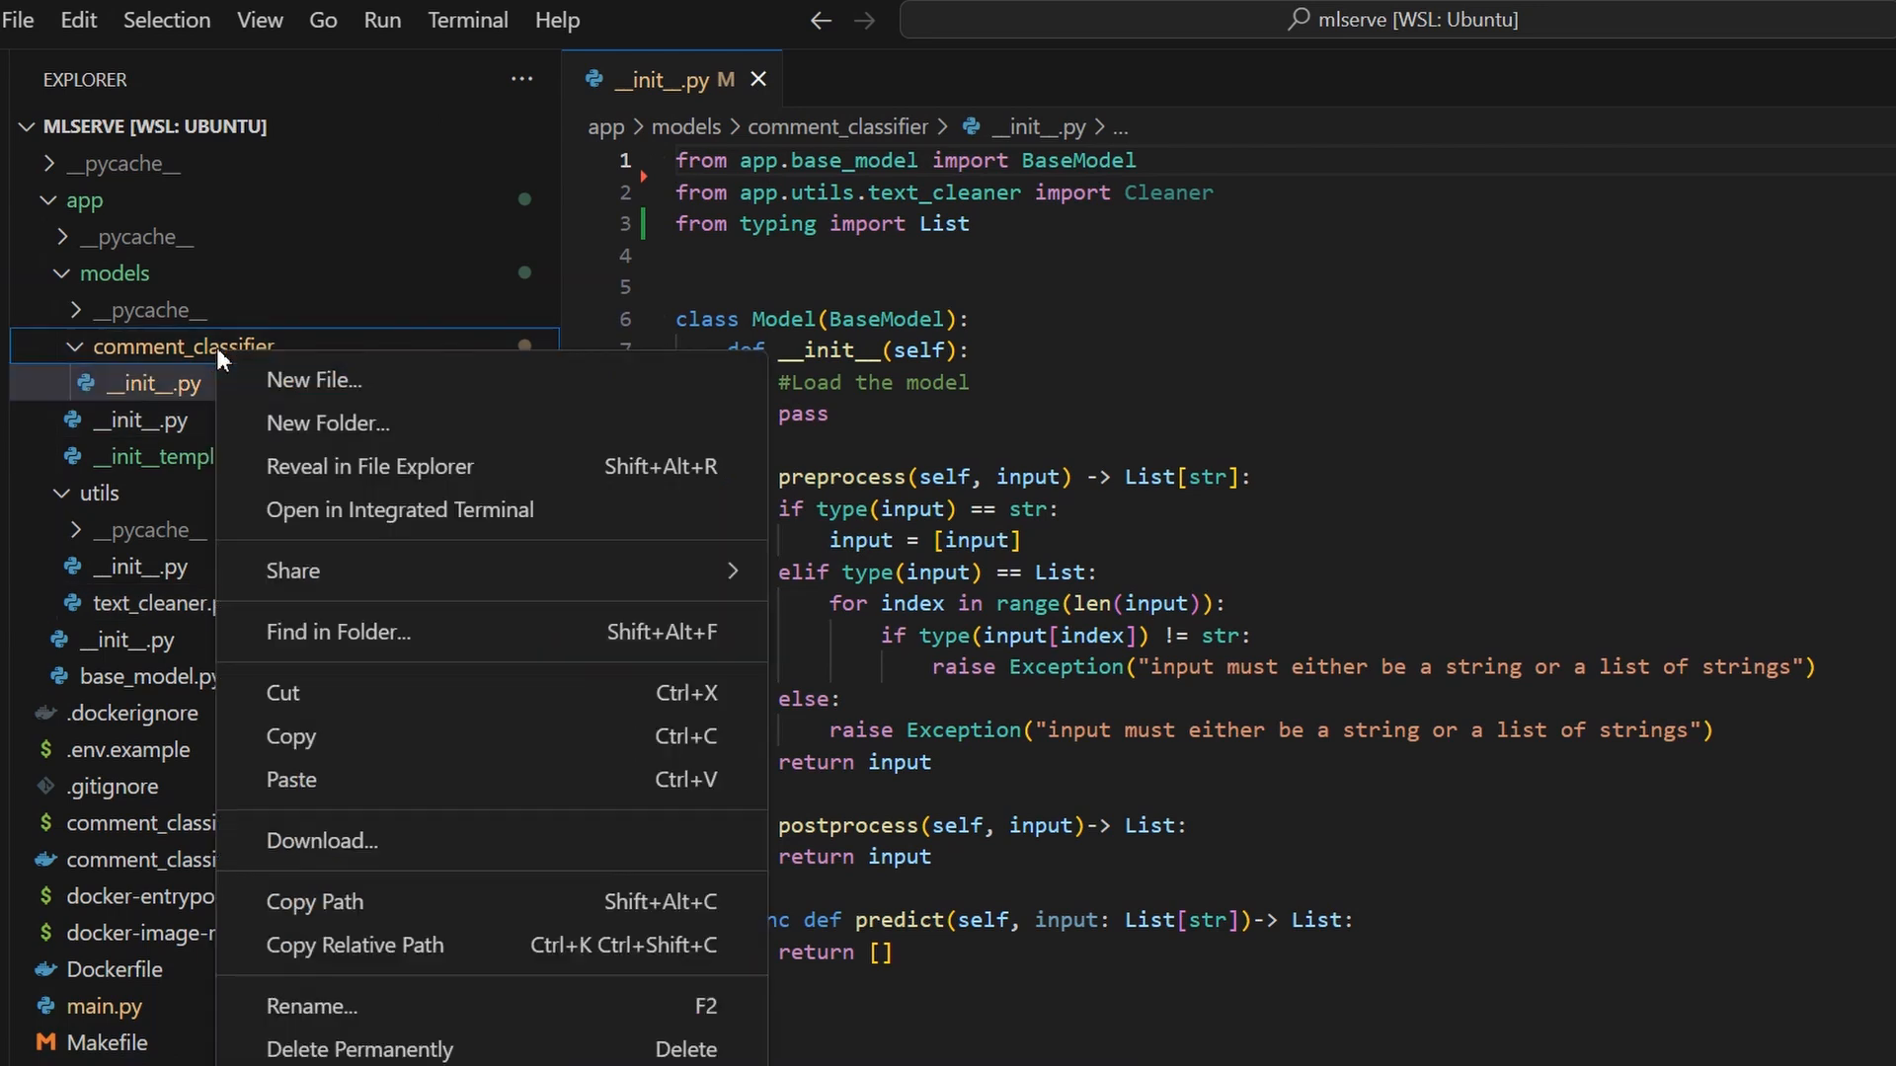
left_click(313, 379)
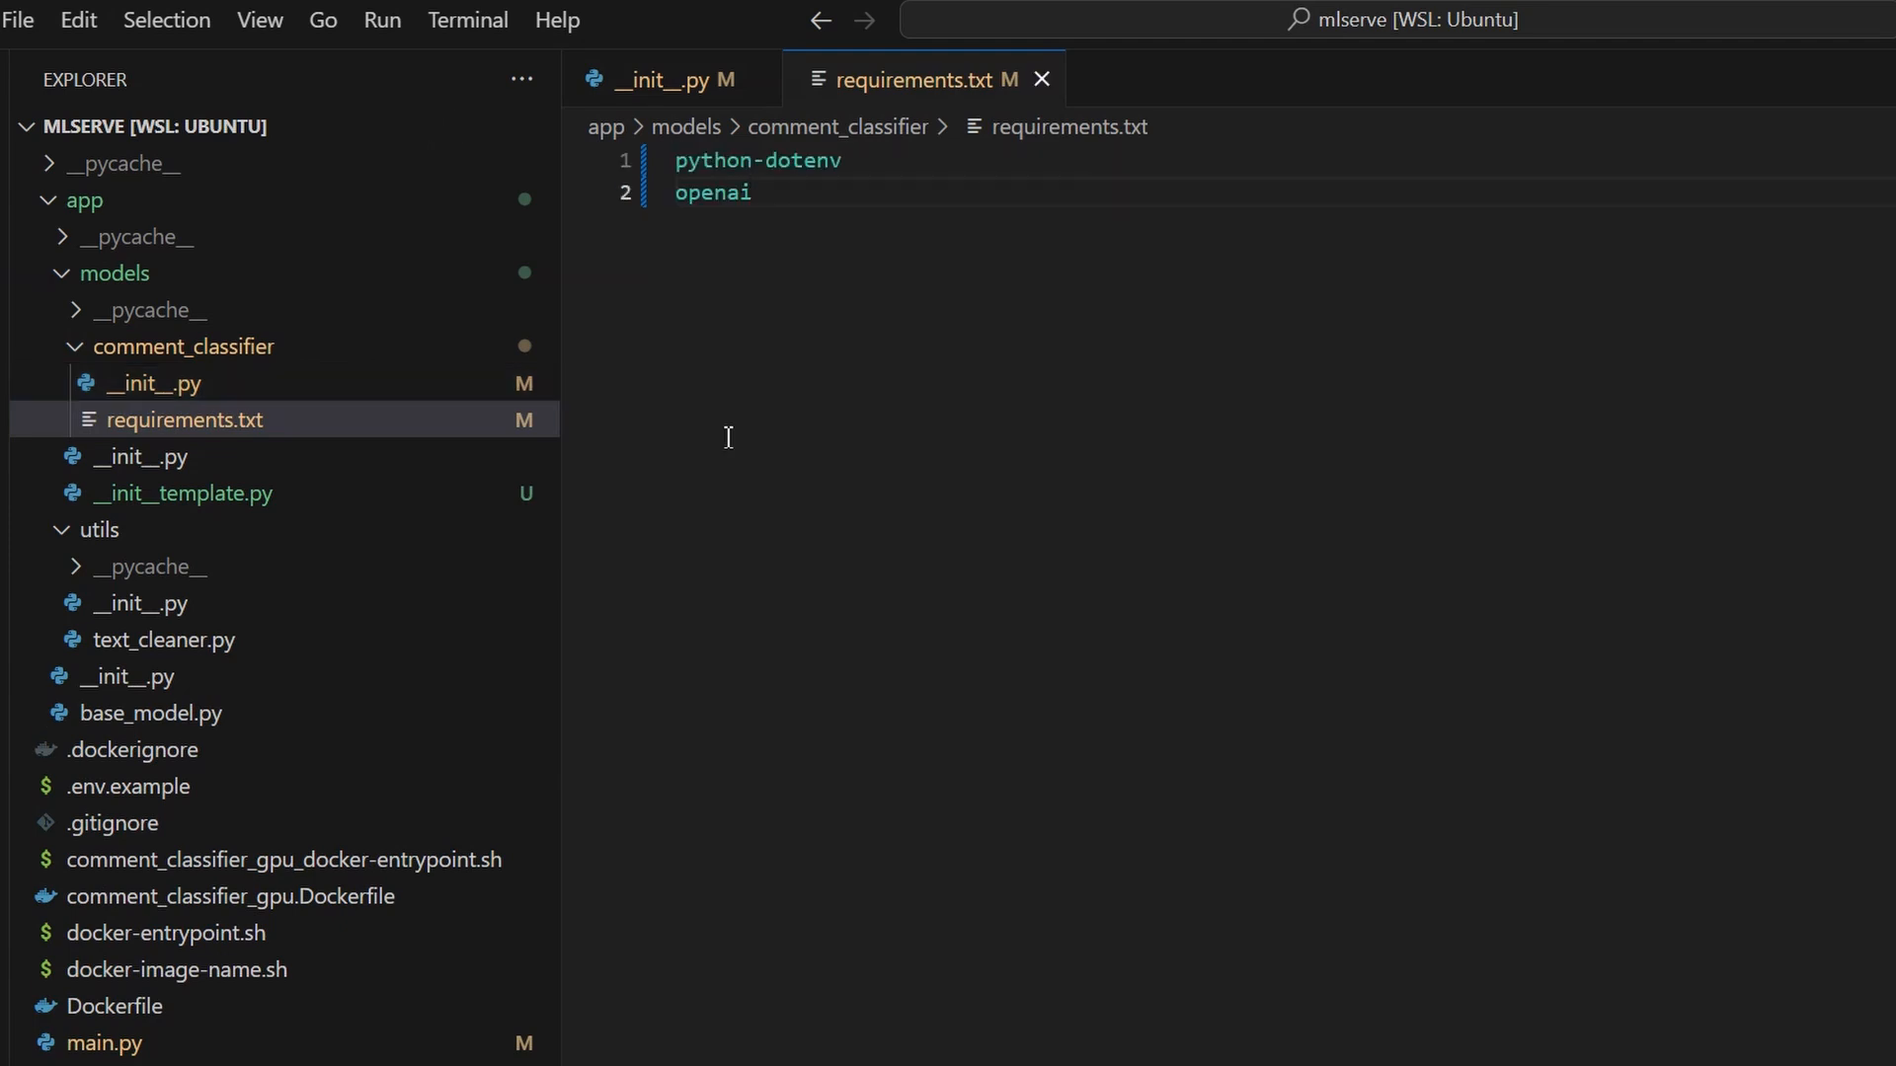
In comment_classifier's __init__.py, add openai imports and openai.api_key = os.getenv('OPEN_AI_KEY') above the class.
double_click(755, 160)
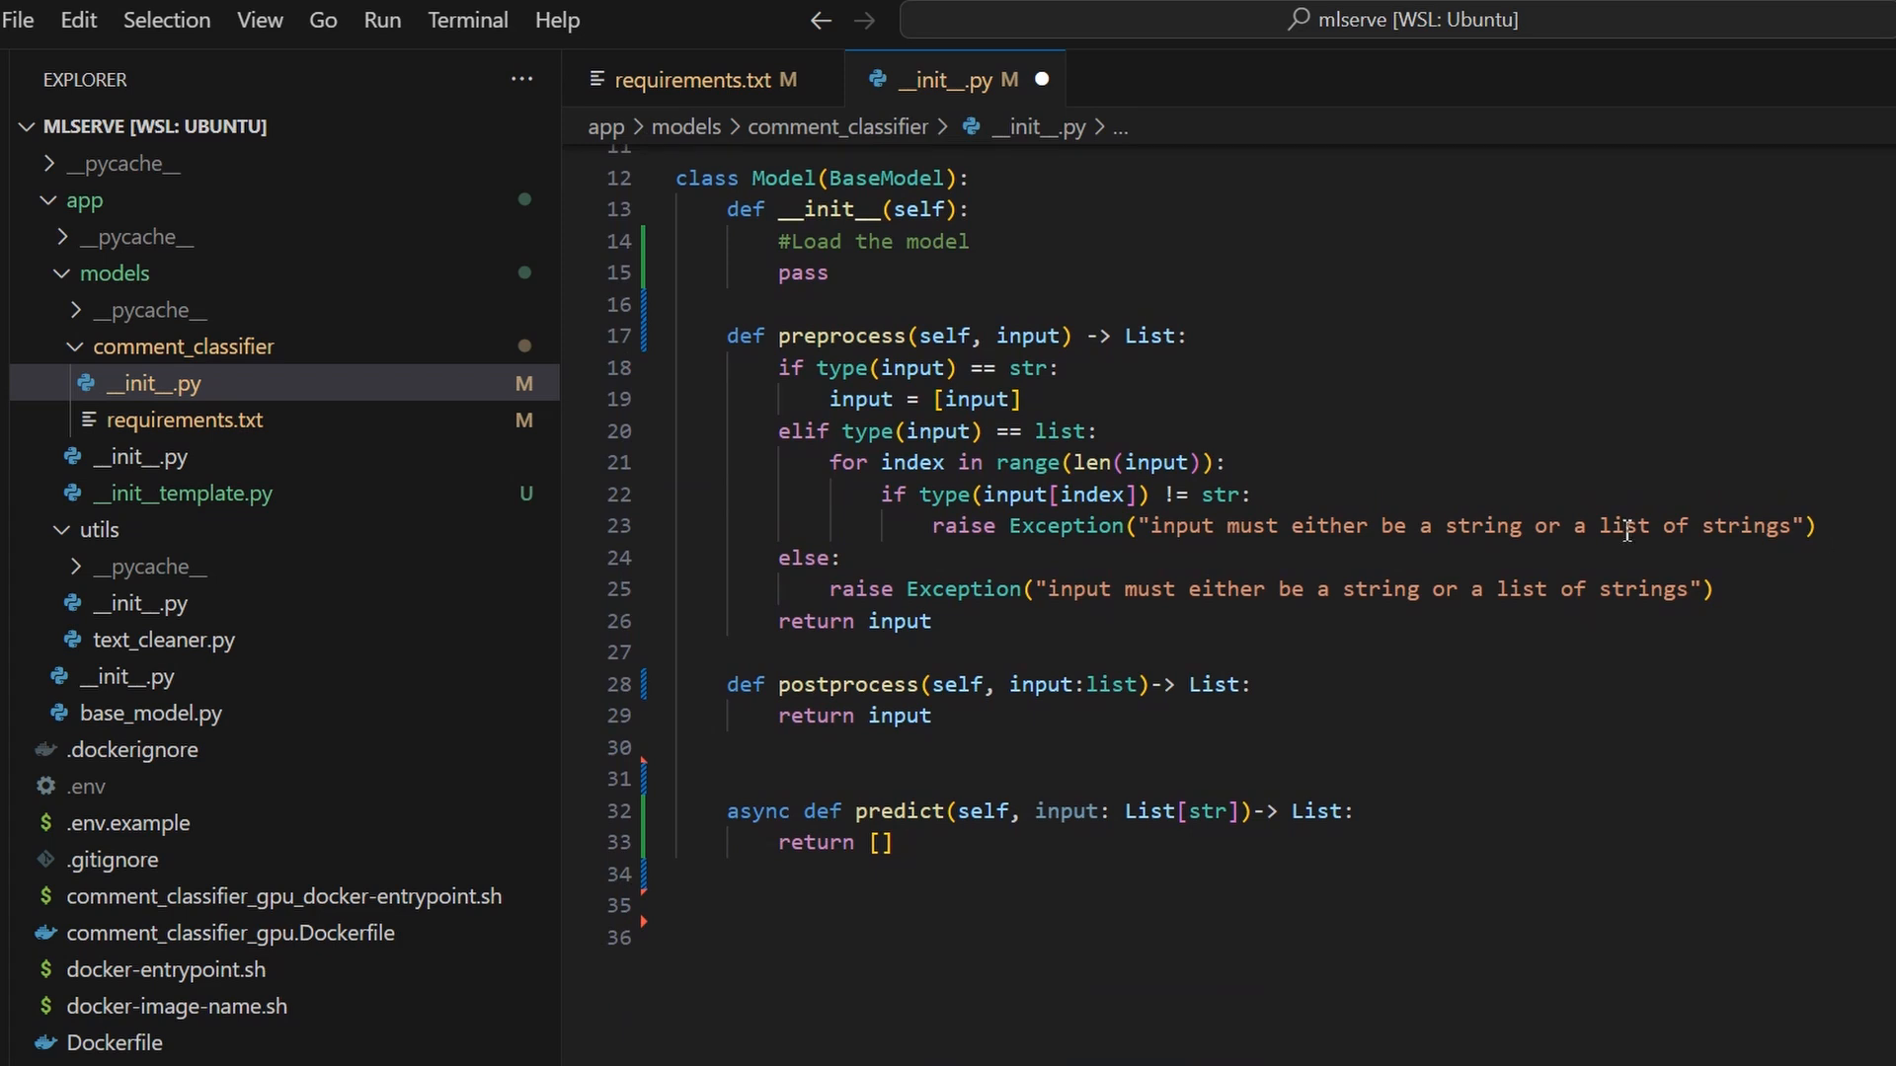
mouse_move(997, 259)
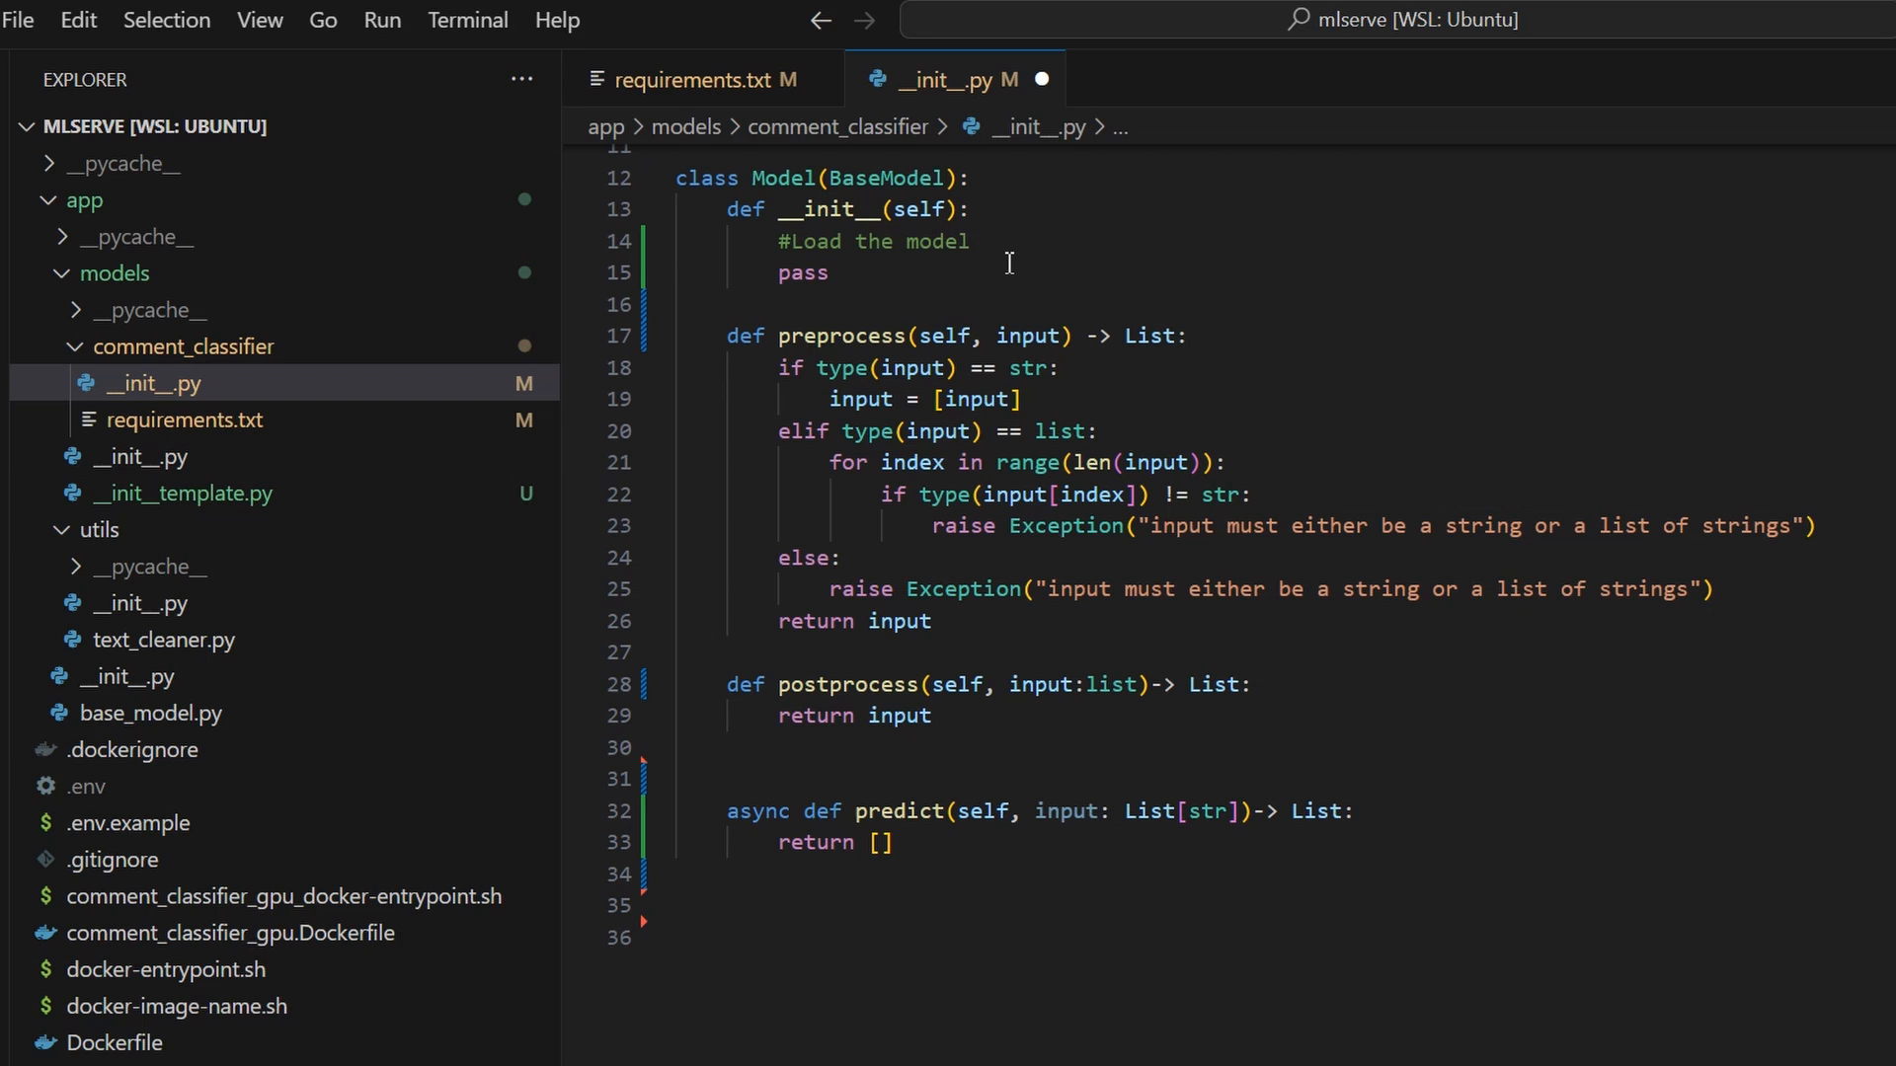
type("openai.api_key = os.getenv('OPEN_AI_KEY')")
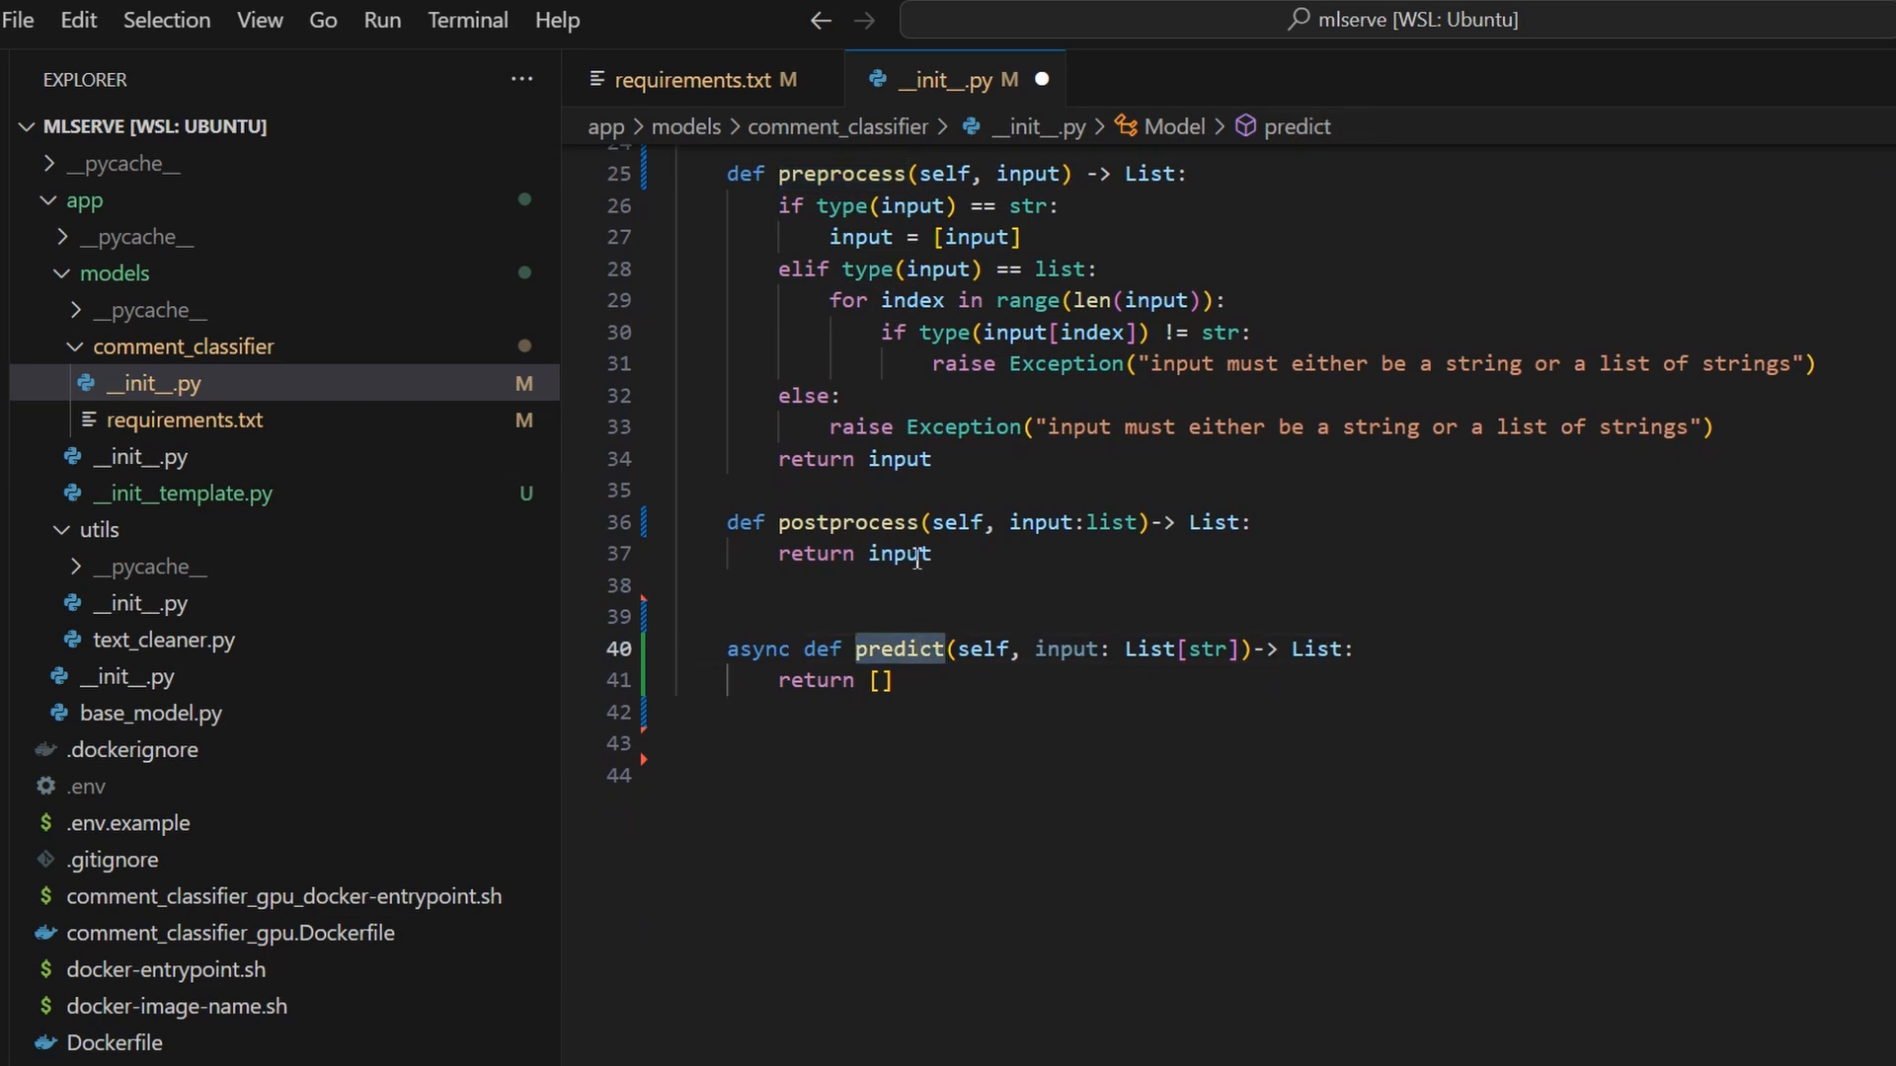
Write predict to build a toxicity prompt per comment, call get_openAI_response, and append to outputs.
left_click(847, 521)
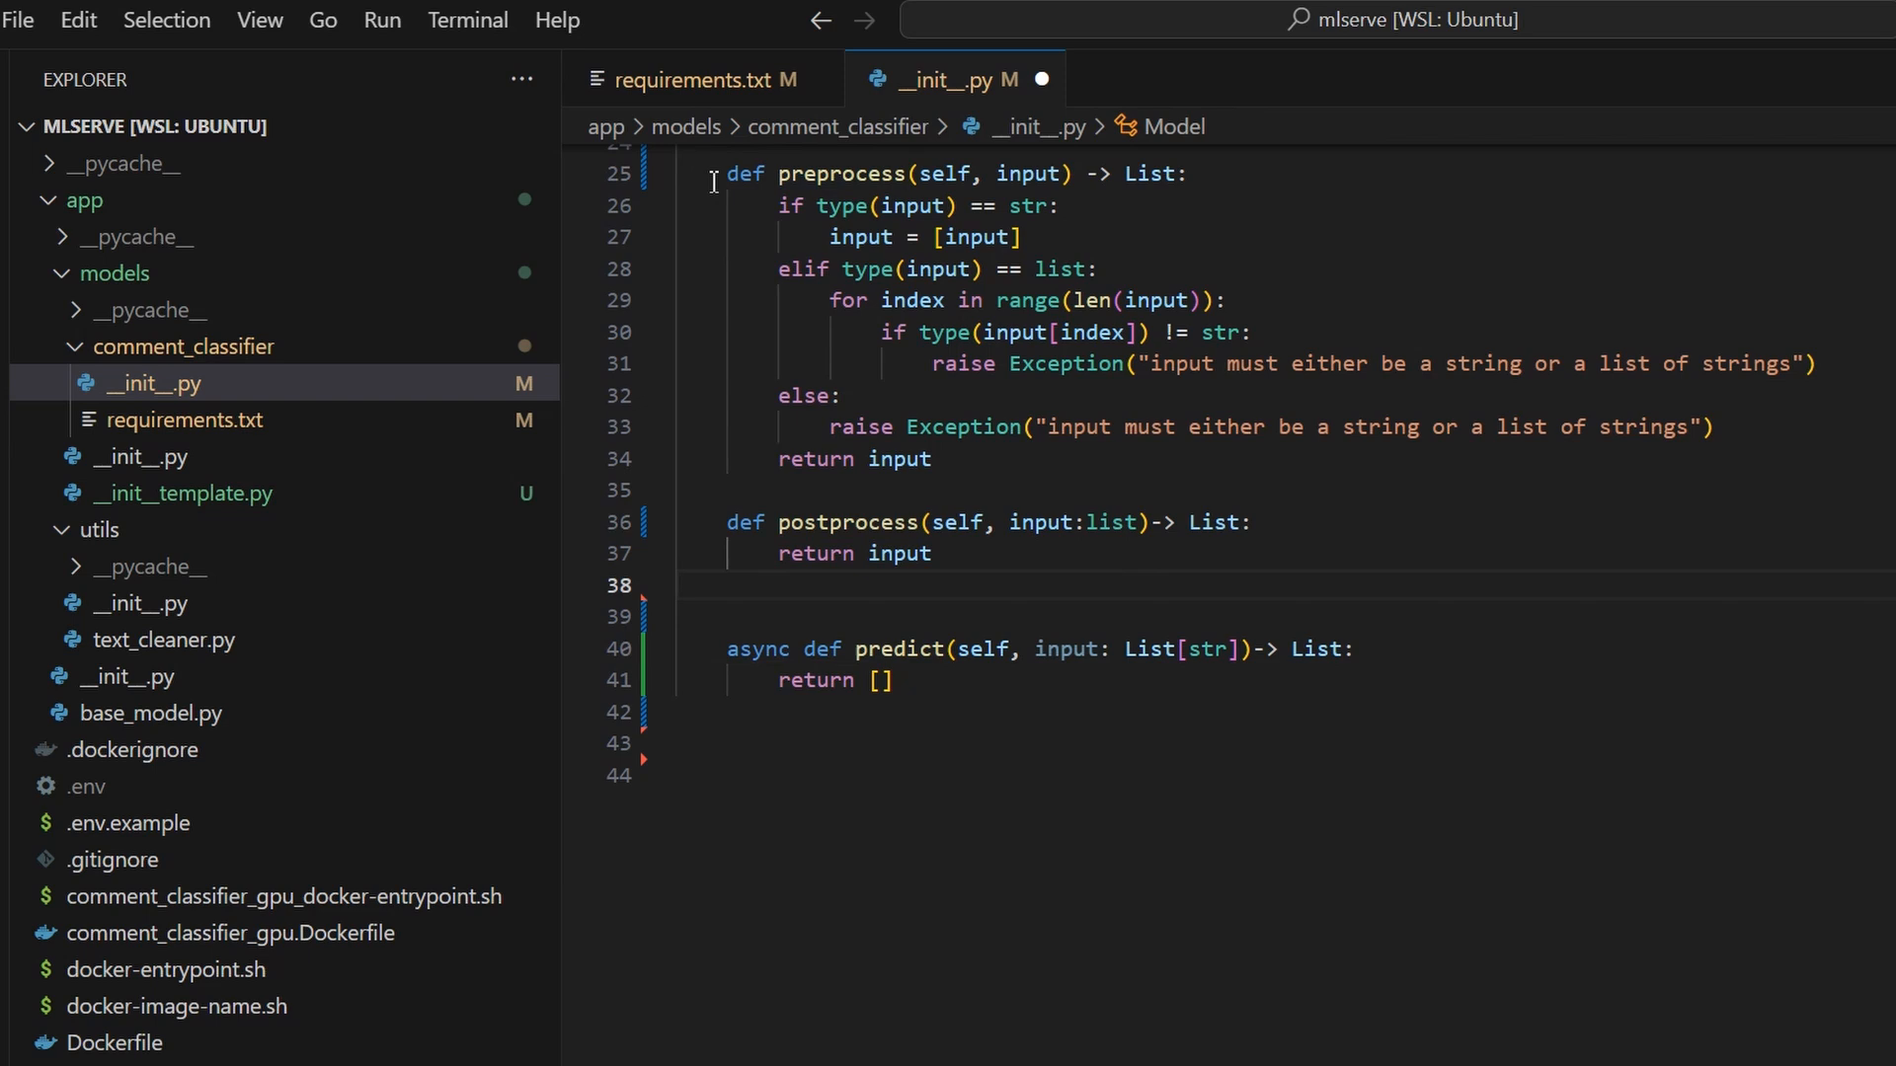
left_click_drag(725, 173, 1059, 205)
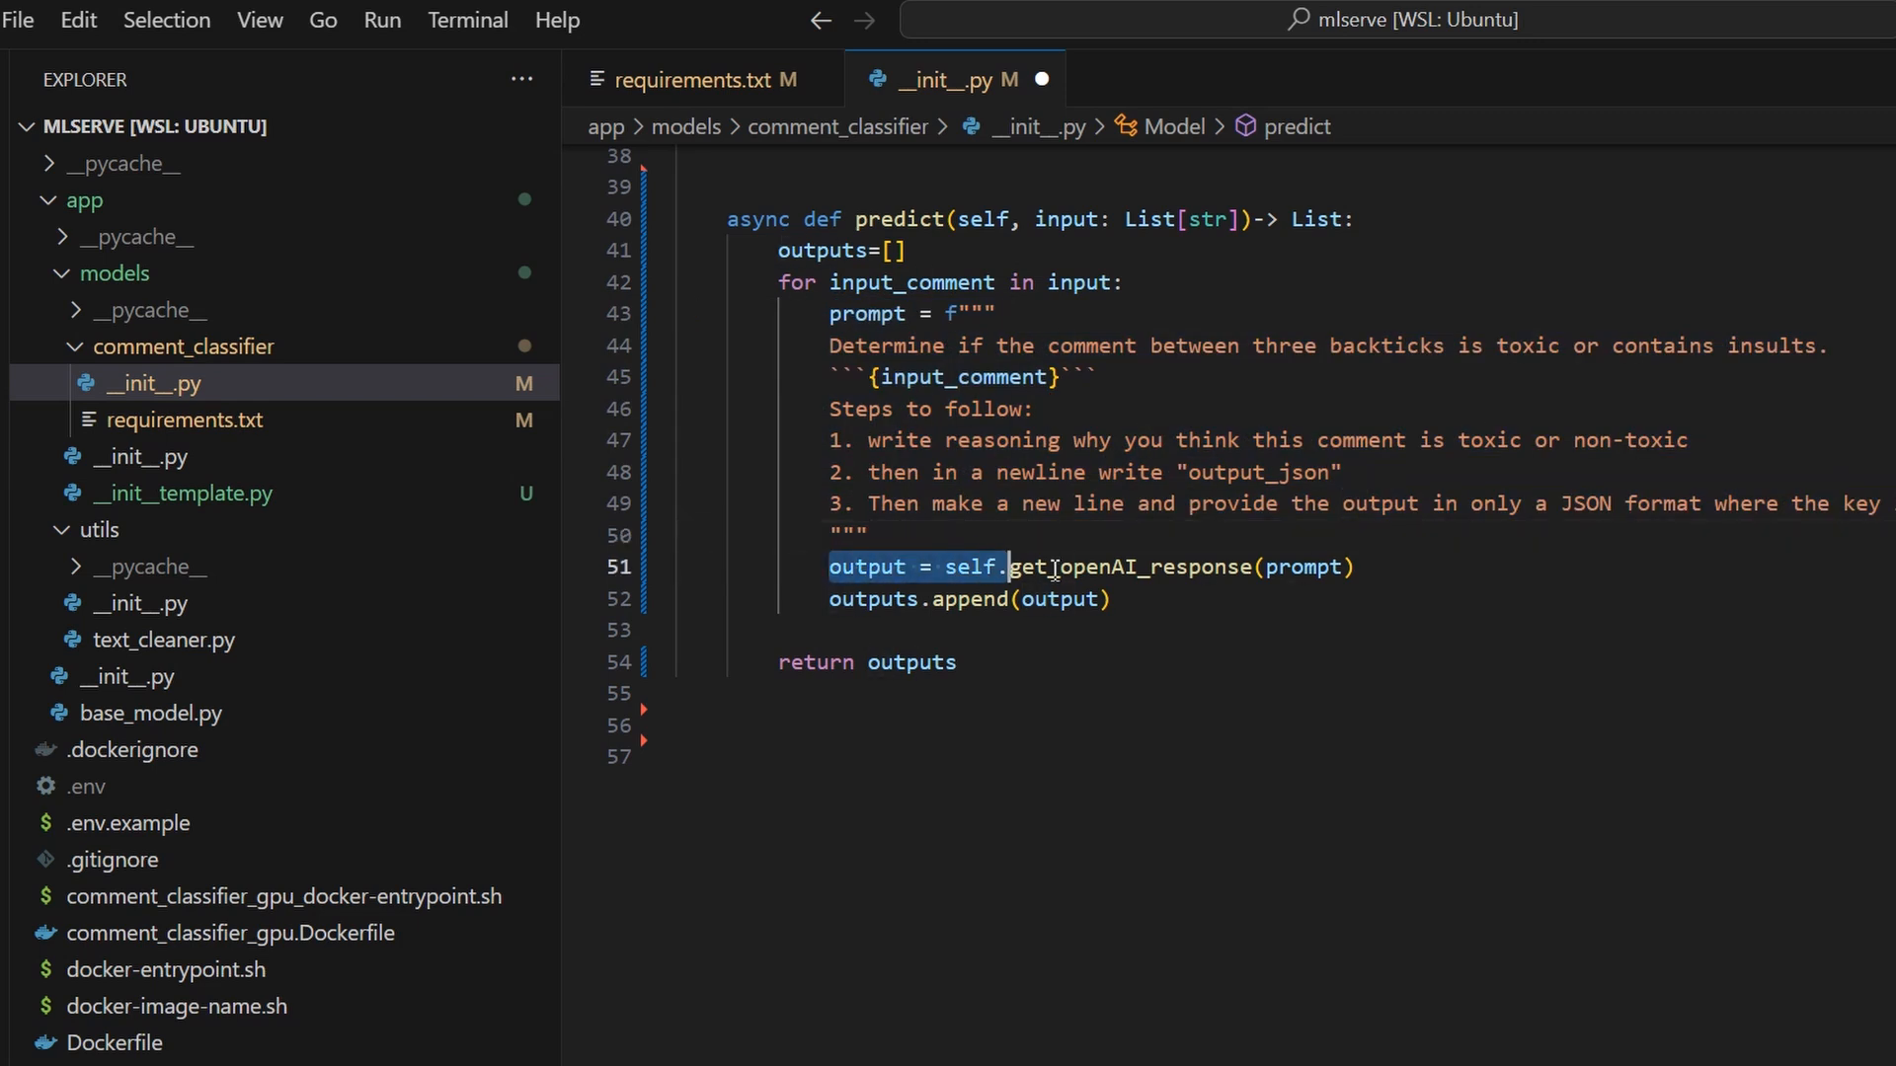
left_click(1113, 599)
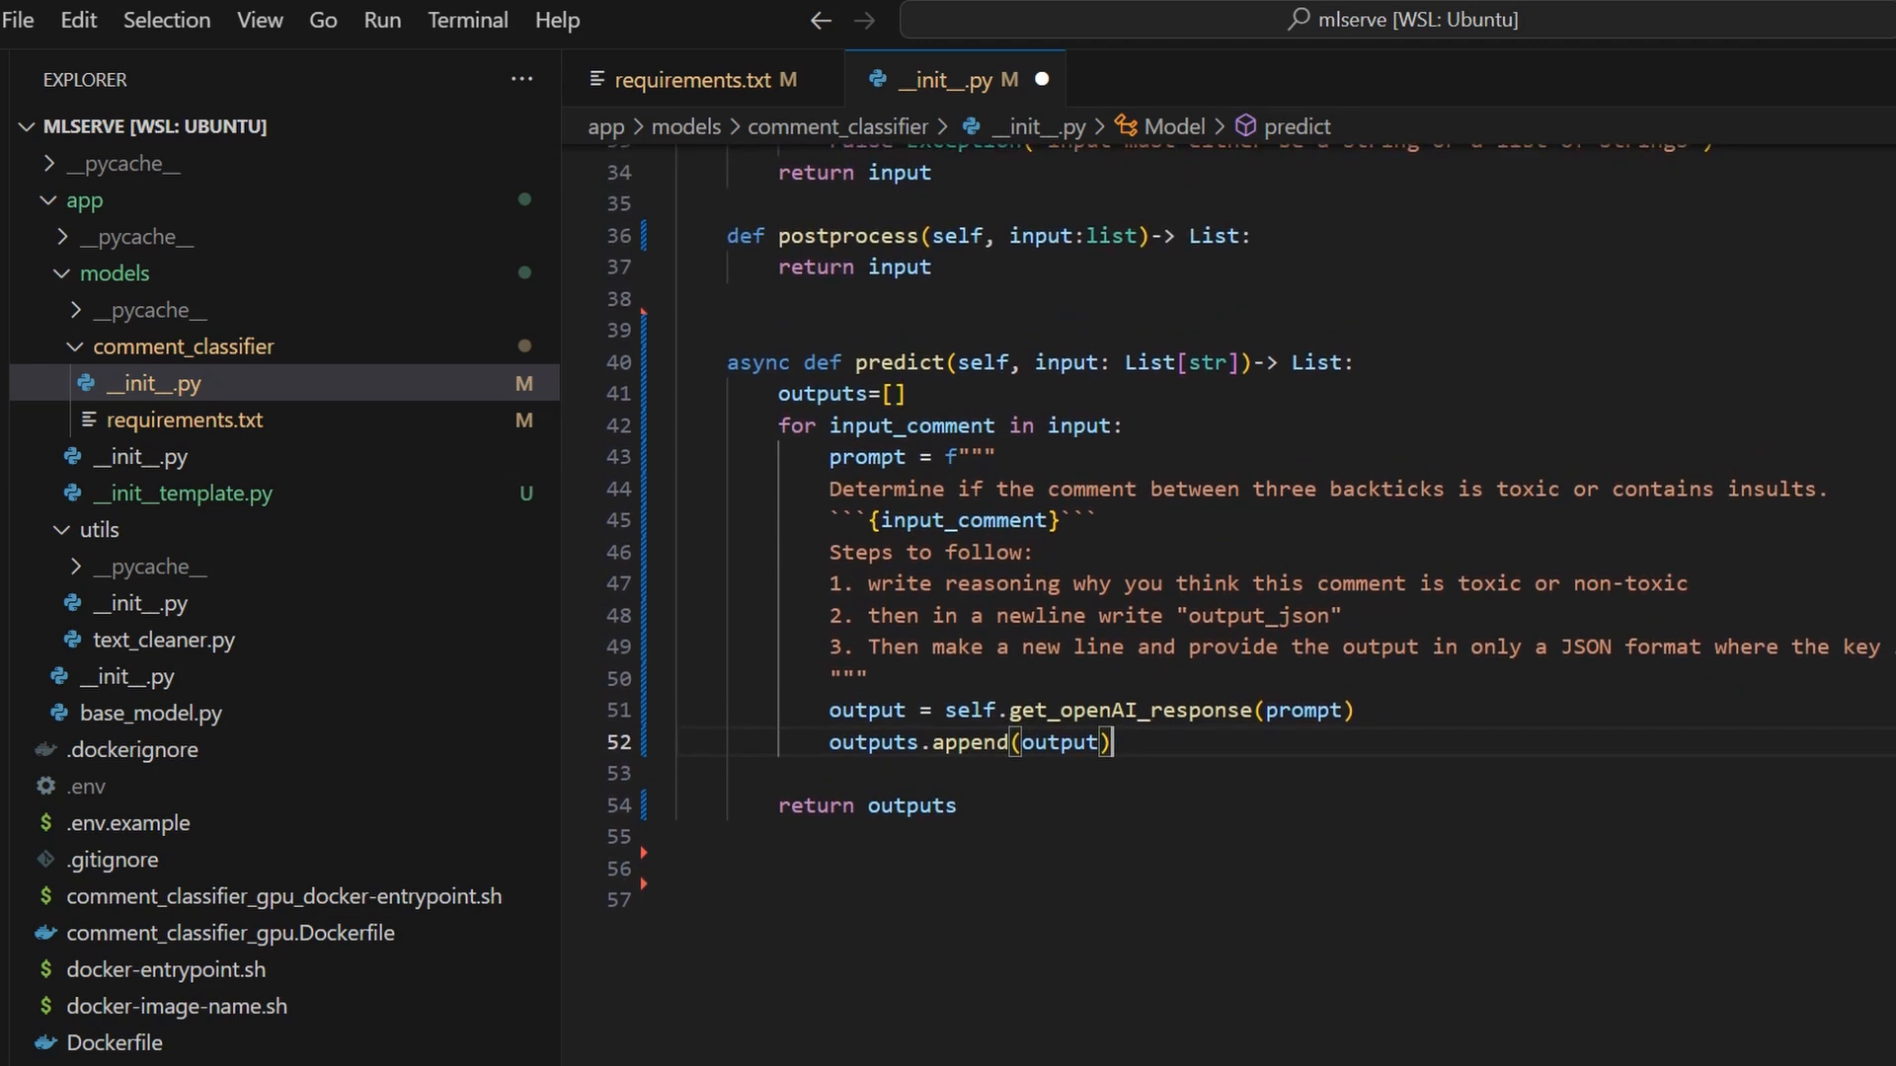
left_click(937, 267)
type("pip install -")
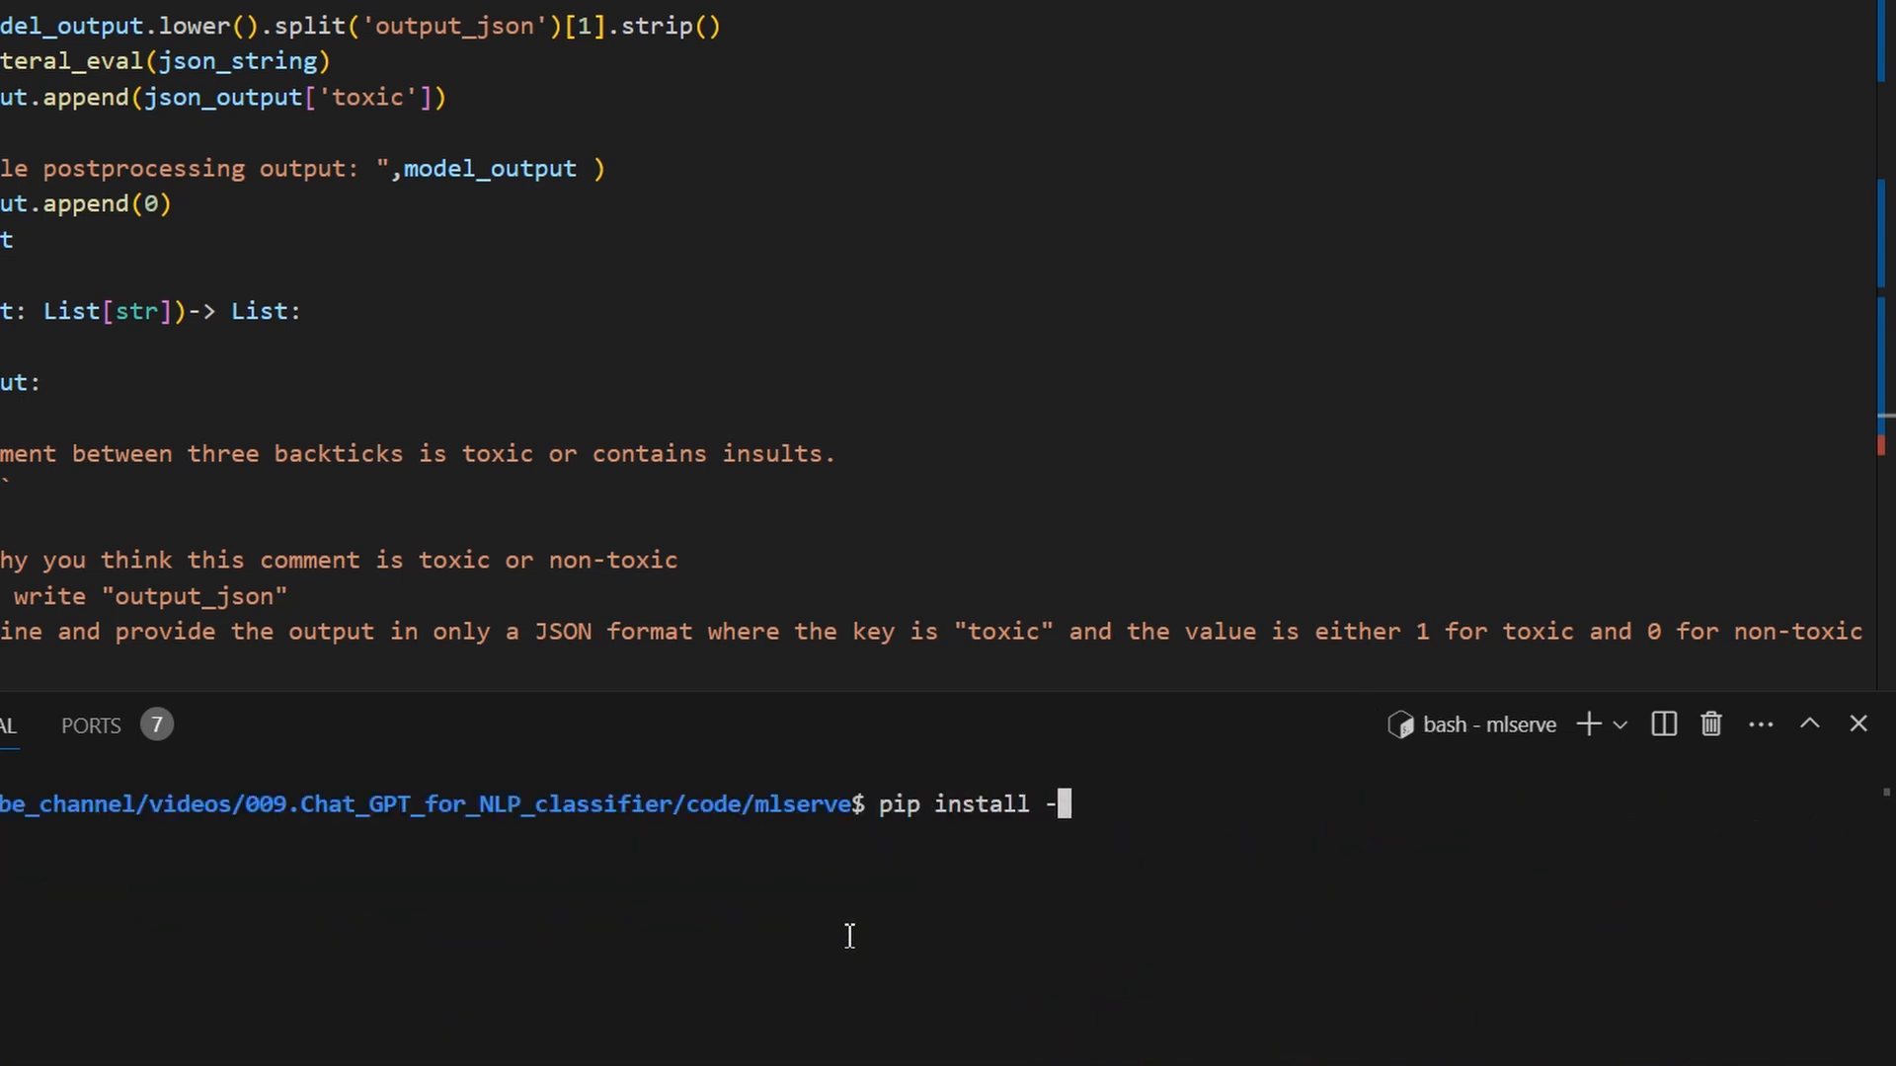
Run pip install -r app/models/comment_classifier/requirements.txt, then start the server with uvicorn main:app.
type("r app/models/comment_classifier/r")
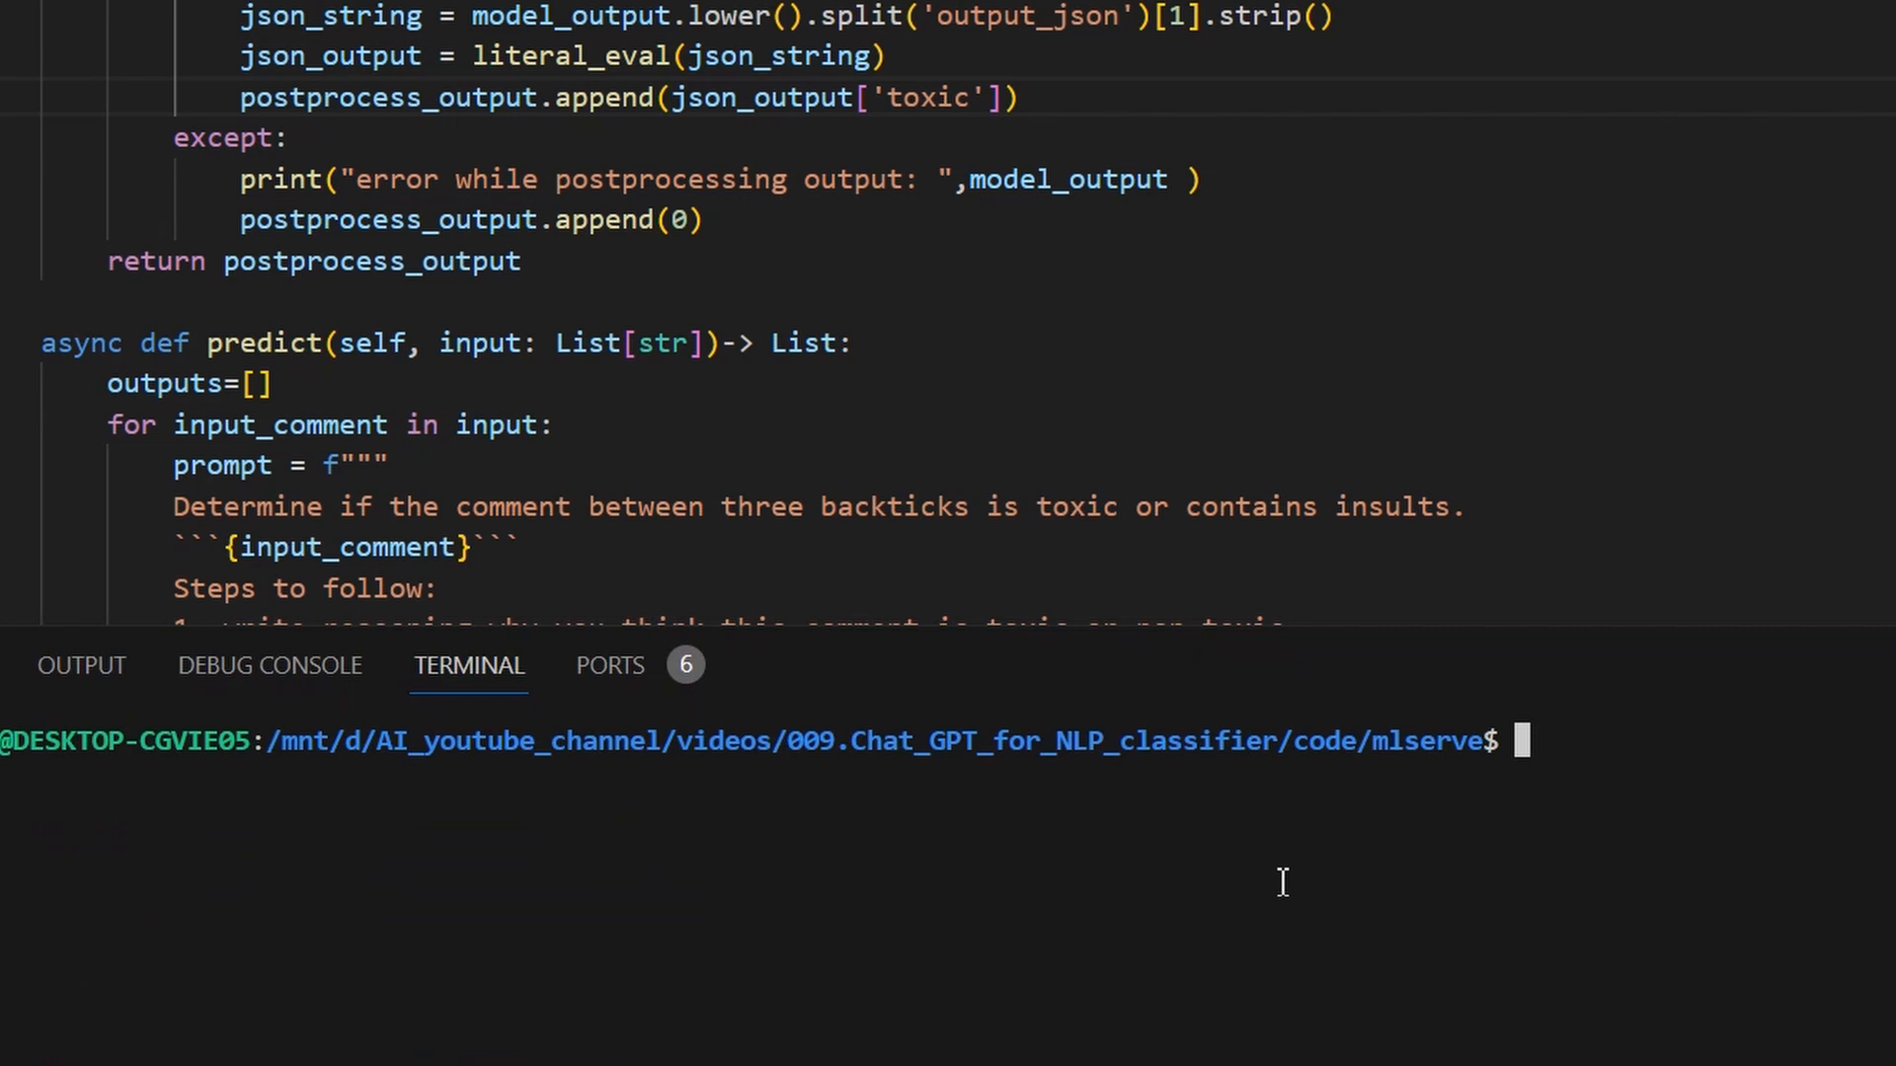
type("uvico")
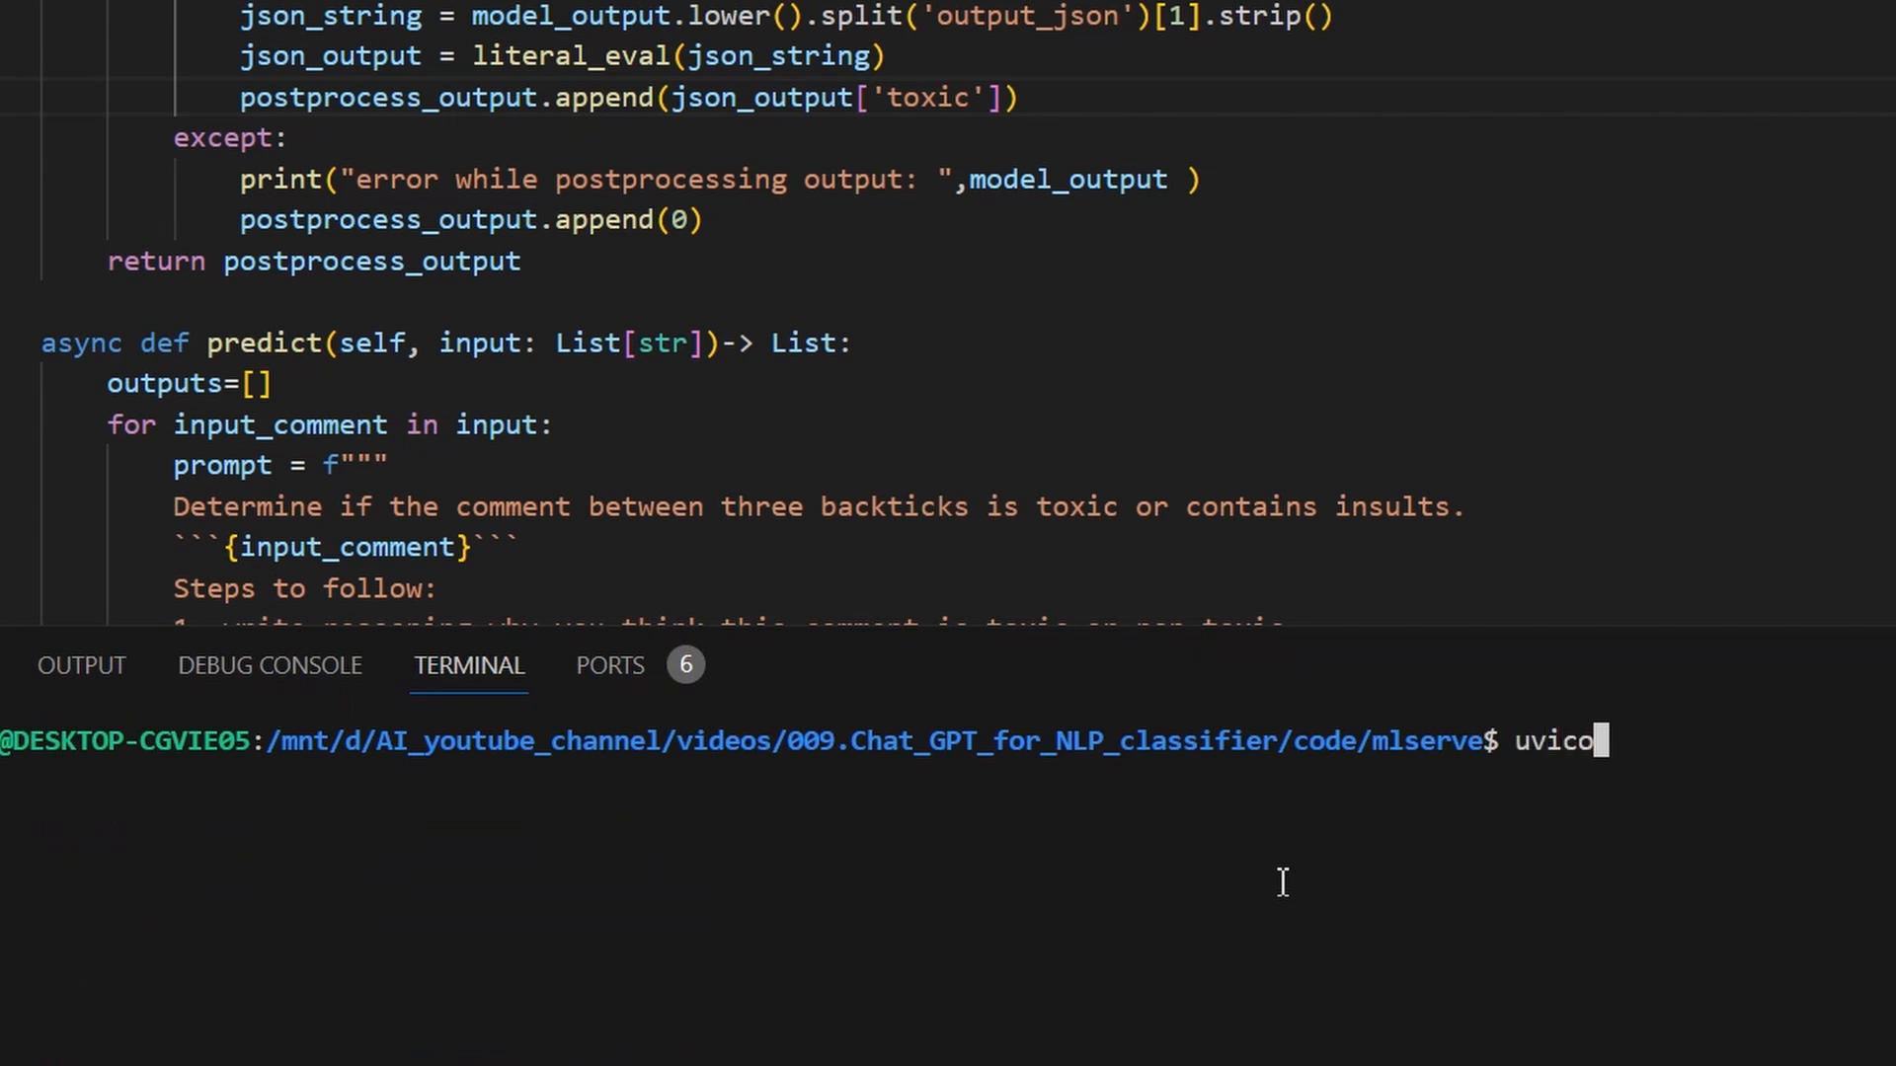
type("rn main:app")
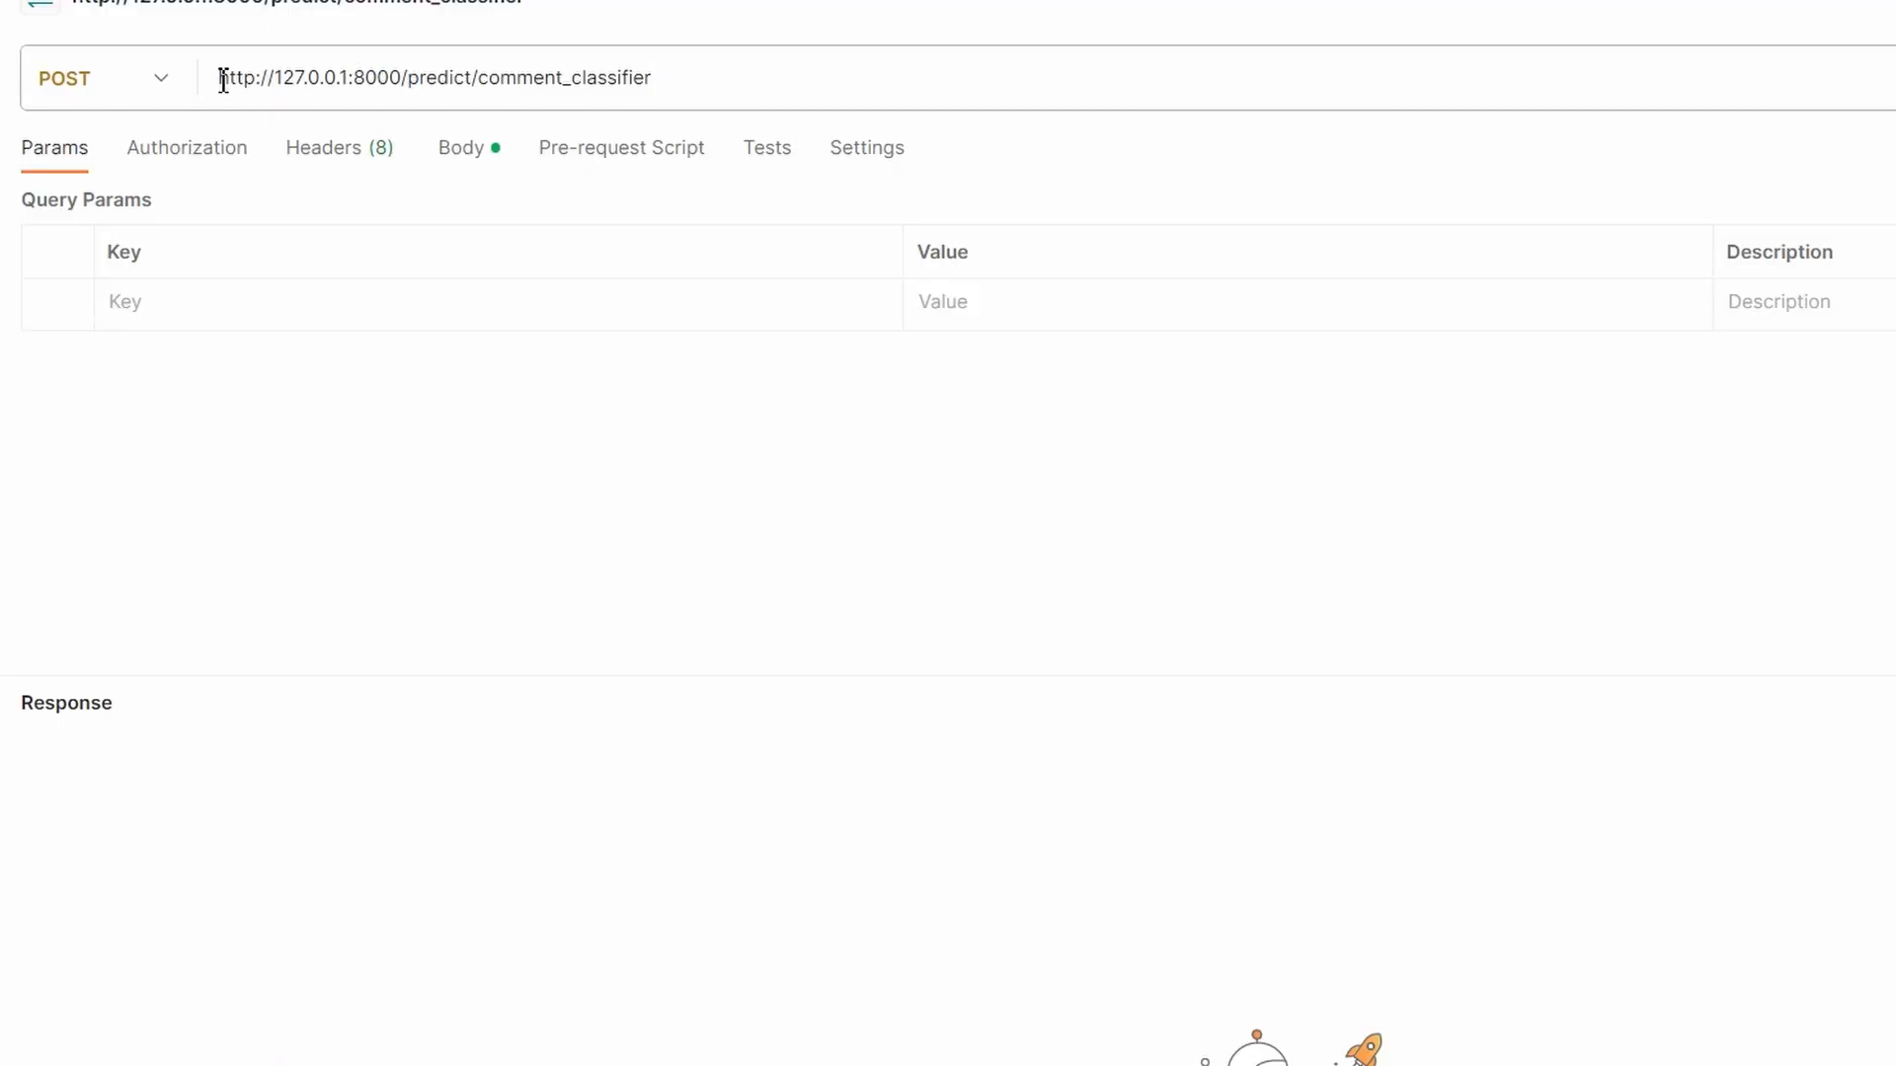
double_click(308, 77)
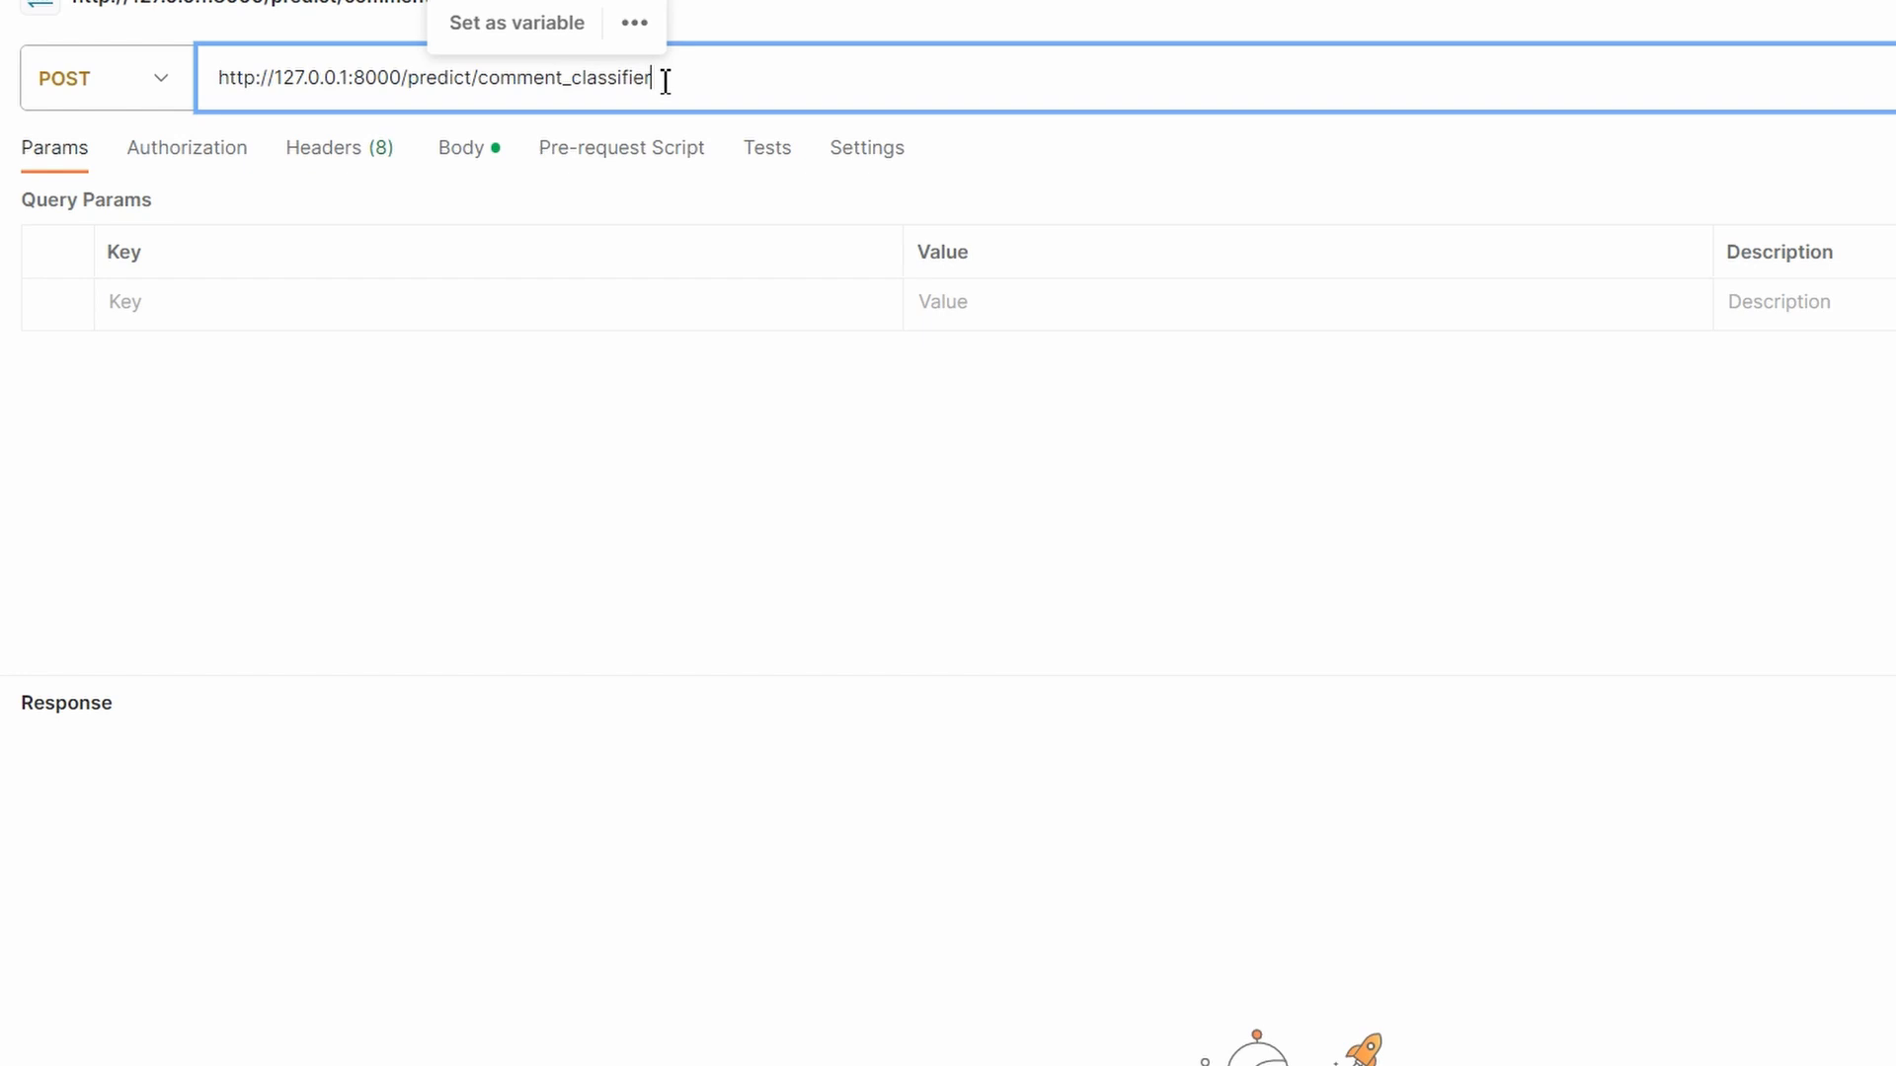
double_click(564, 77)
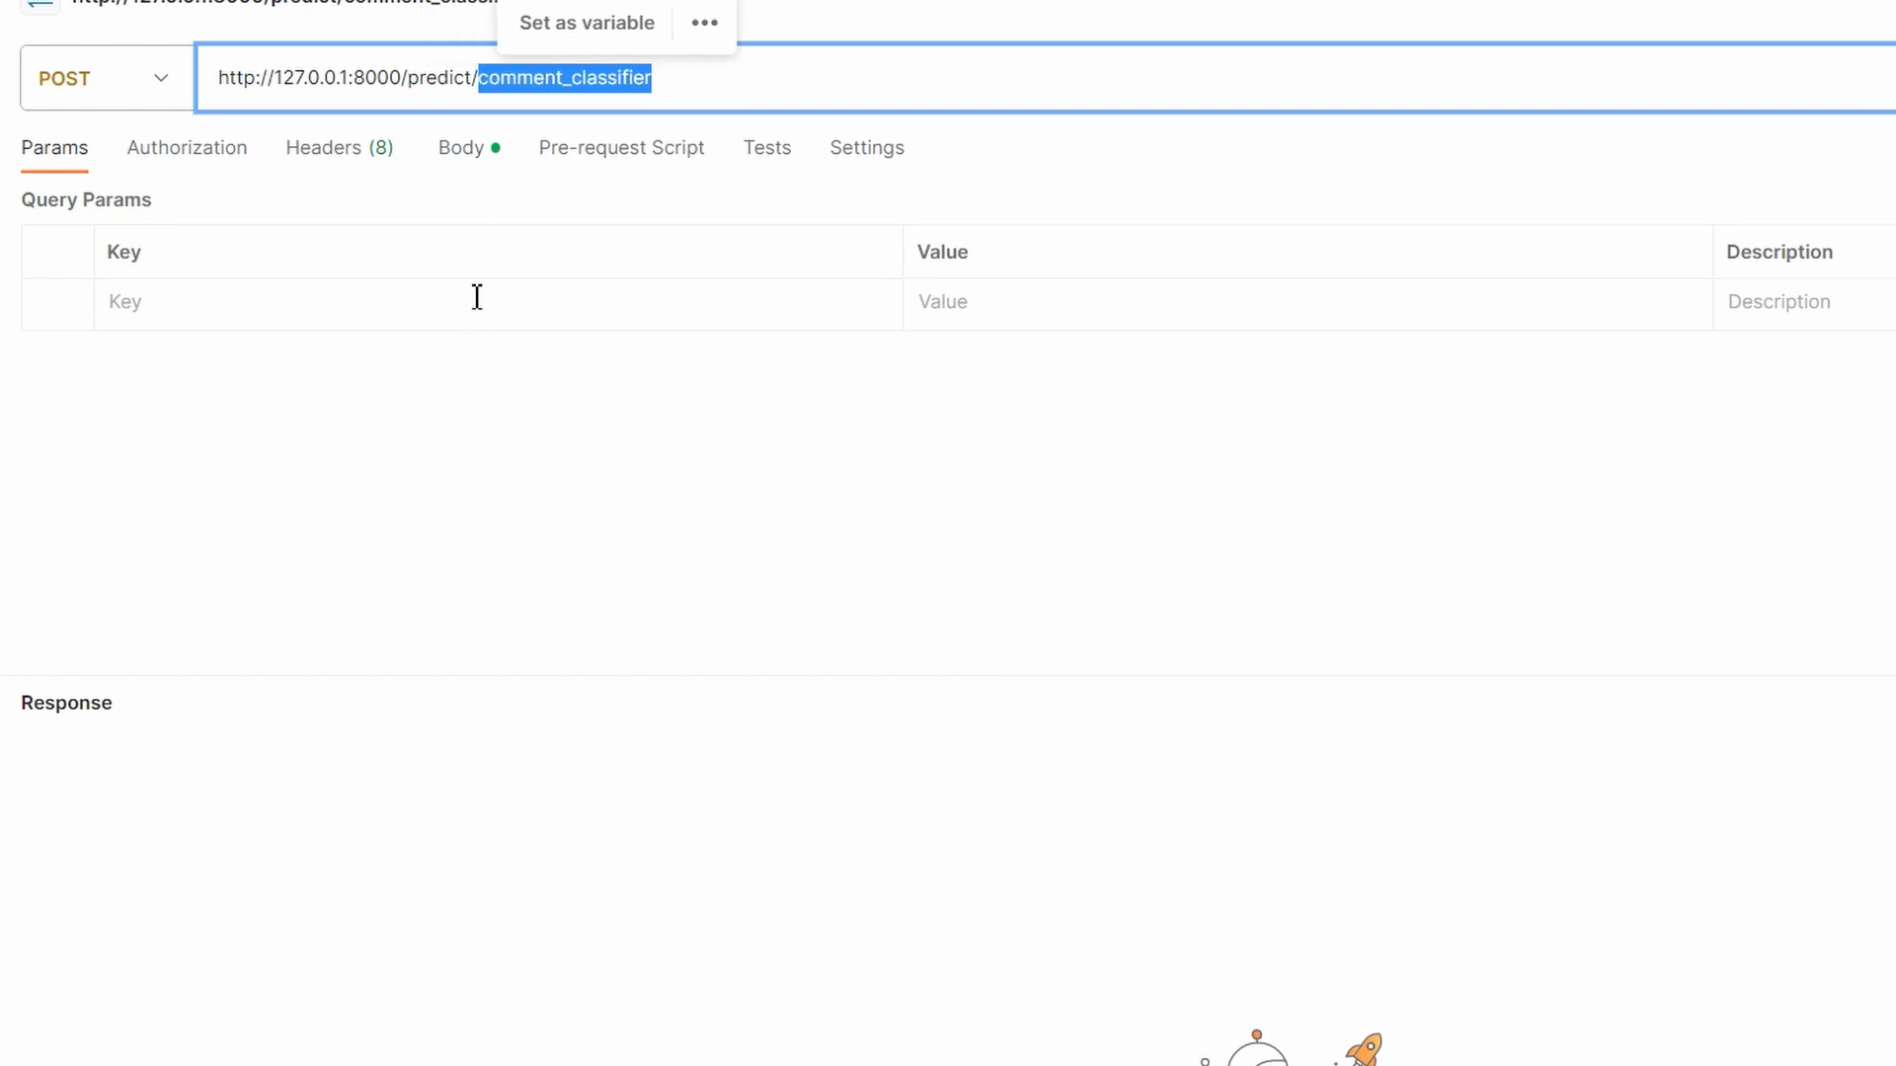
left_click(481, 355)
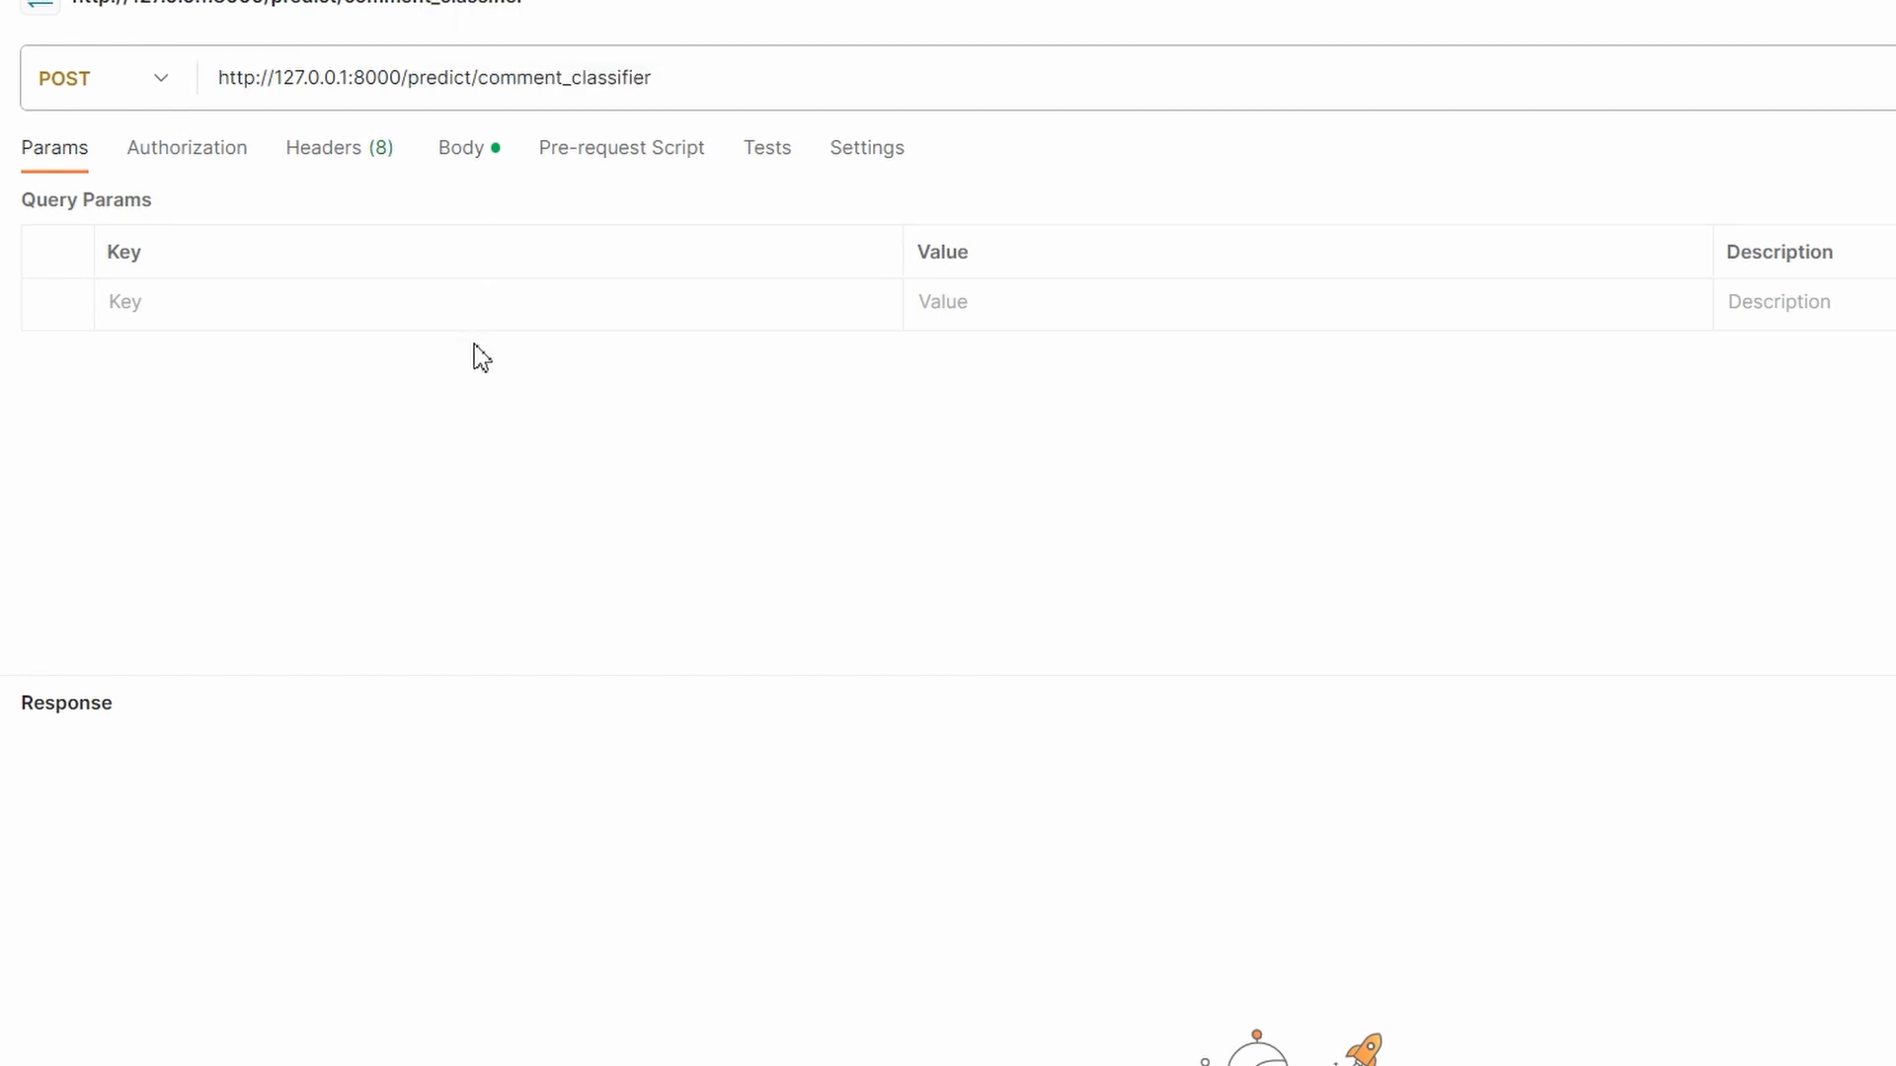
left_click(459, 148)
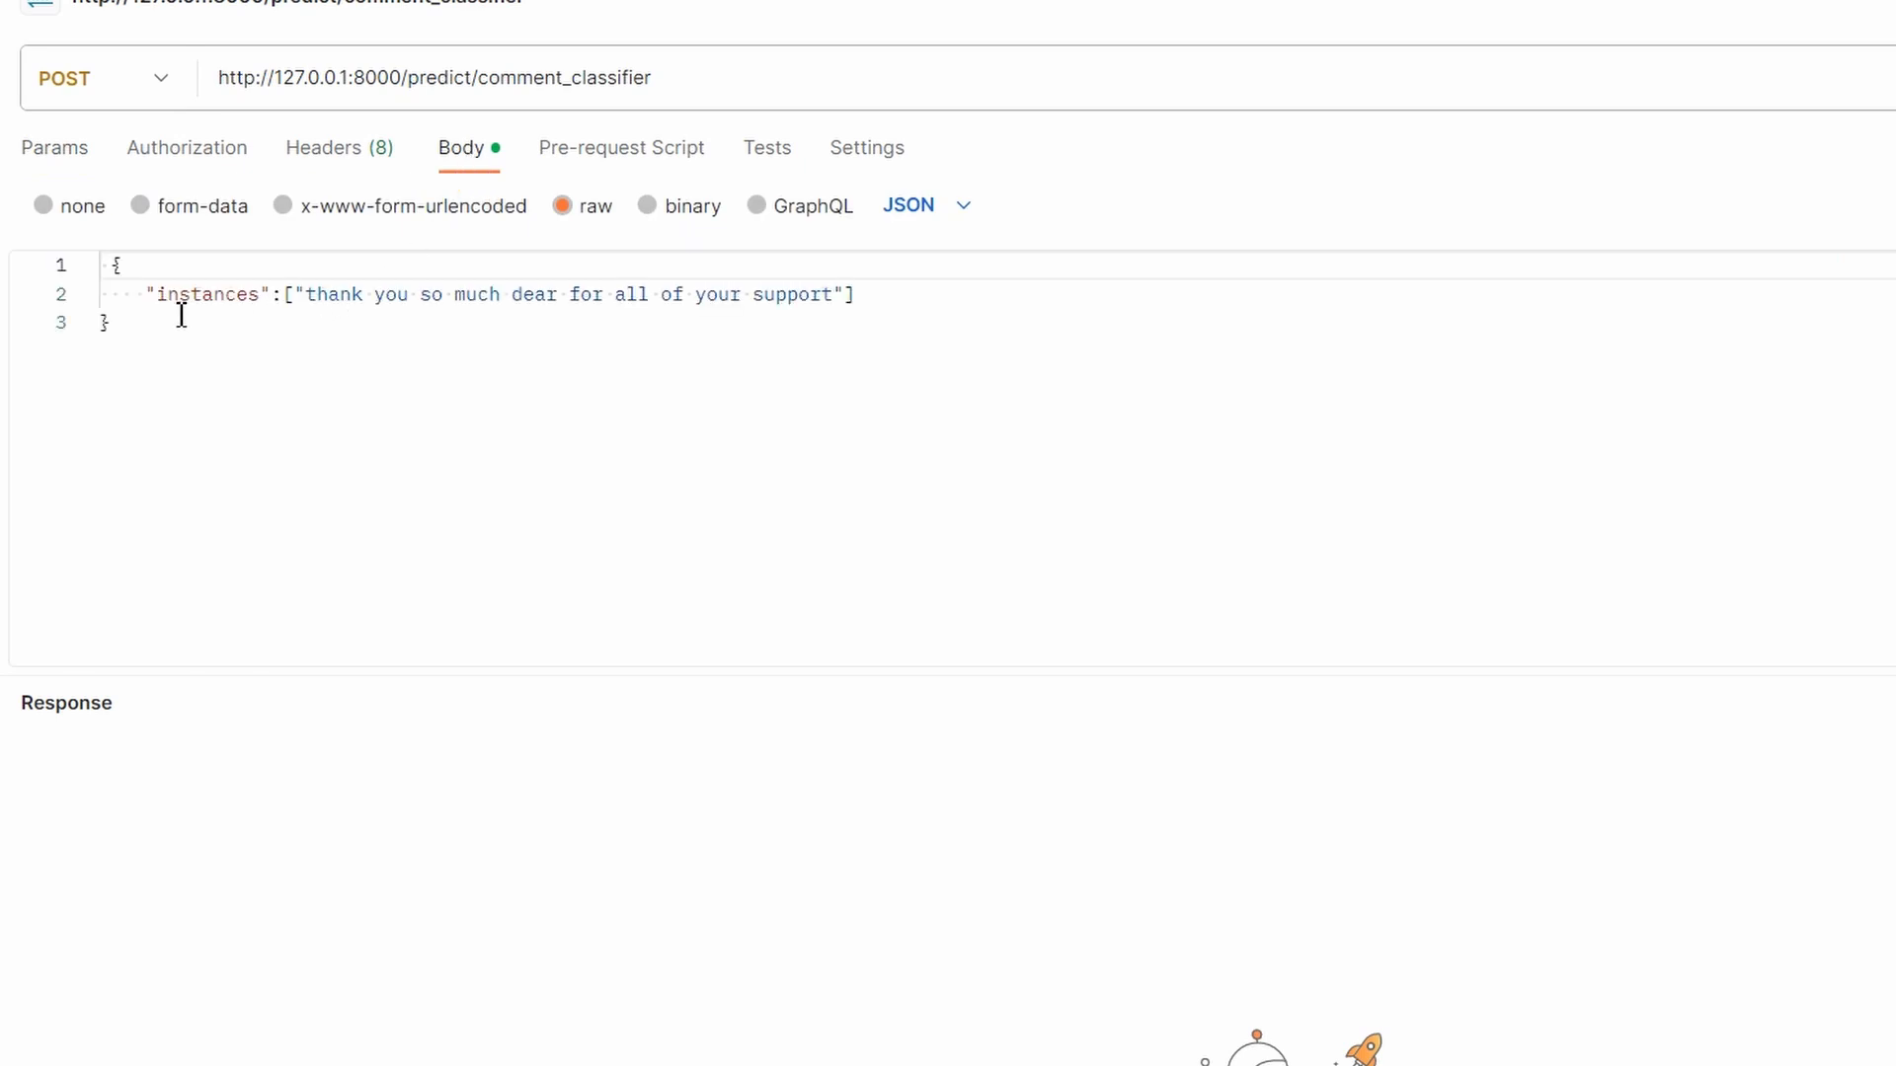
left_click_drag(301, 295, 453, 294)
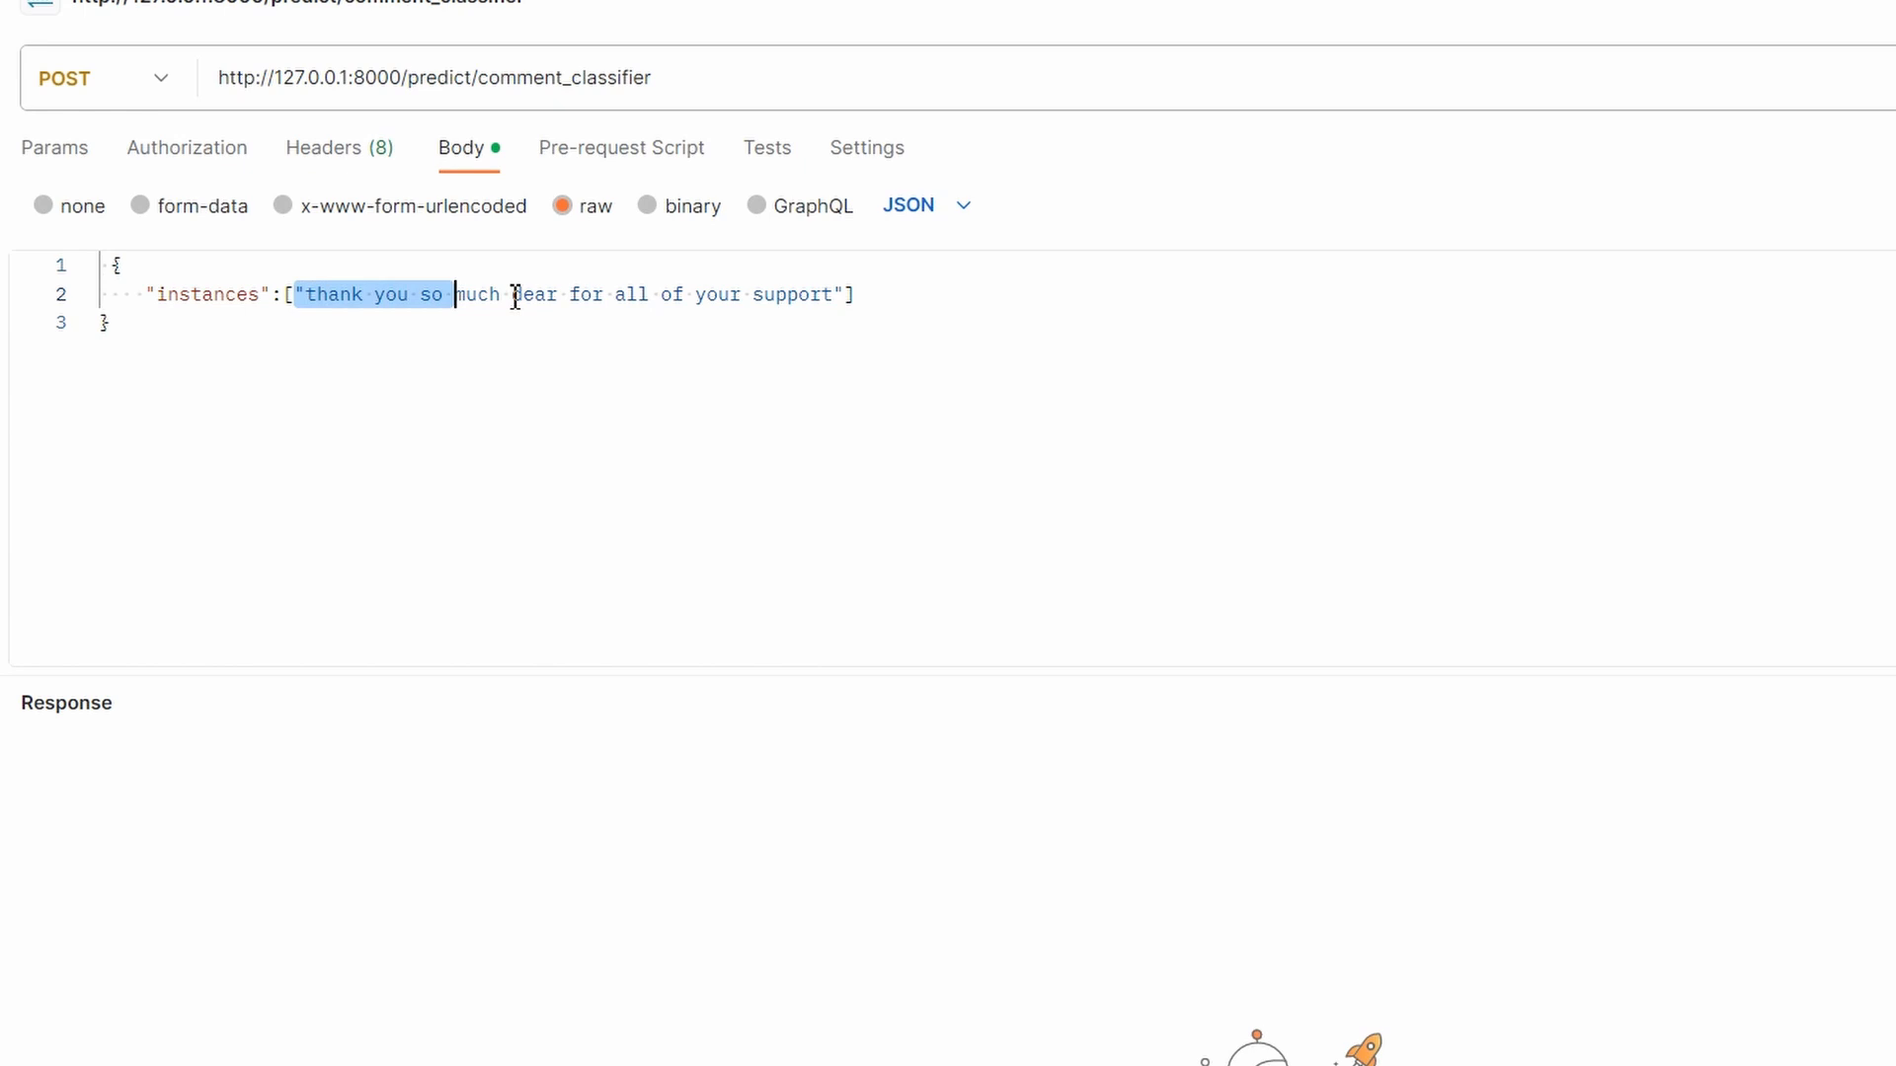